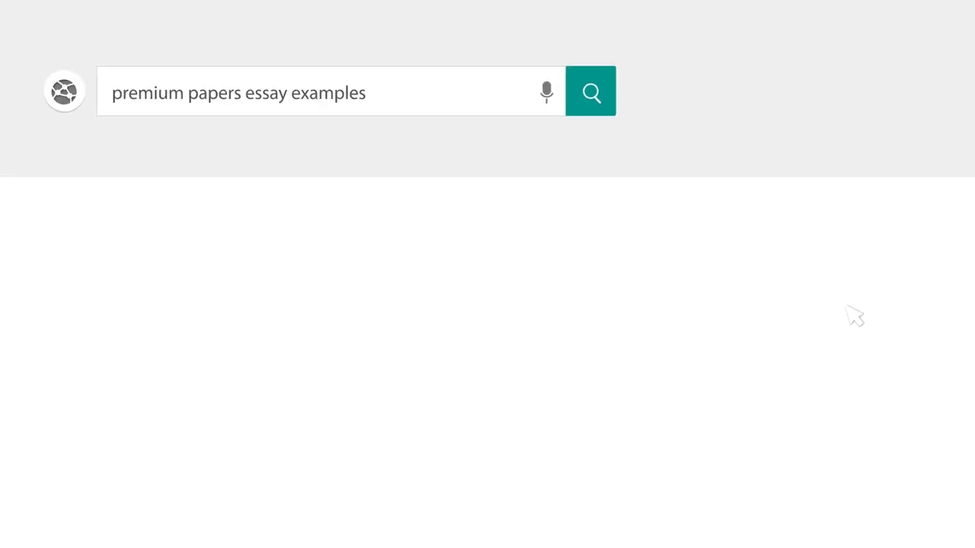
# Step: Switch to the Word document and type the title 'Extreme Weather Patterns and Climate Change'
pyautogui.click(590, 92)
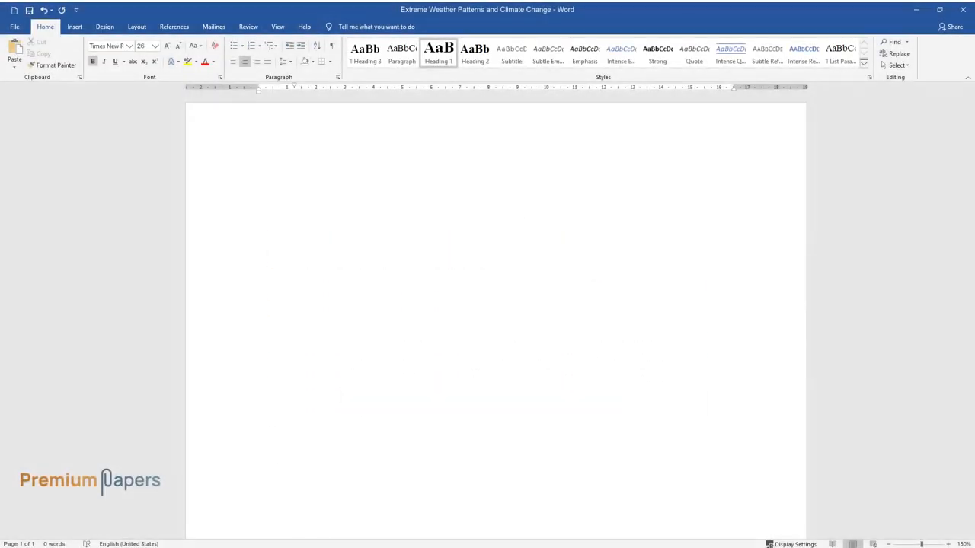
pyautogui.write('Extreme Weath')
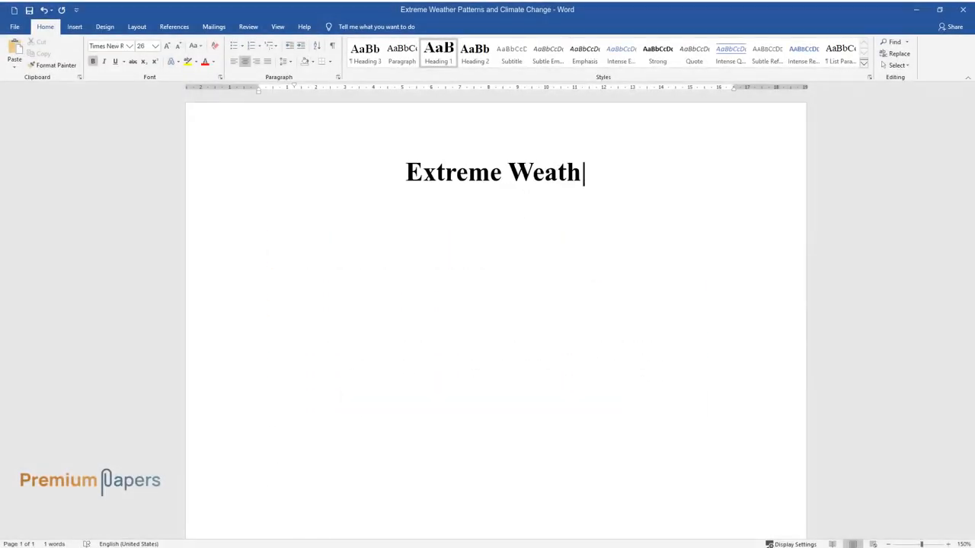
pyautogui.write('er Patterns and Climate Change')
pyautogui.write('The concepts')
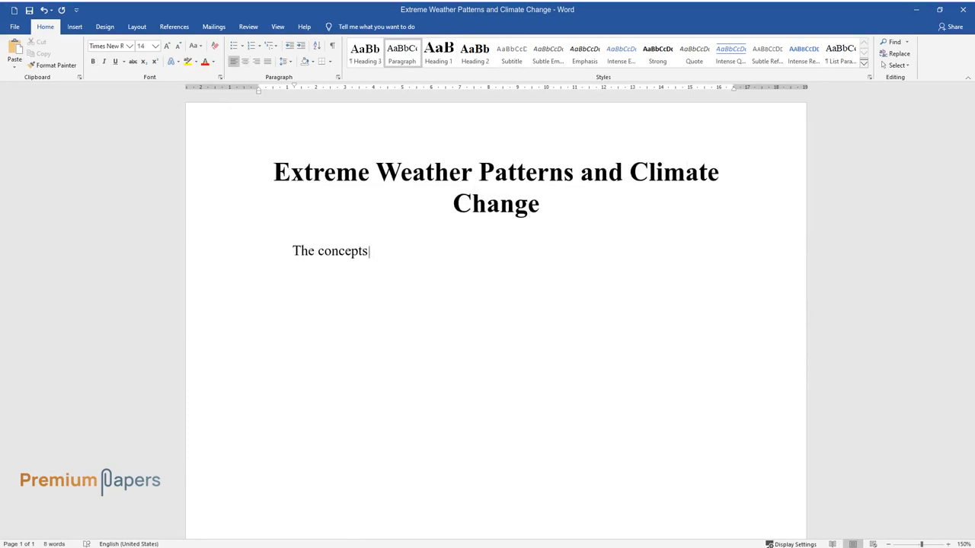
# Step: Write the opening sentences distinguishing weather from climate, quoting Romm's definition of climate
pyautogui.write('of weather and climate are usuall')
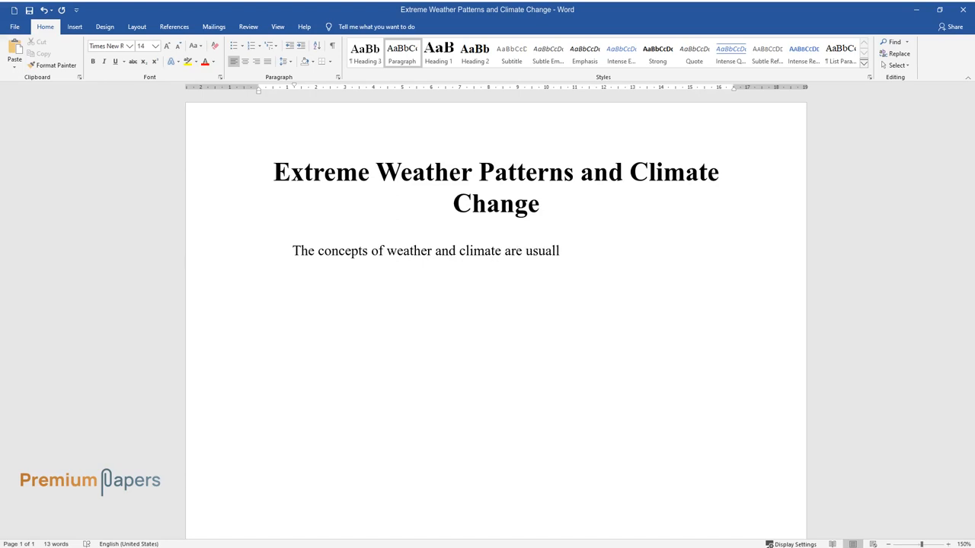
pyautogui.write('y used interchangeably by many pe')
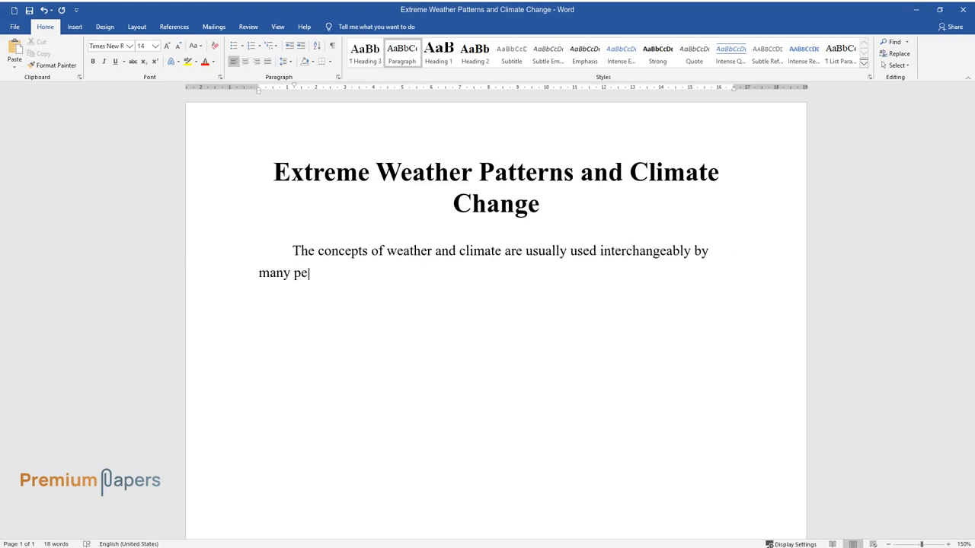
pyautogui.write('ople and scientists. However, the')
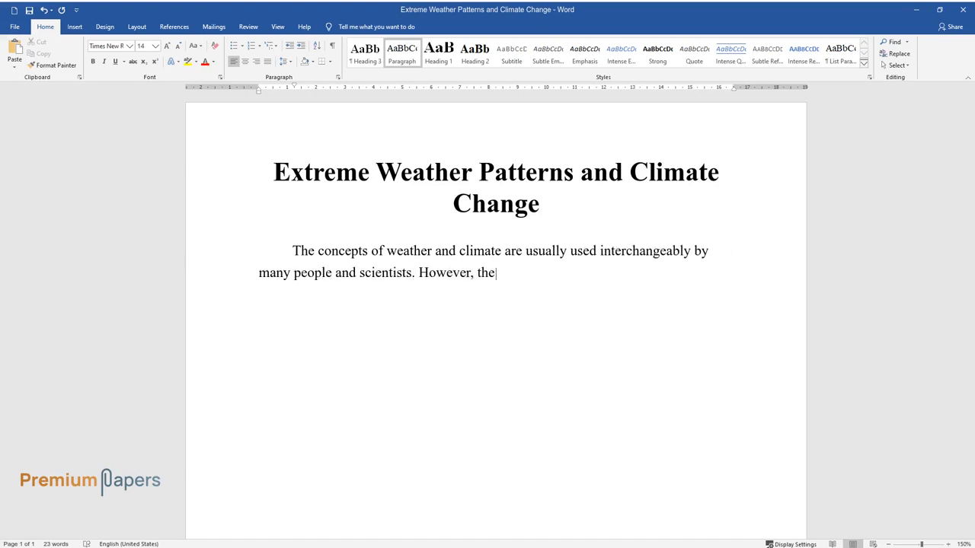
pyautogui.write('two words are different in terms')
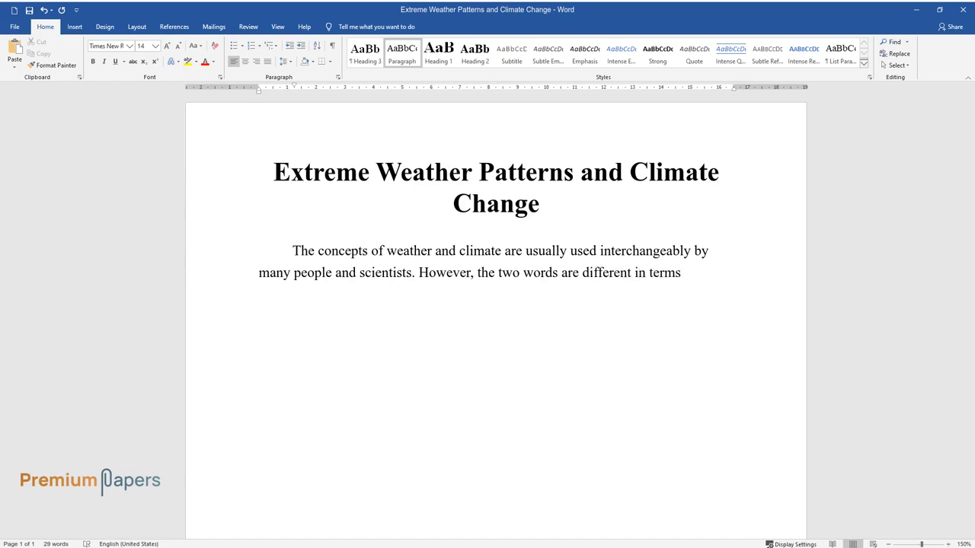
pyautogui.write('of development and implication. R')
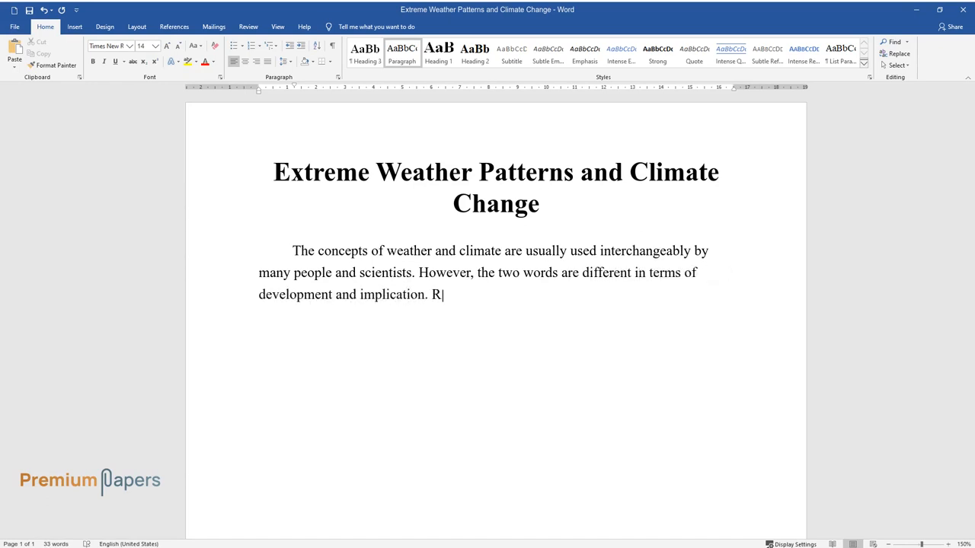
pyautogui.write('omm indicates that "climate is the long-term')
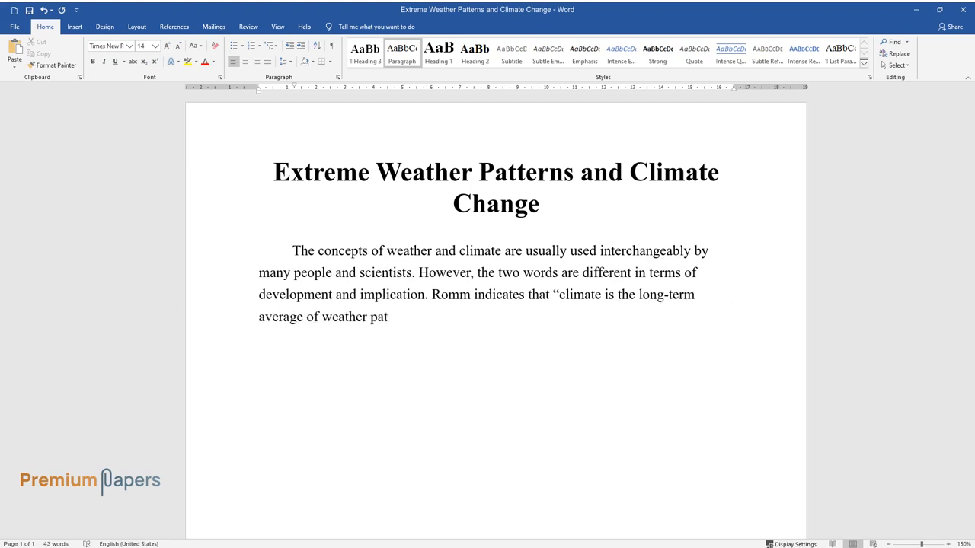
pyautogui.write('terns in a specific region or pl')
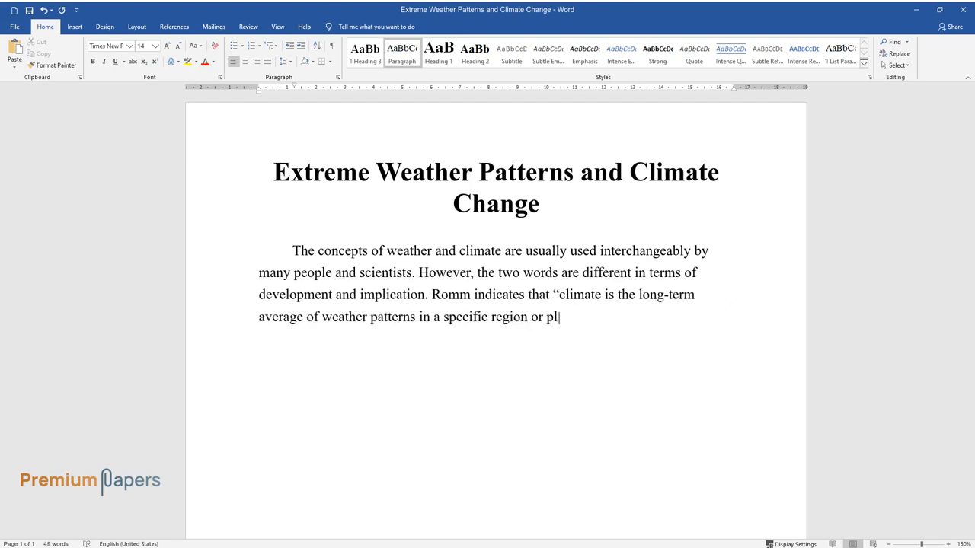
pyautogui.write('ace." On the other hand, the weath')
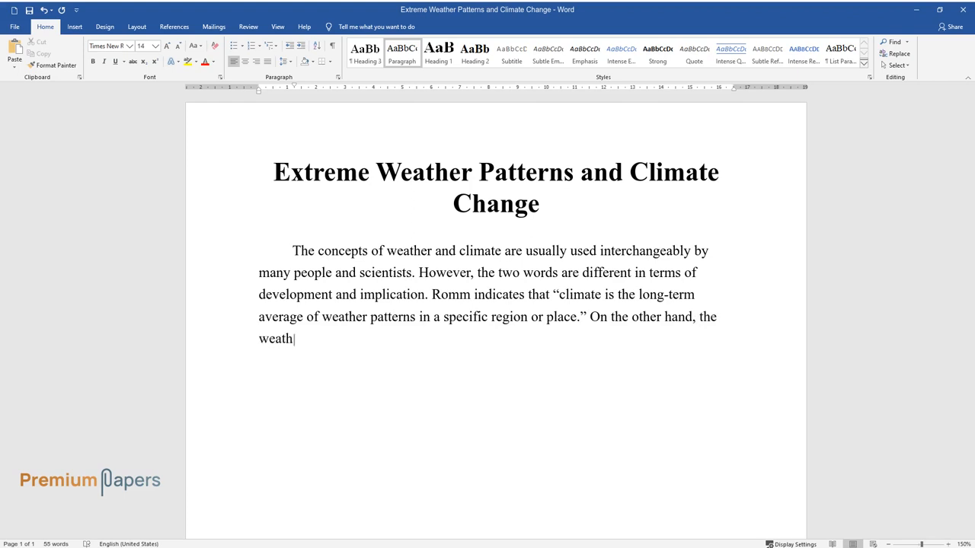
pyautogui.write('er is capable of changing in a few')
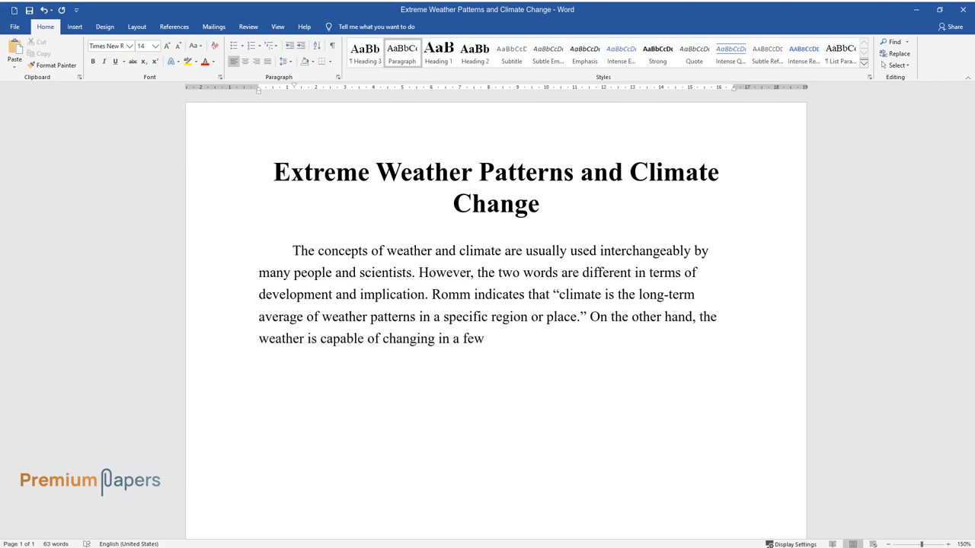
pyautogui.write('days. Climate change usually dev')
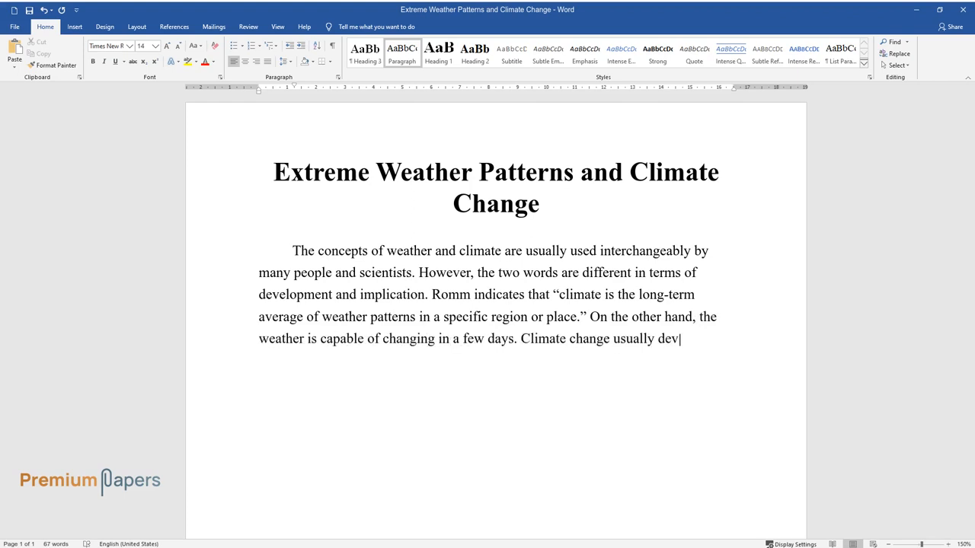
pyautogui.write('elops within a prolonged period.')
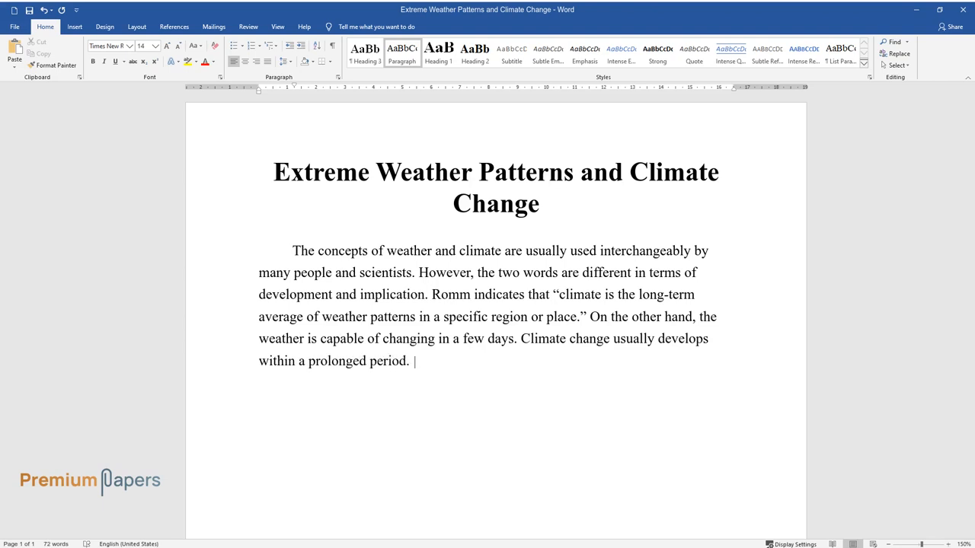
# Step: Finish the introduction on recent extreme events and the essay's focus on global warming and weather patterns
pyautogui.write('The change can take place after se')
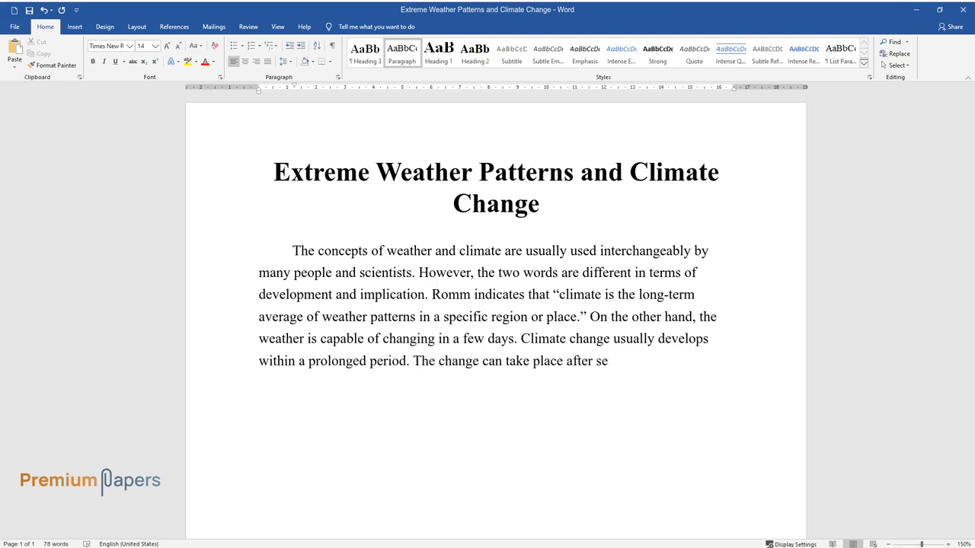
pyautogui.write('veral years or decades. Planet Ea')
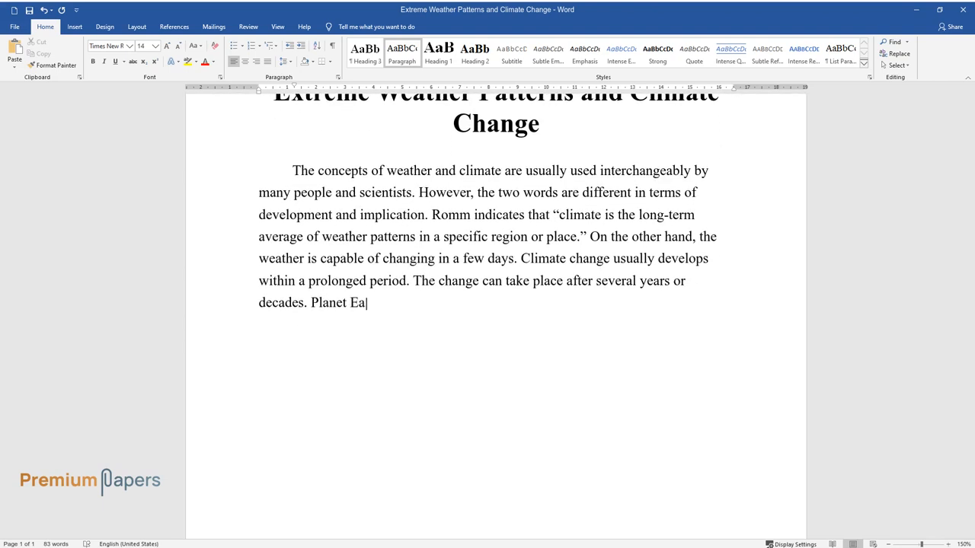
pyautogui.write('rth has experienced a wide range')
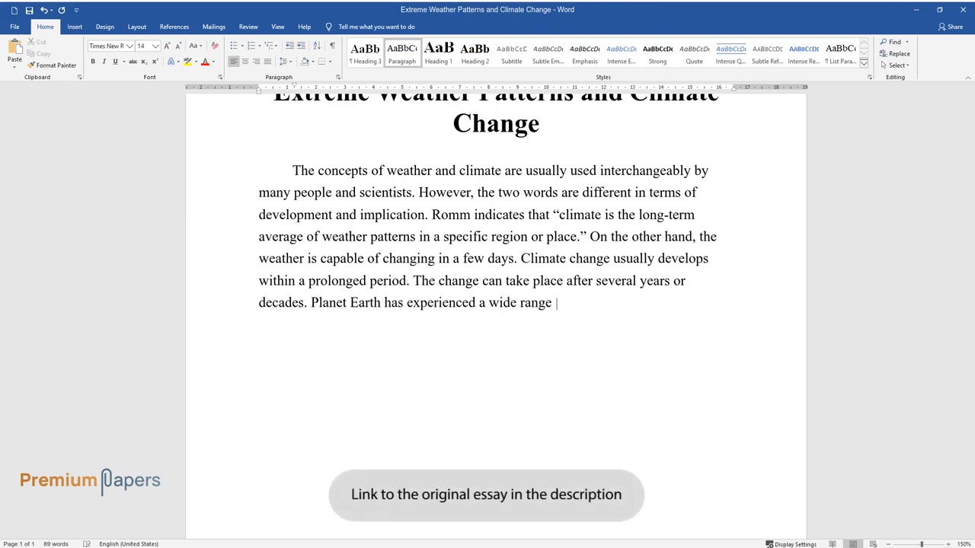
pyautogui.write('of extreme weather events in the r')
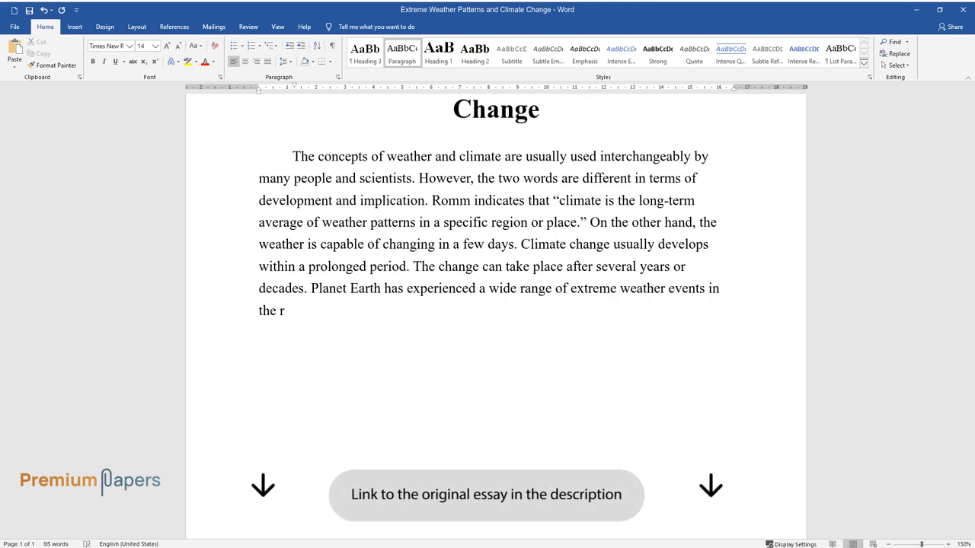
pyautogui.write('ecent past. Scientists have argue')
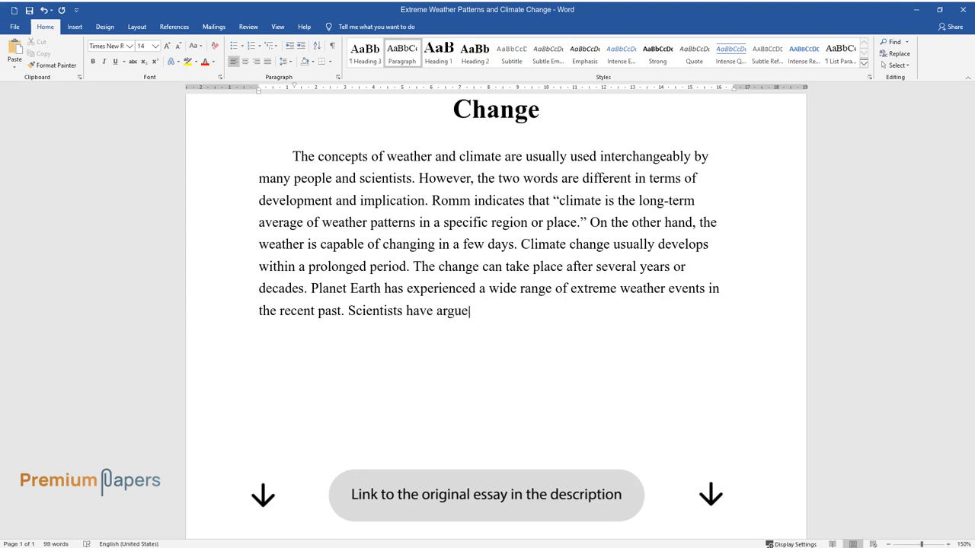
pyautogui.write('d that such isolated events or ch')
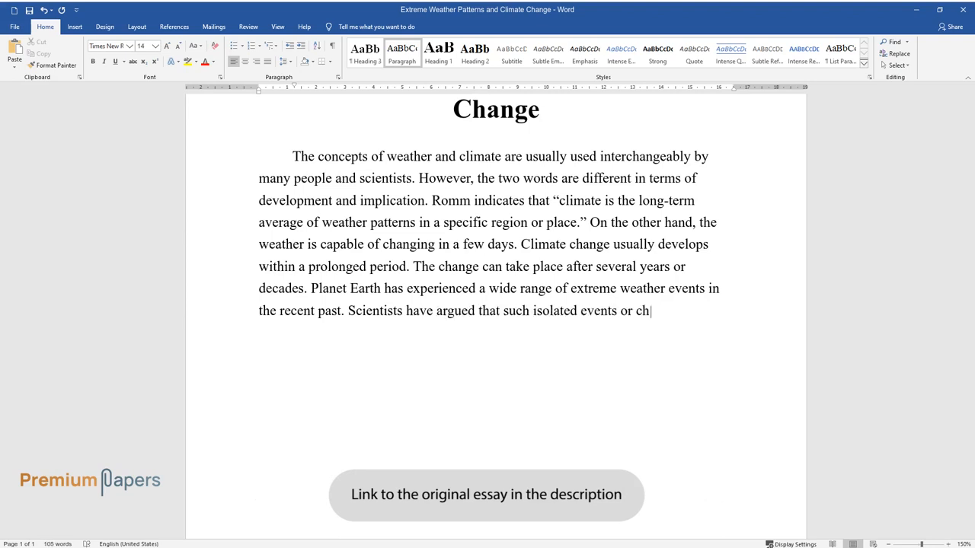
pyautogui.write('anges in the weather cannot be use')
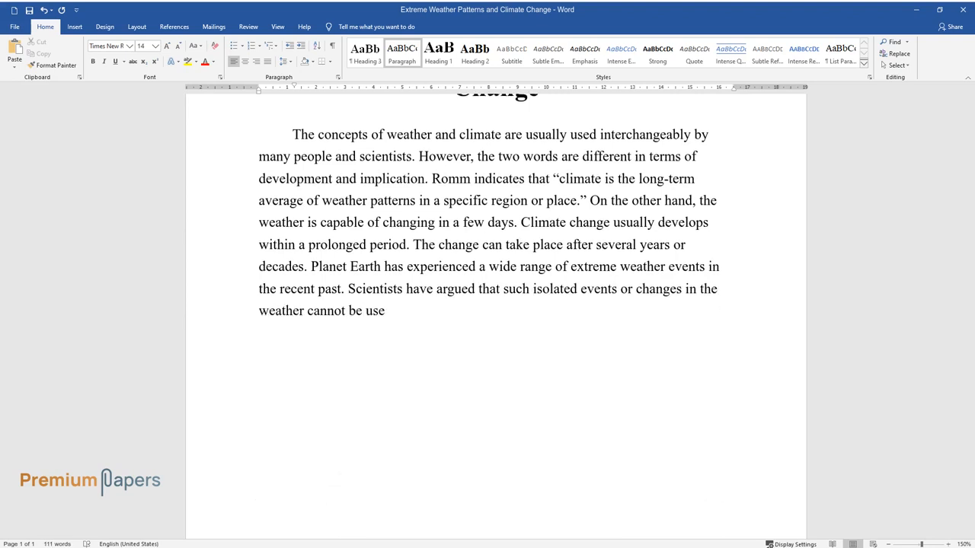
pyautogui.write('d to explain various climatic tre')
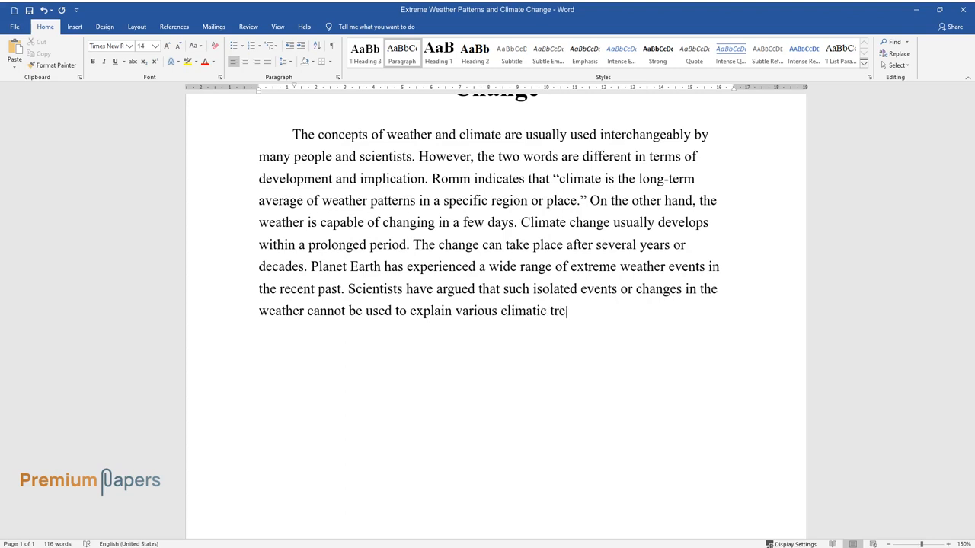
pyautogui.write('nds. This discussion will explore')
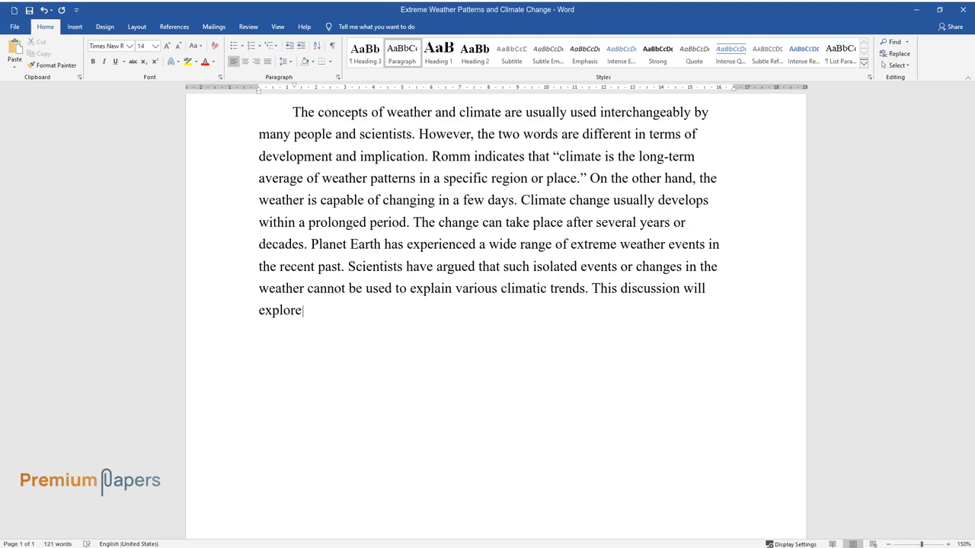
pyautogui.write('the relationship between global w')
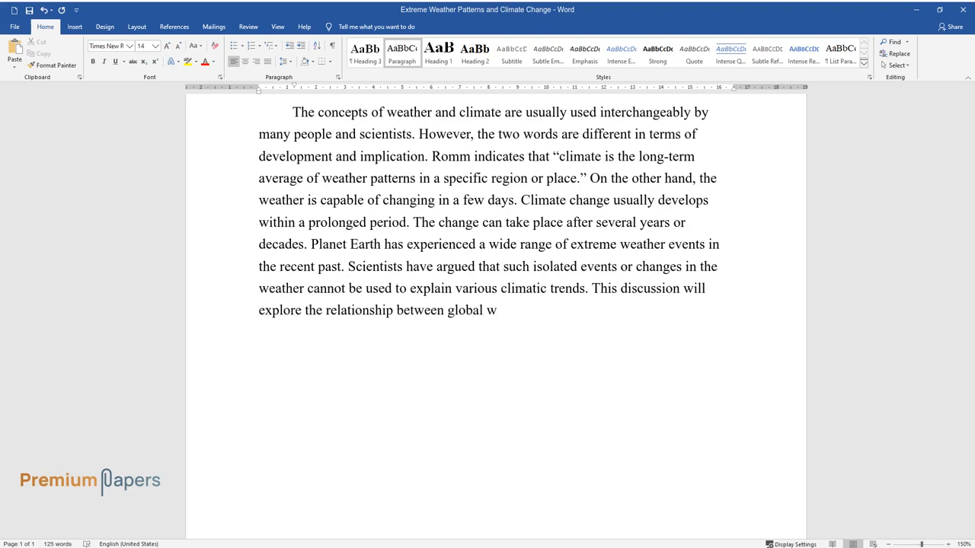
pyautogui.write('arming (and climate change) and e')
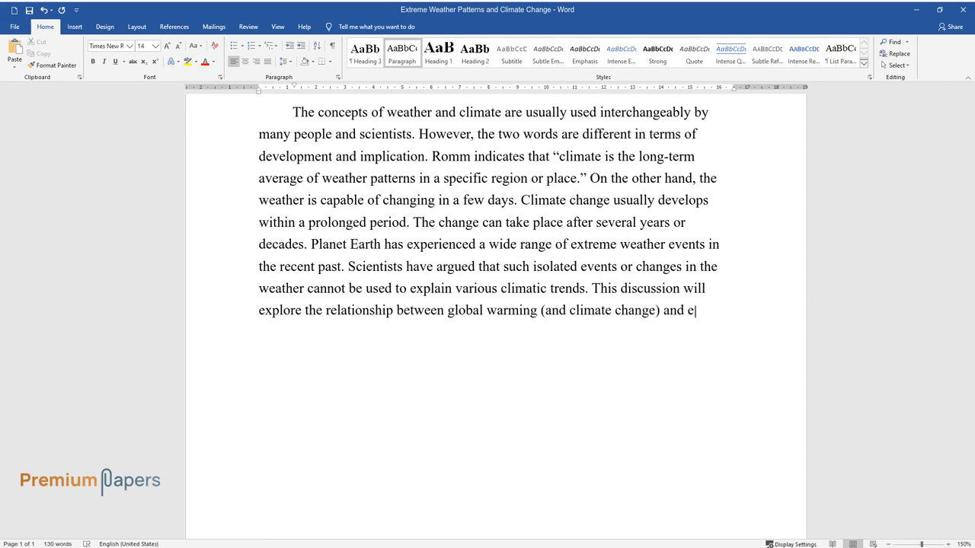
pyautogui.write('xtreme weather patterns.')
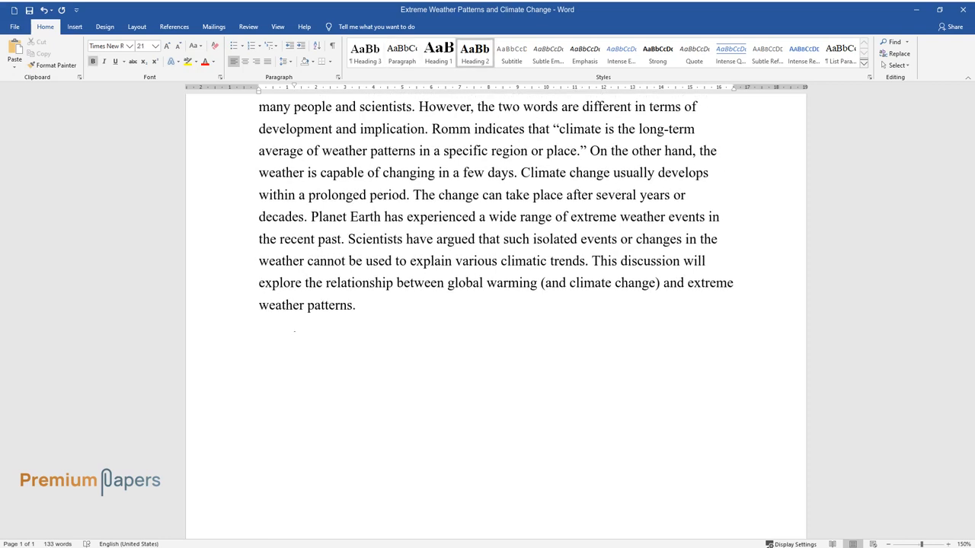
# Step: Add the section heading 'Climate Change, Global Warming, and Extreme Weather Patterns'
pyautogui.write('Climate Change, Glob')
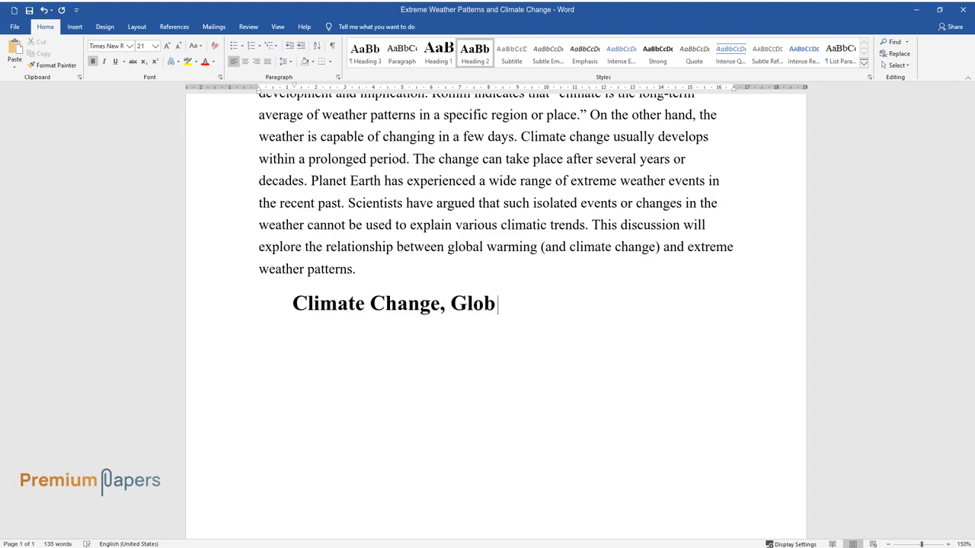
pyautogui.write('al Warming, and Extreme Weather Patterns')
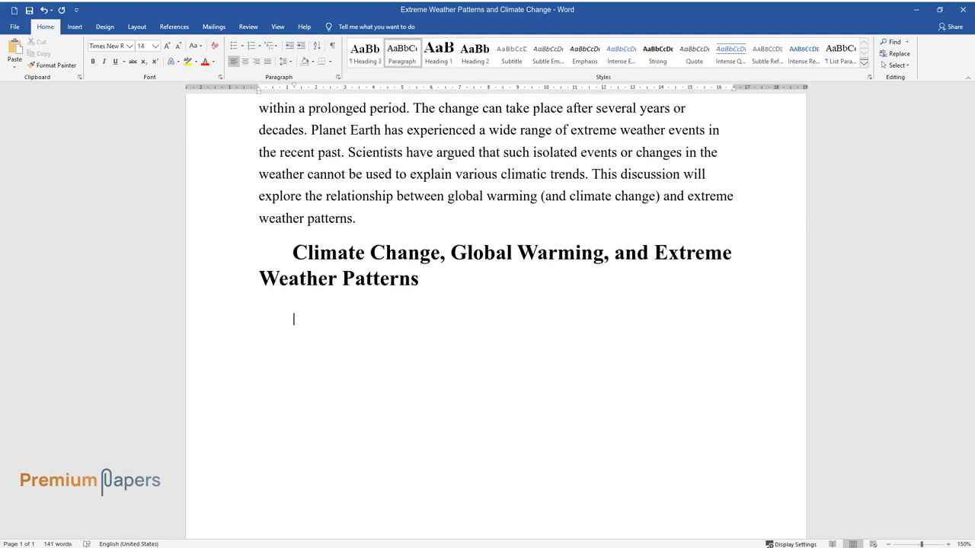
# Step: Write how scientists have failed to link climate change and extreme weather accurately
pyautogui.write('Modern scientists have been analyzing how climate change is associated')
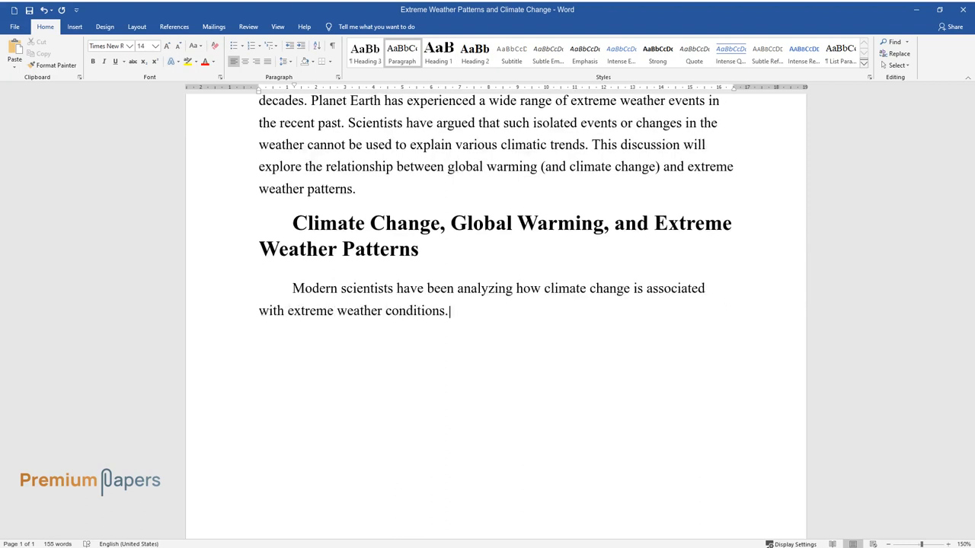
pyautogui.write('Unfortunately, the scholars have b')
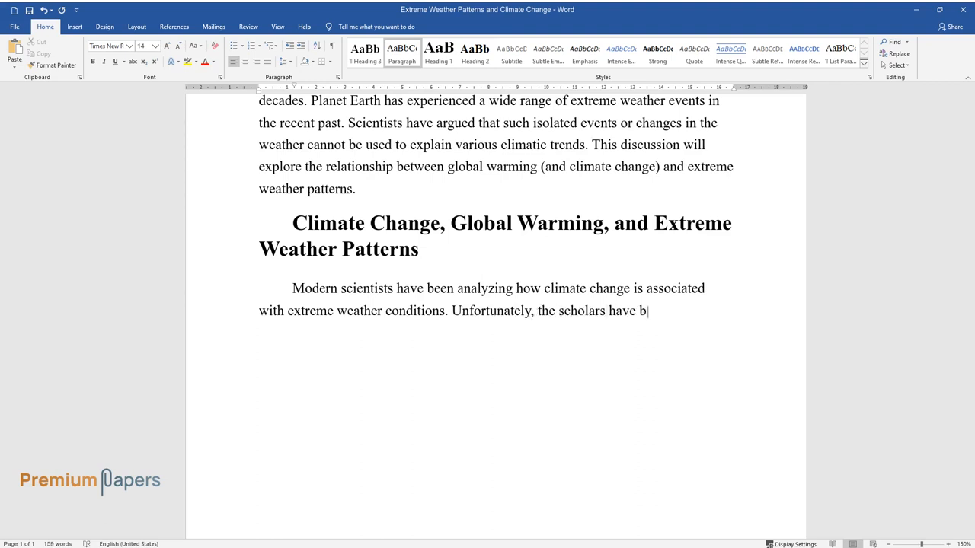
pyautogui.write('een unable to present accurate rela')
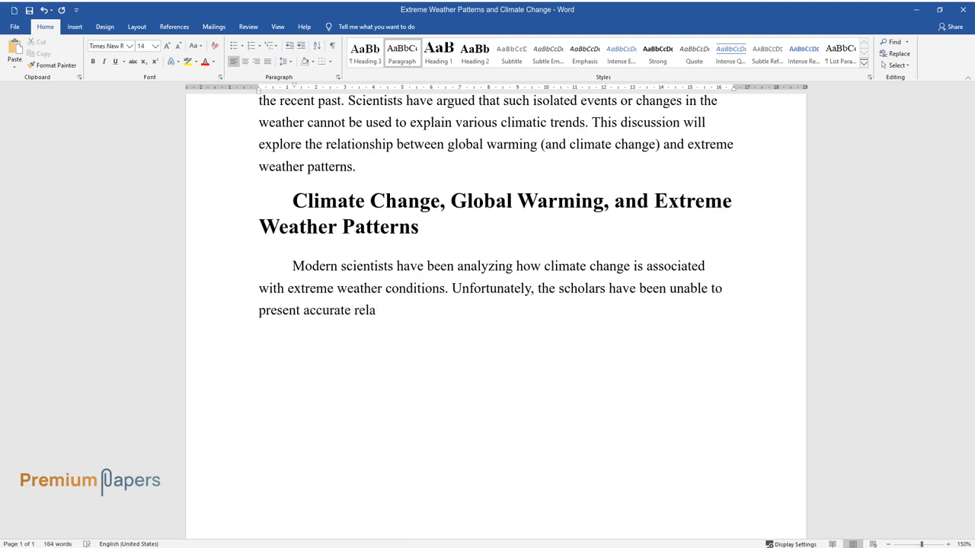
pyautogui.write('tionships between the two. The coll')
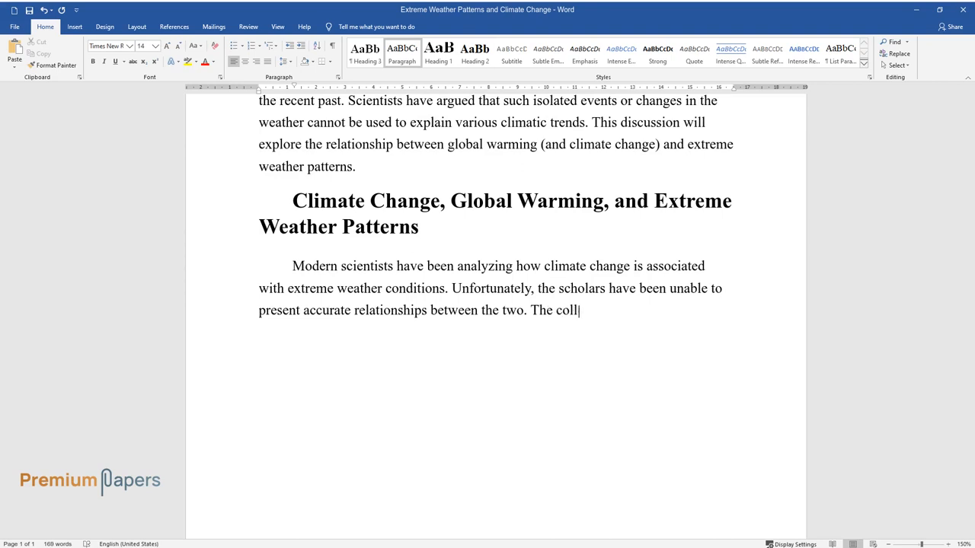
pyautogui.write('ected data has revealed that the cu')
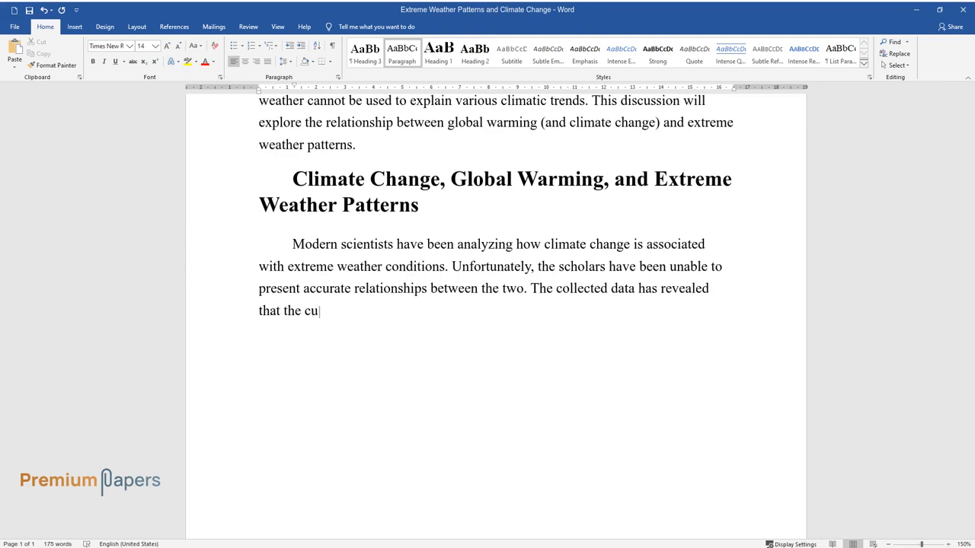
pyautogui.write('rrent changes in climate are attributable to increasing global tempera')
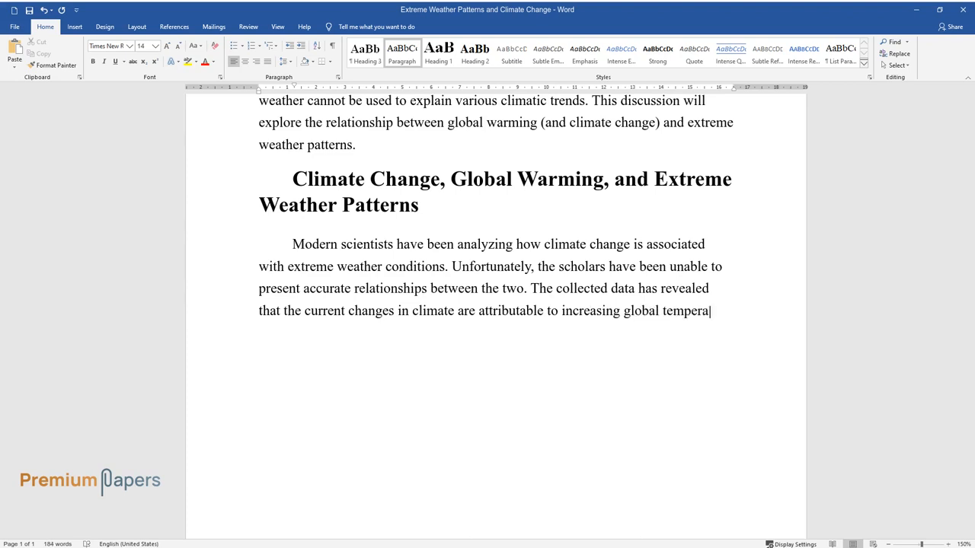
pyautogui.write('tures. Many scholars argue that sho')
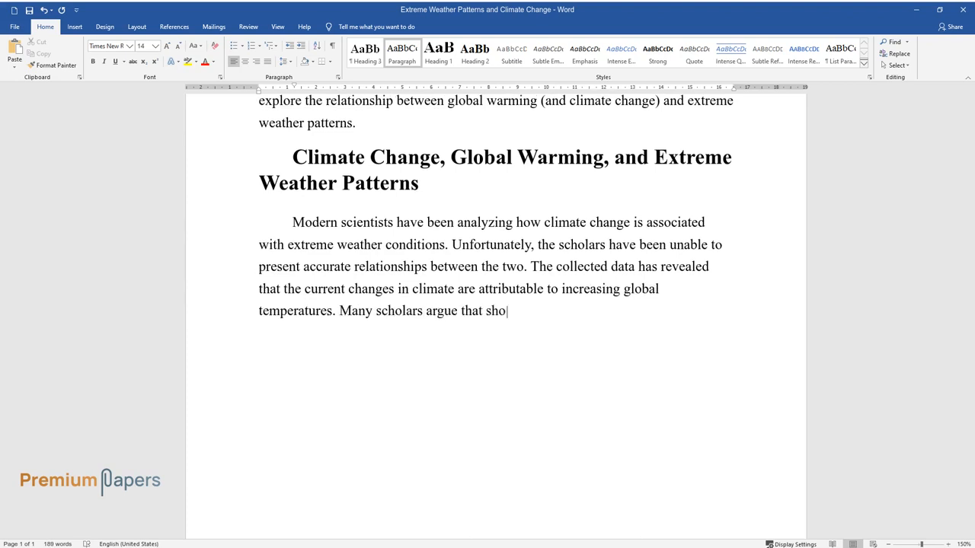
# Step: Add that typhoons recurred in the past yet occur more frequently in the recent past
pyautogui.write('rt-term occurrences such as typhoon')
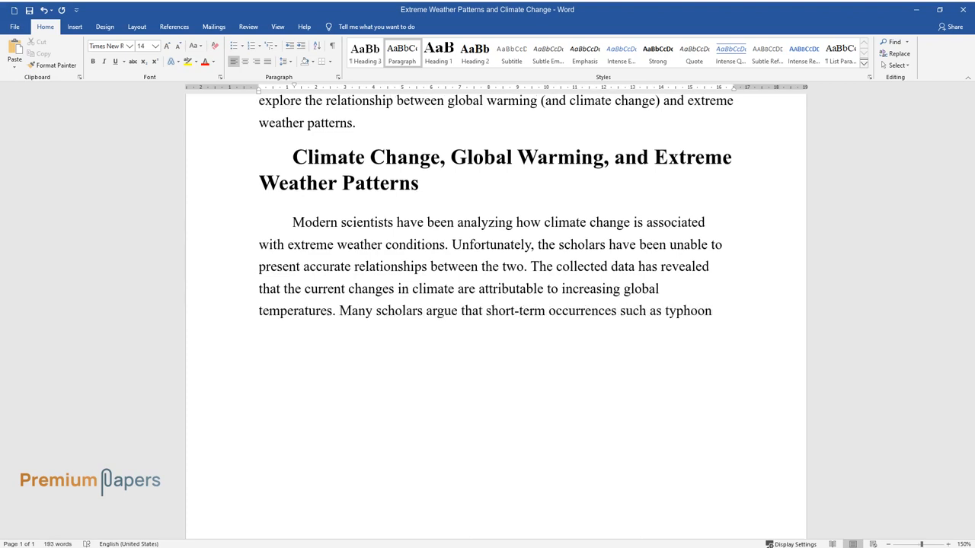
pyautogui.write('s cannot be directly related to the')
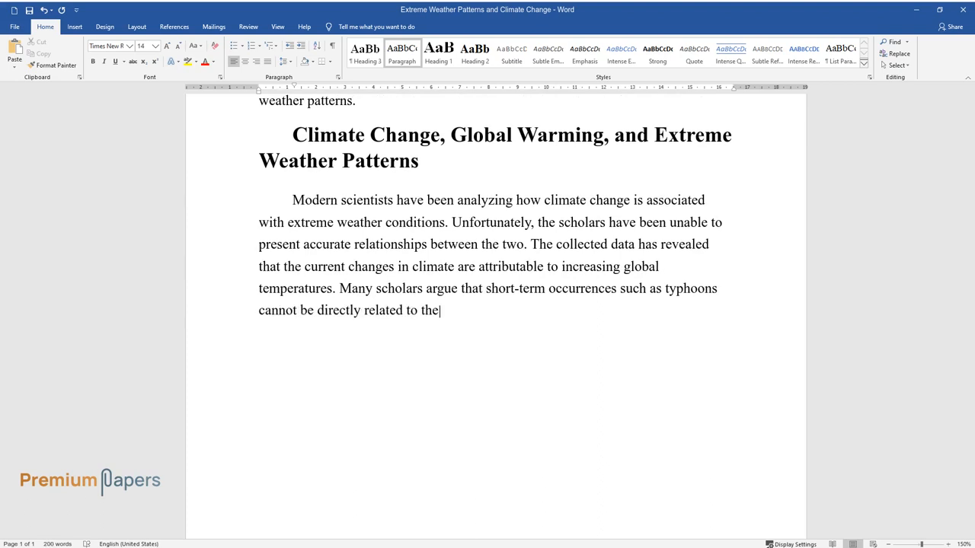
pyautogui.write('issue of climate change. This is th')
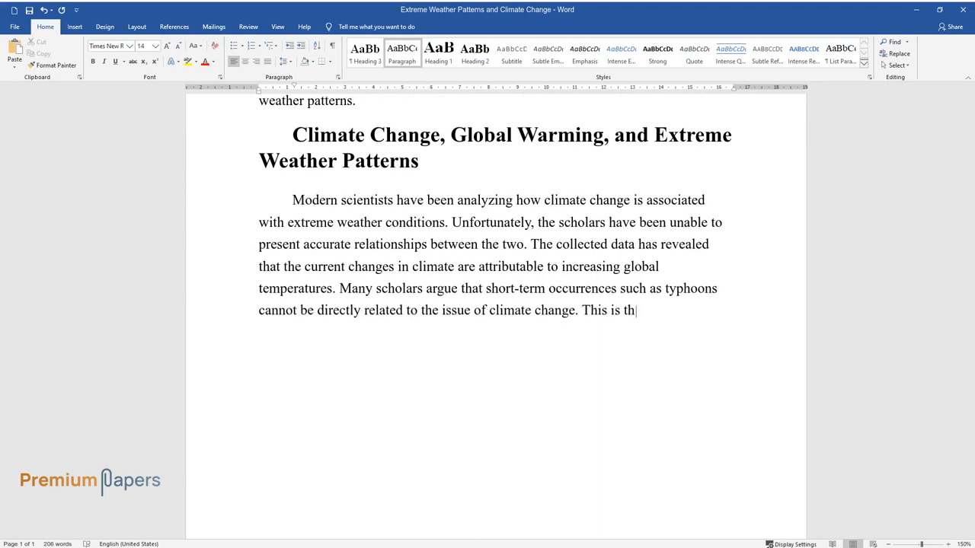
pyautogui.write('e case because the planet has reco')
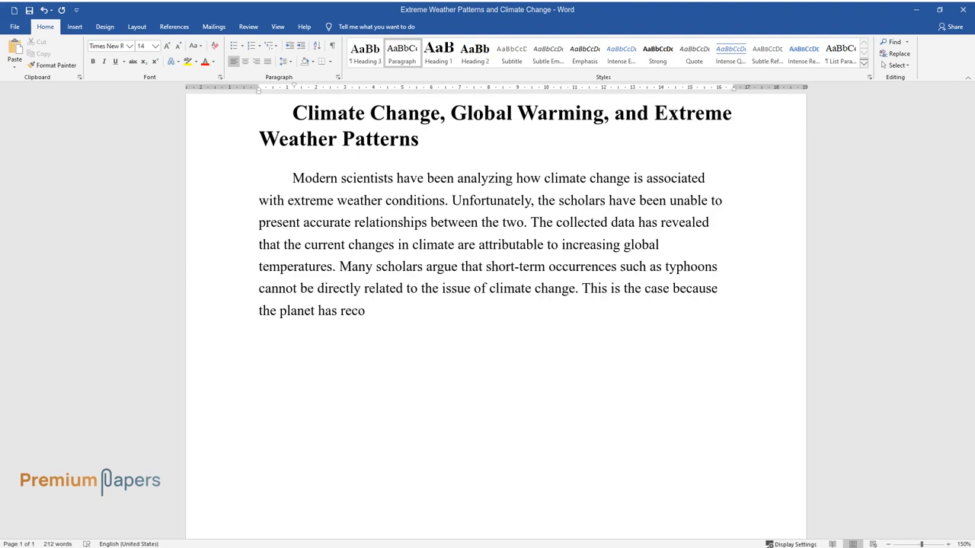
pyautogui.write('rded similar extreme happenings in t')
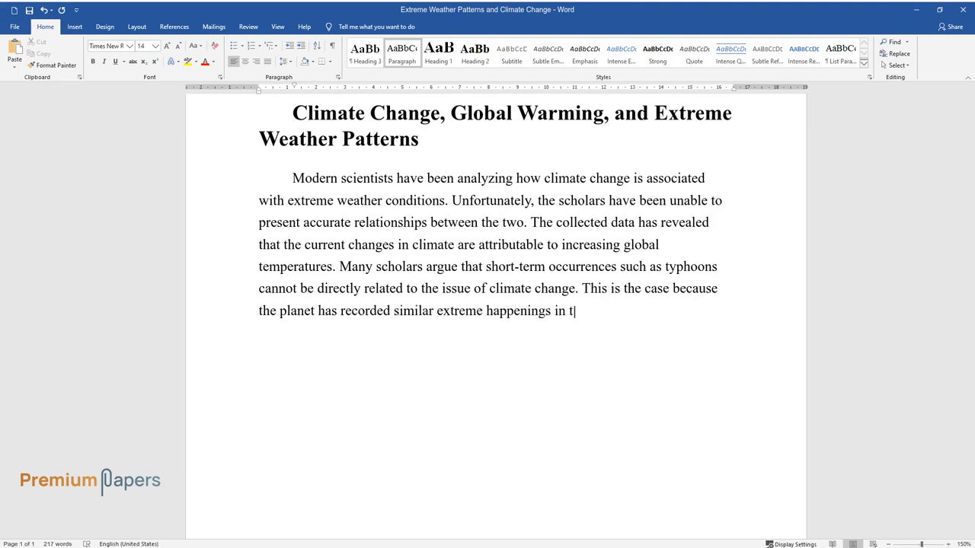
pyautogui.write('he past. It is also arguable that m')
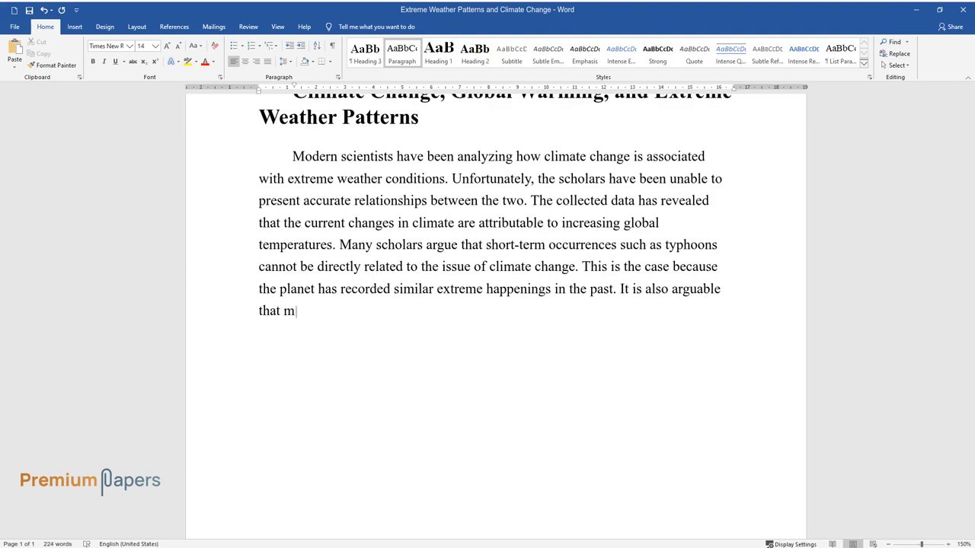
pyautogui.write('ost of these events have been occur')
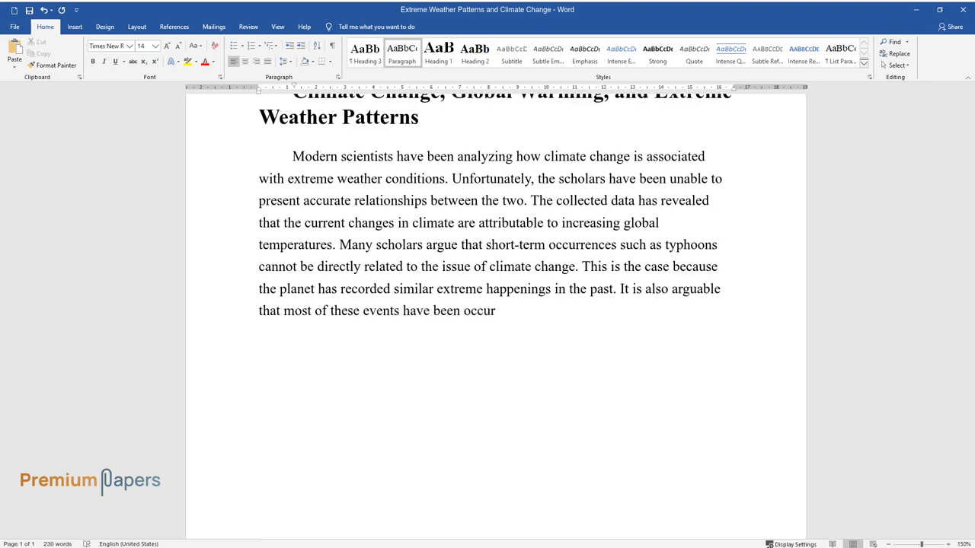
pyautogui.write('ring more frequently in the recent past.')
pyautogui.write('From the')
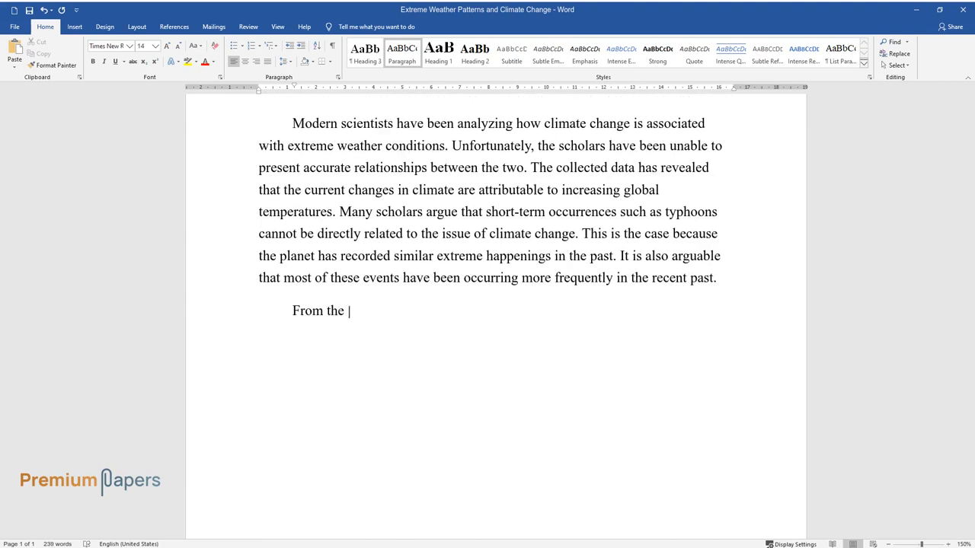
# Step: Write that global warming has been singled out as a major risk factor, rising over the past decade
pyautogui.write('above analysis, it is notable that')
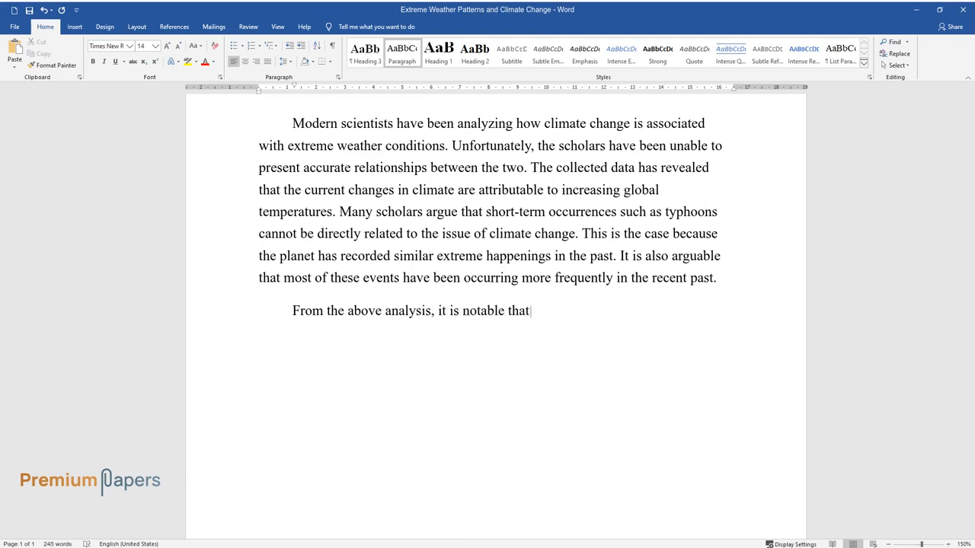
pyautogui.write('such events are catalyzed by sev')
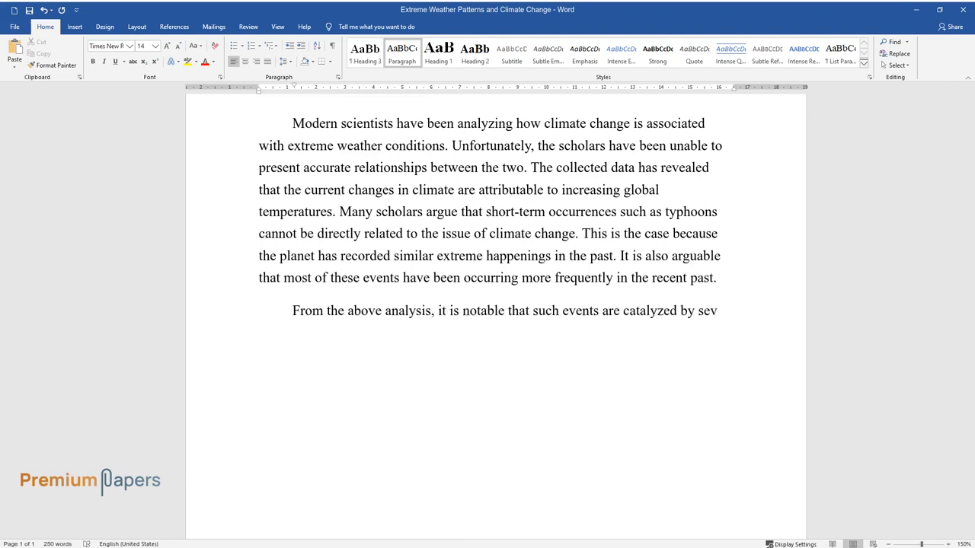
pyautogui.write('eral risk factors. Global warming')
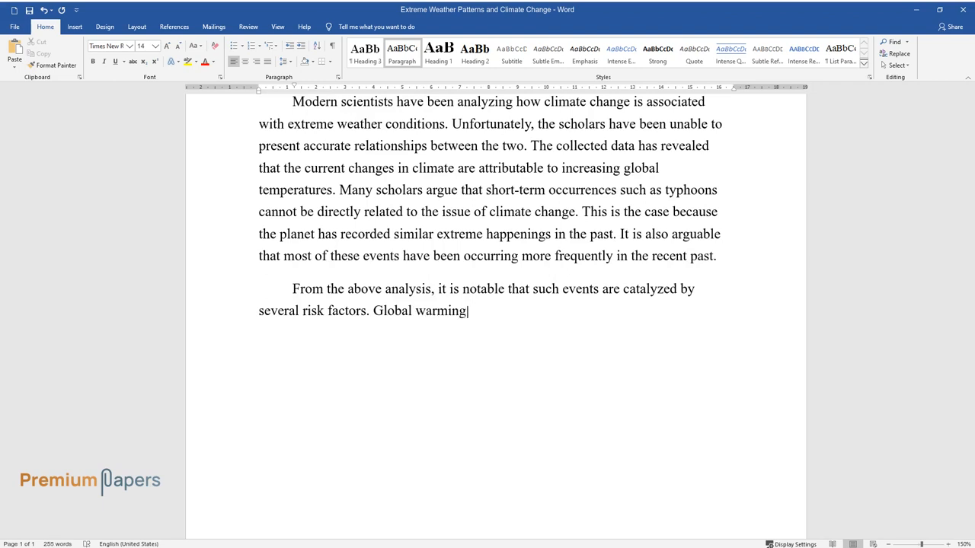
pyautogui.write('has therefore been singled out as')
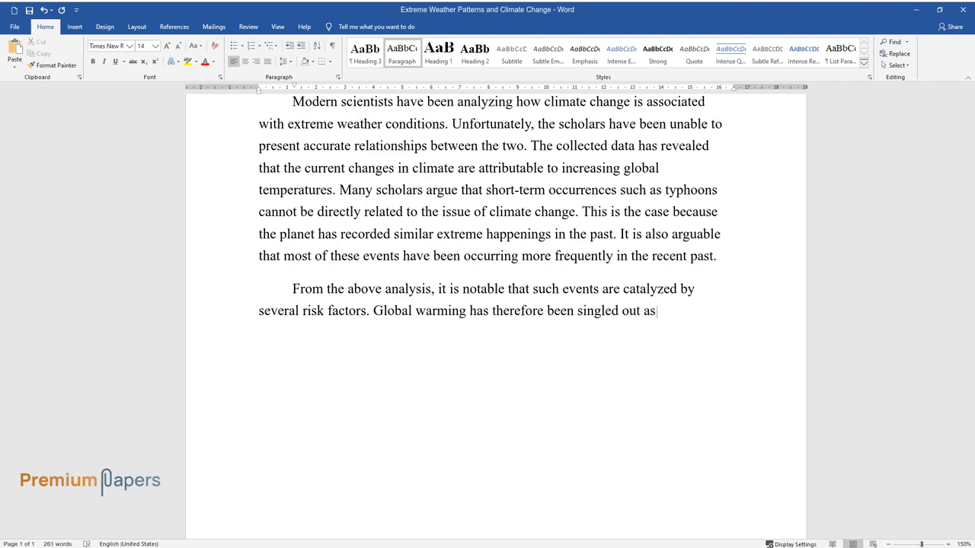
pyautogui.write('a major factor that influences various weather events or patterns')
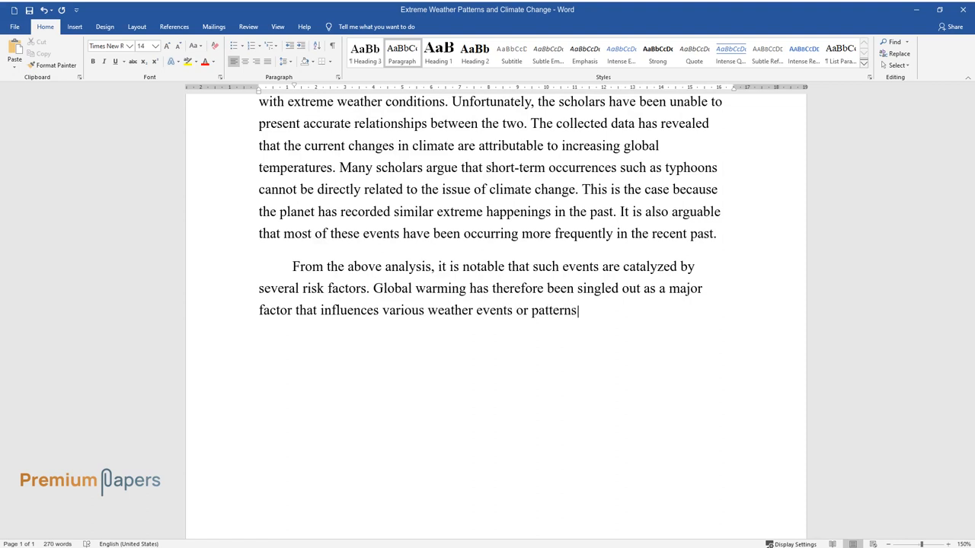
pyautogui.write('. Although natural events or cycle')
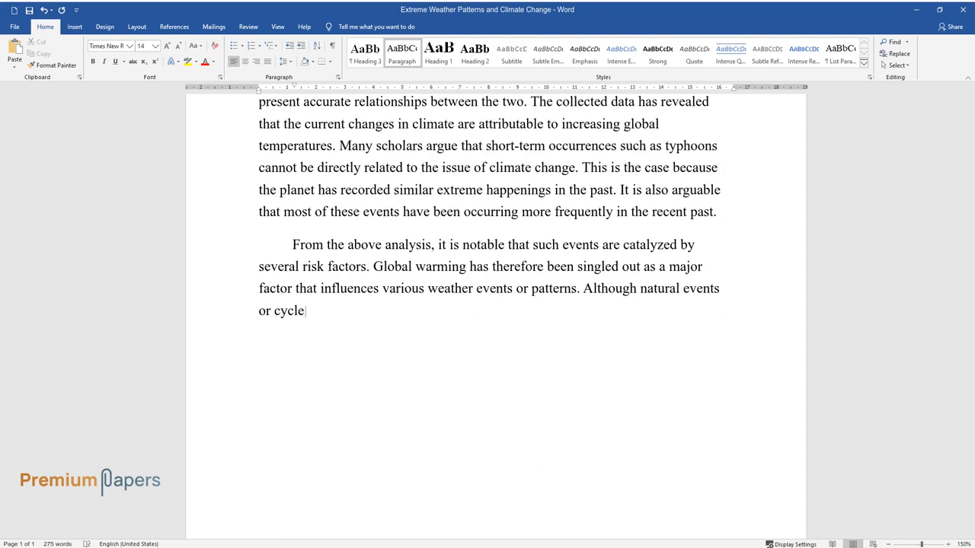
pyautogui.write('s occur periodically, the level o')
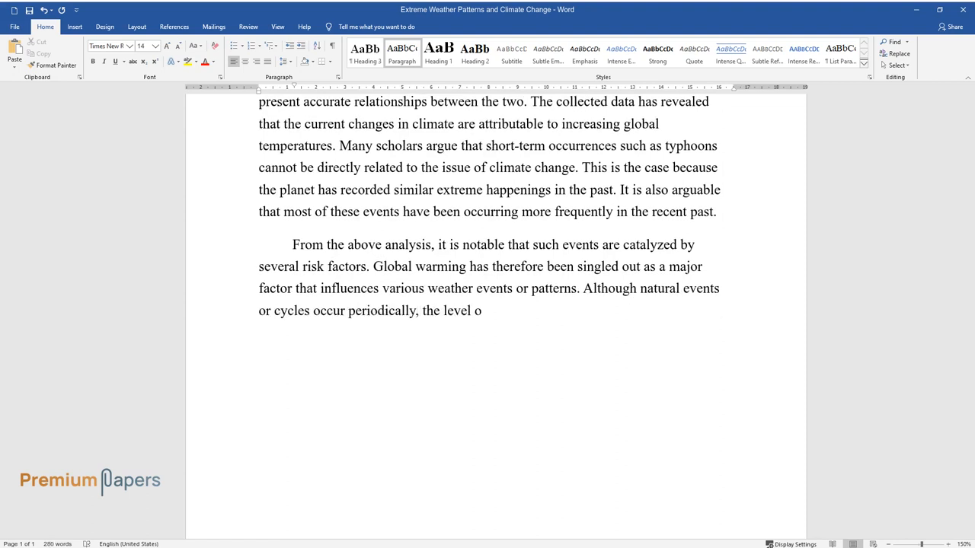
pyautogui.write('f global warming has been on the')
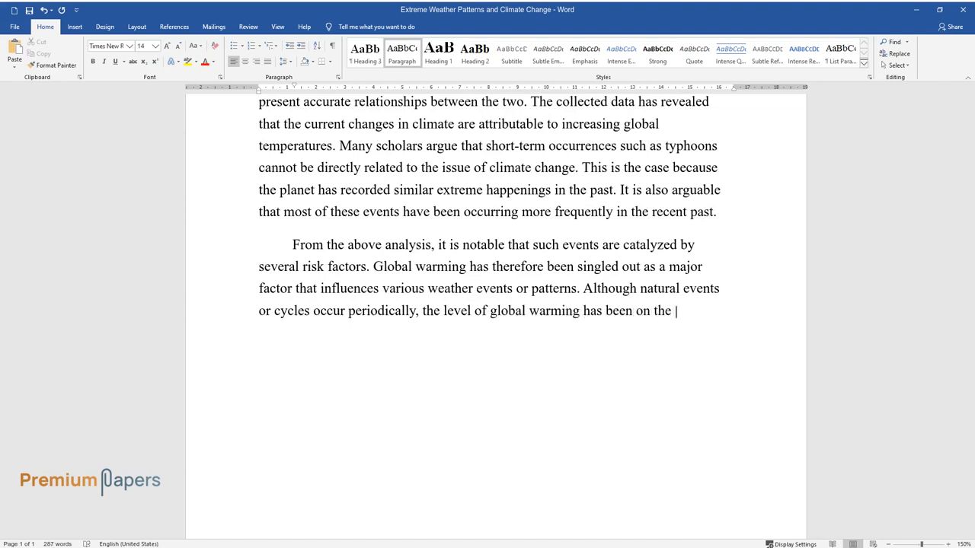
pyautogui.write('rise within the past decade. This')
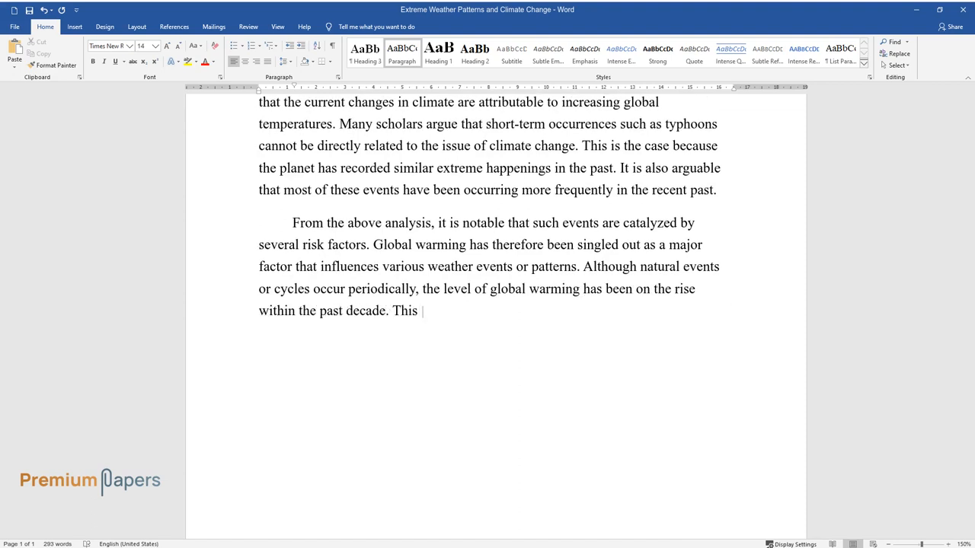
# Step: Finish the paragraph on increased temperatures changing climatic trends within the past five centuries
pyautogui.write('means that increased global tempe')
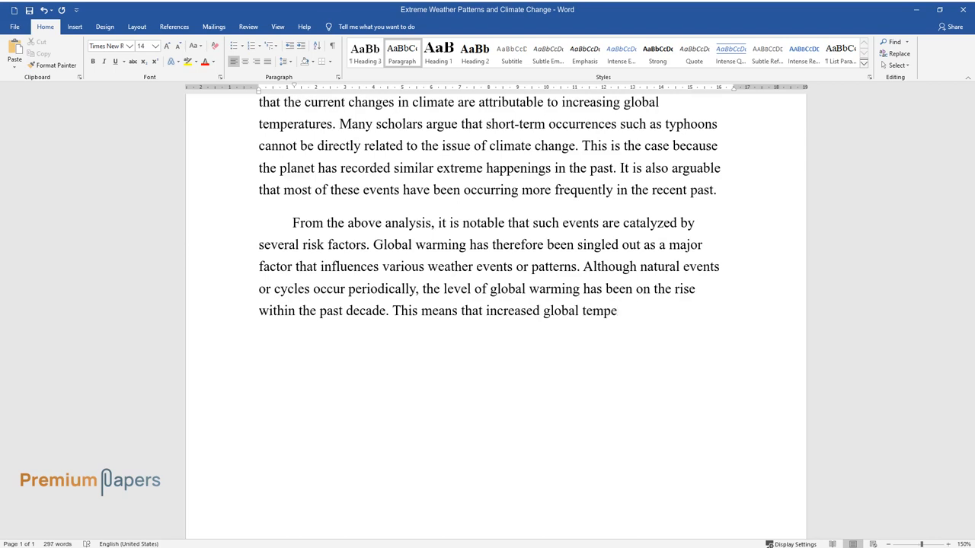
pyautogui.write('ratures have become a risk factor')
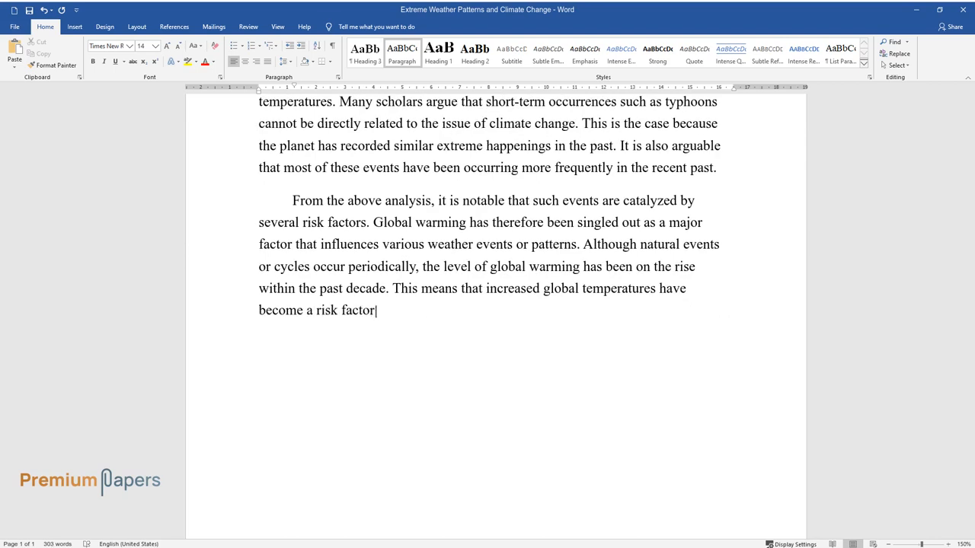
pyautogui.write('for various weather changes. These developments can be used')
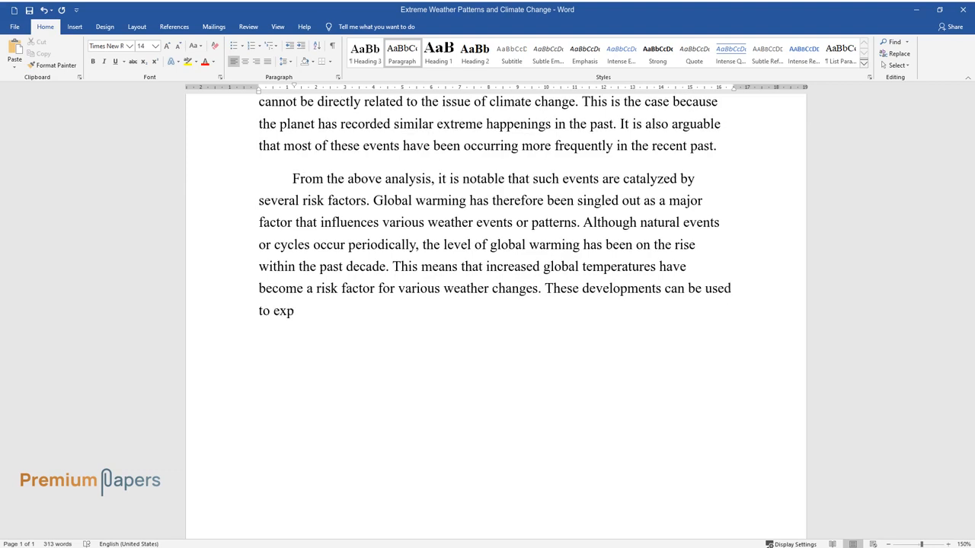
pyautogui.write('lain why there is a possibility o')
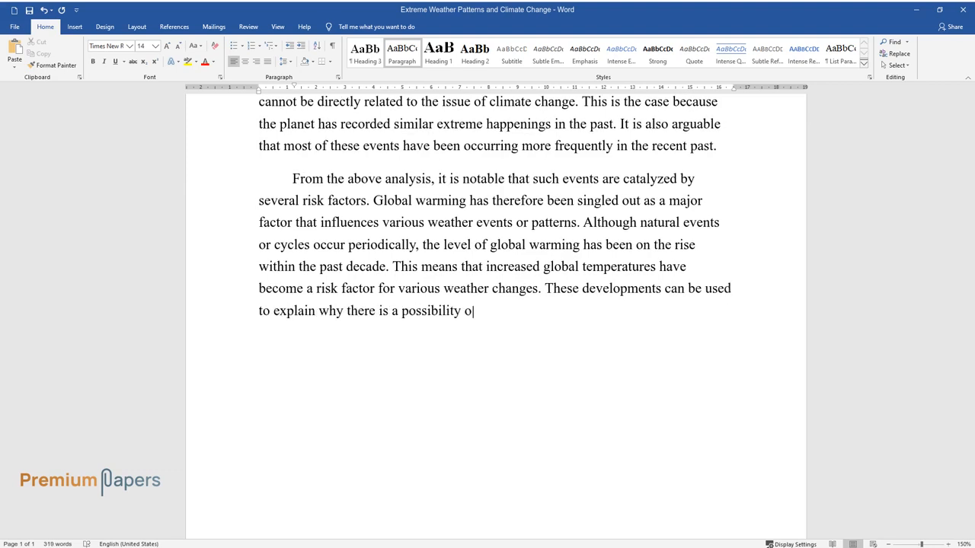
pyautogui.write('f advanced changes in climatic pat')
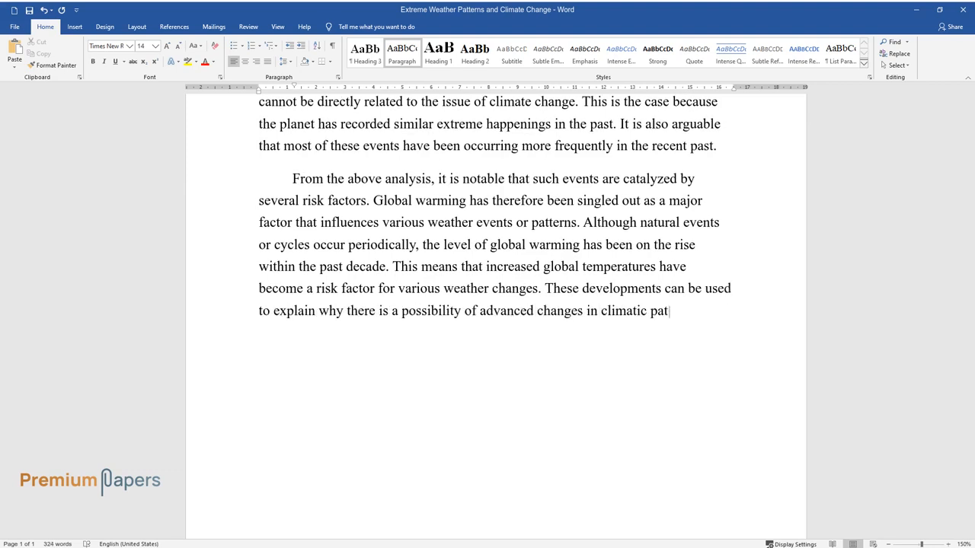
pyautogui.write('terns. For instance, climatic tre')
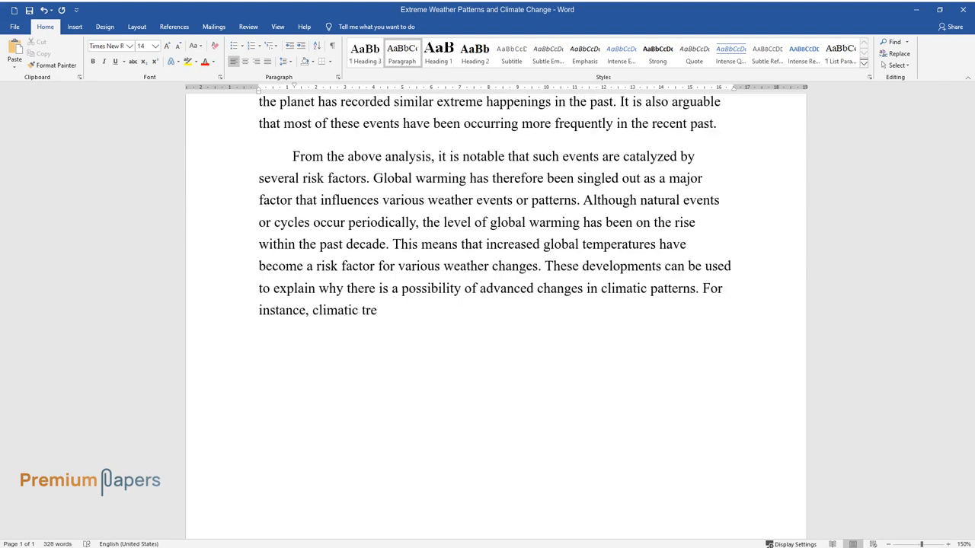
pyautogui.write('nds in different regions have cha')
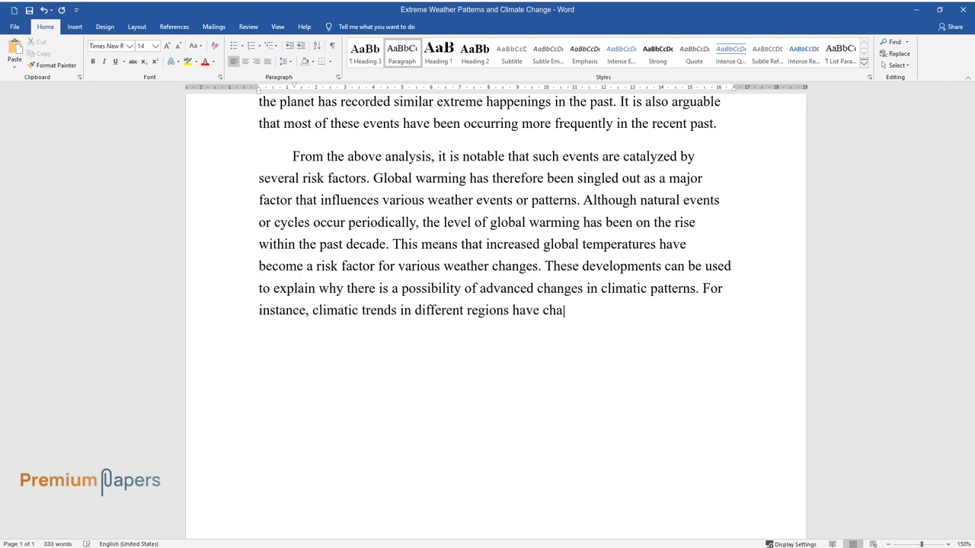
pyautogui.write('nged significantly within the past')
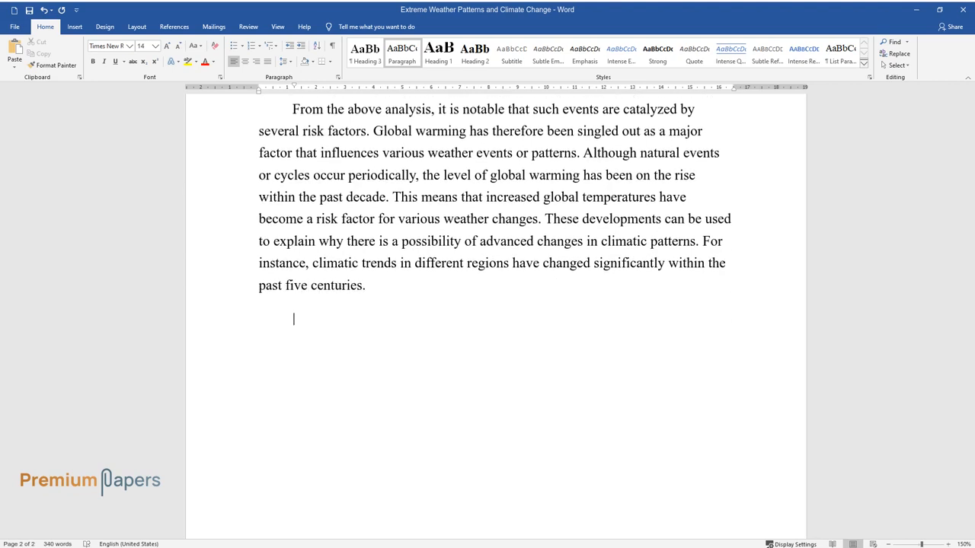
# Step: Write that human-driven global warming makes climate change inevitable, with rising seas and precipitation
pyautogui.write('The above understanding support')
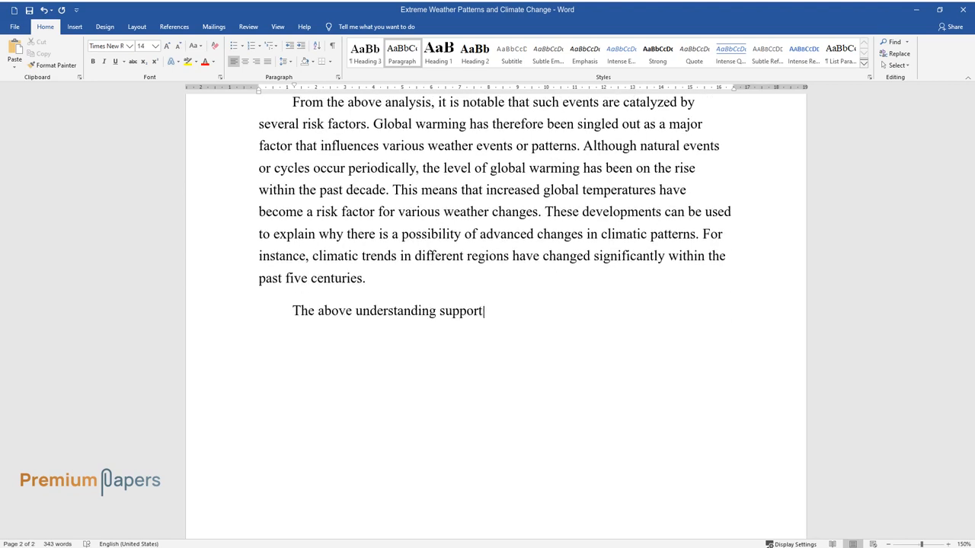
pyautogui.write('s the fact that global warming has')
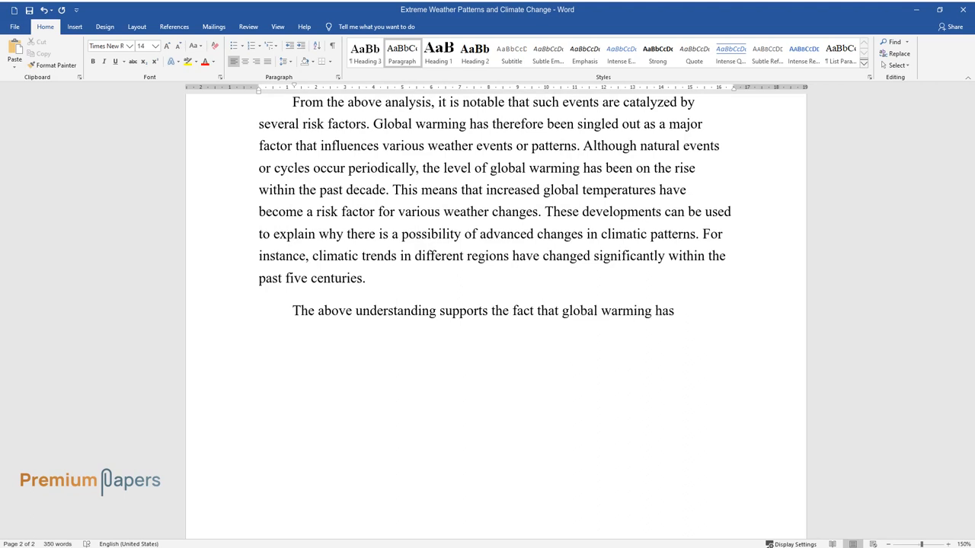
pyautogui.write('become the leading risk factor for')
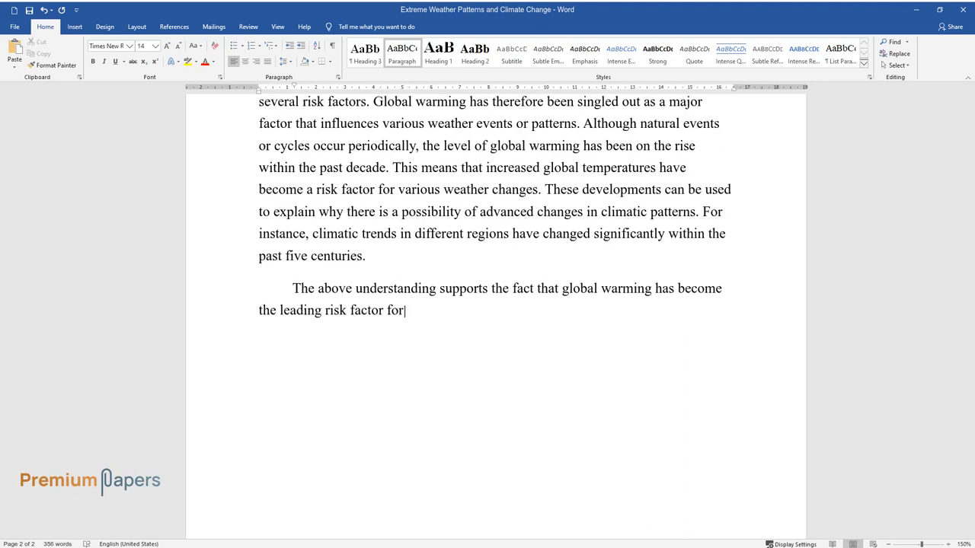
pyautogui.write('extreme weather events and pattern')
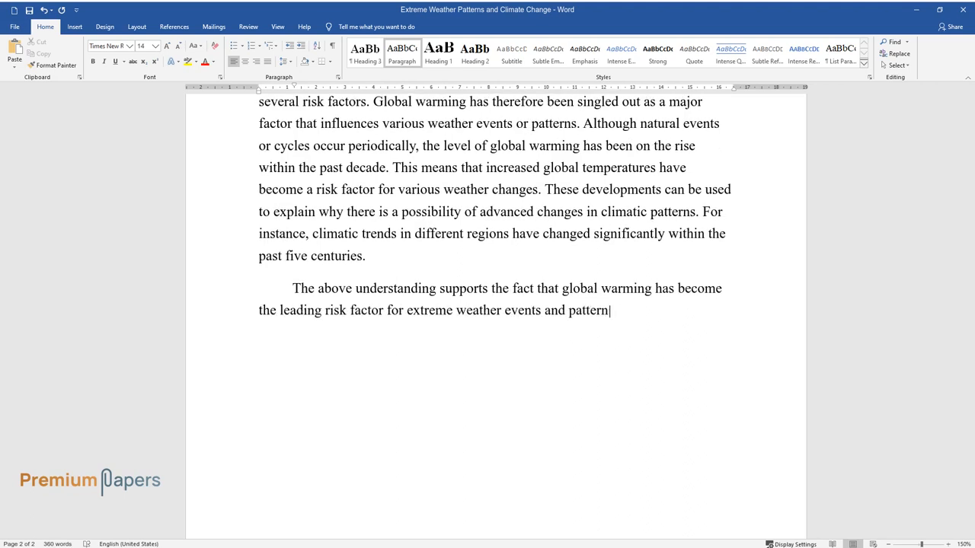
pyautogui.write('s. With human activities catalyzin')
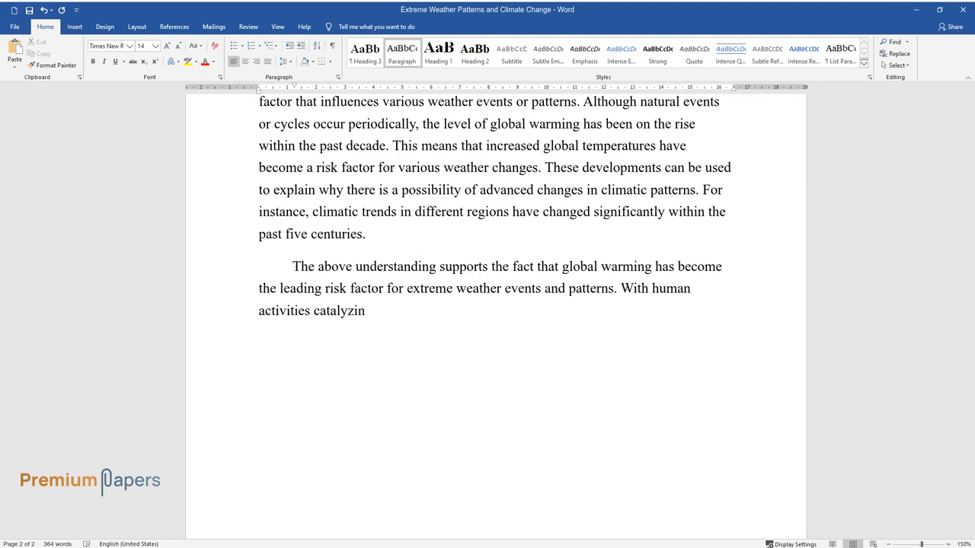
pyautogui.write('g the rate at which the planet is w')
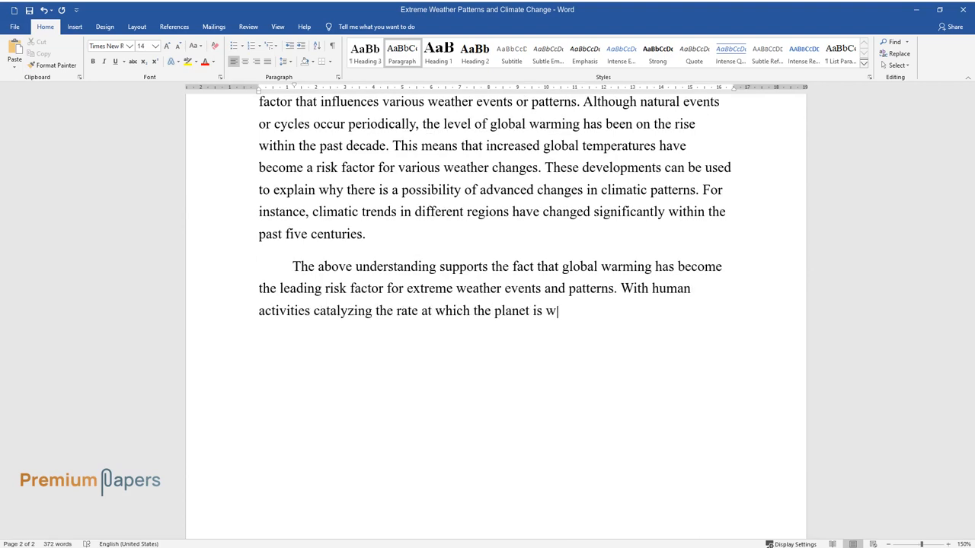
pyautogui.write('arming, chances are extremely high')
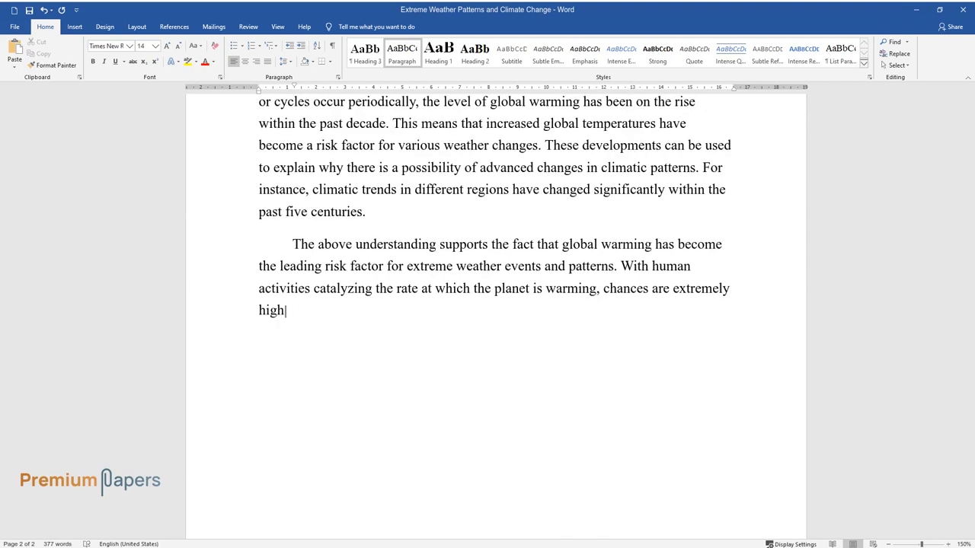
pyautogui.write('that climate change will be inevi')
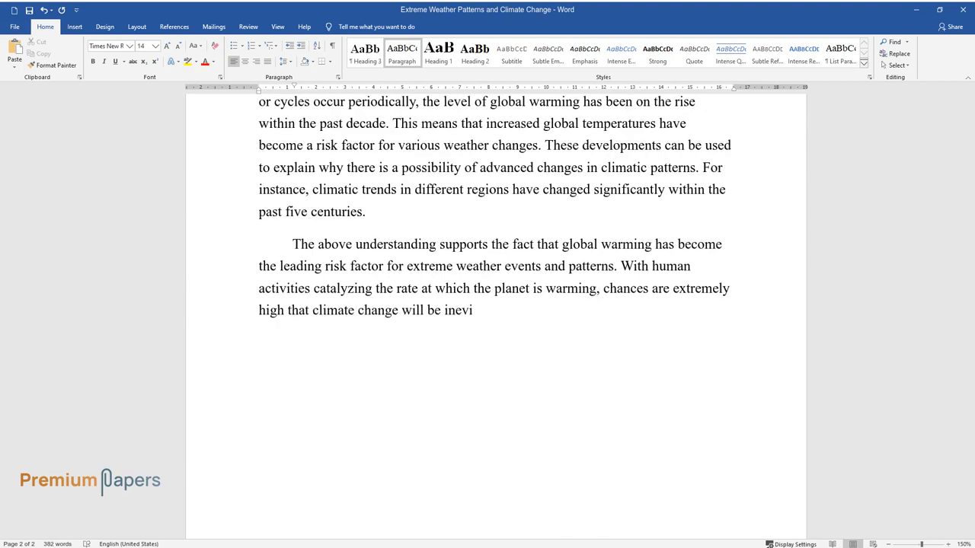
pyautogui.write('table. This is the case because glo')
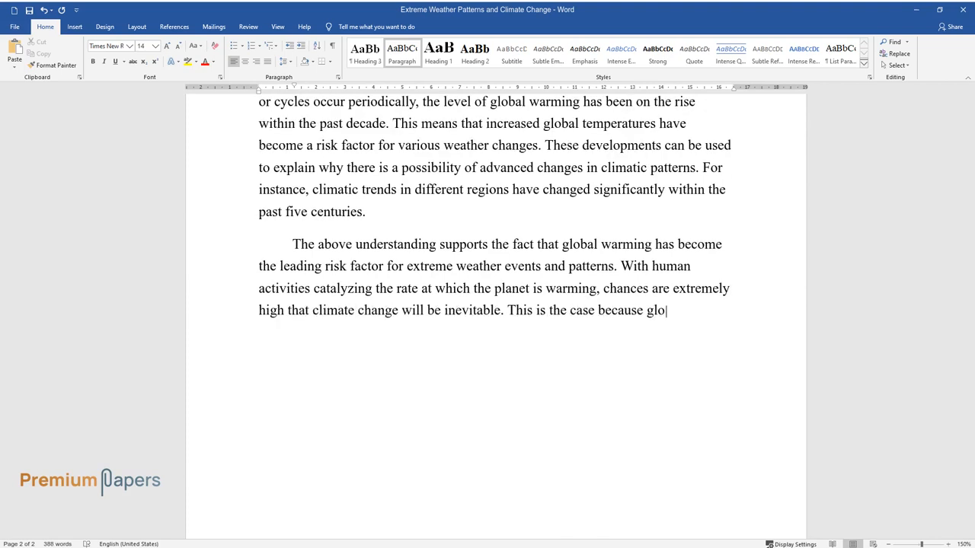
pyautogui.write('bal warming has been associated wit')
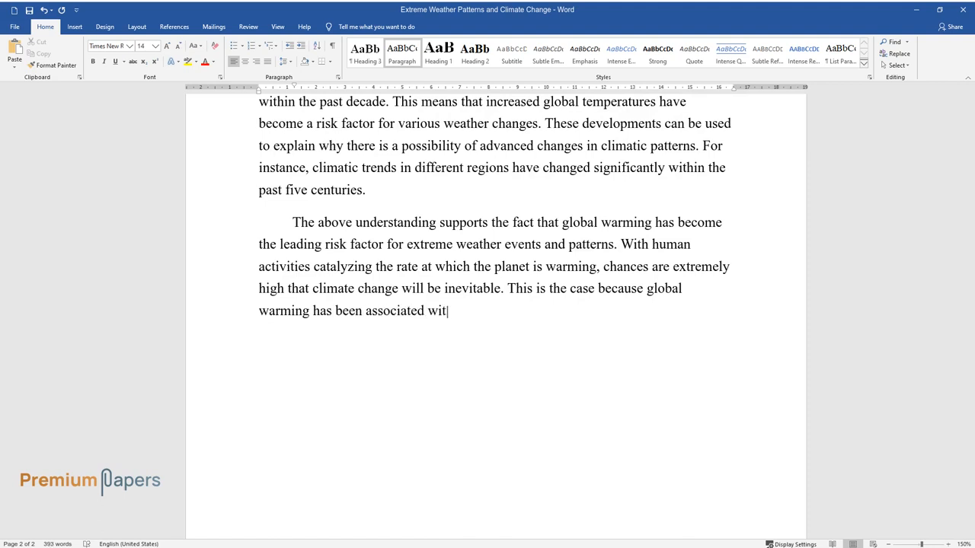
pyautogui.write('h rising sea levels and increased')
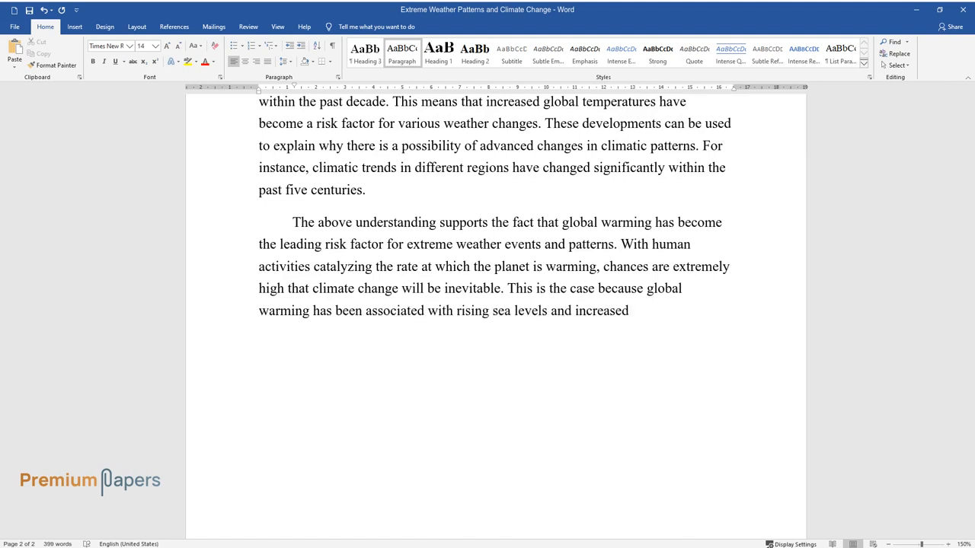
# Step: Finish with US temperature, downpour and drought trends and the call for future studies
pyautogui.write('levels of precipitation. Human-indu')
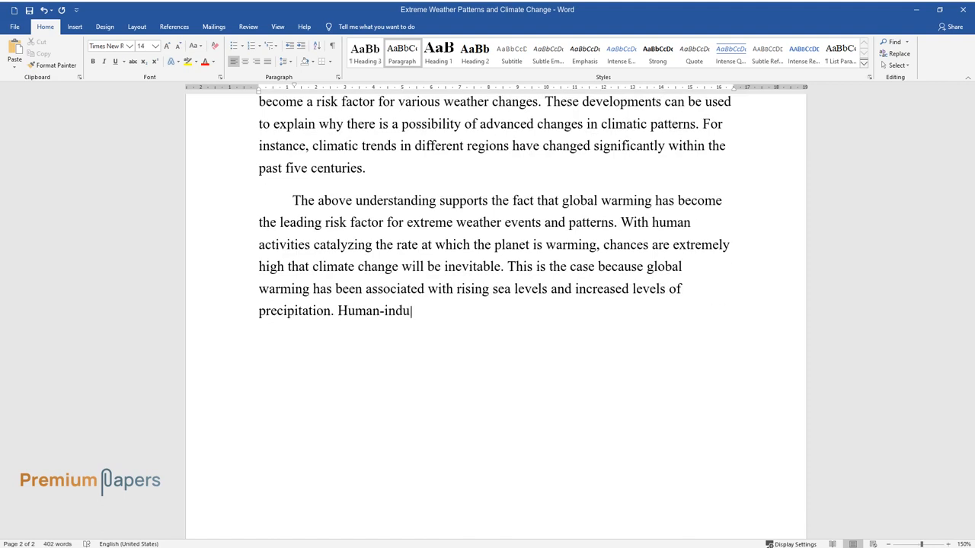
pyautogui.write('ced changes in climate will eventu')
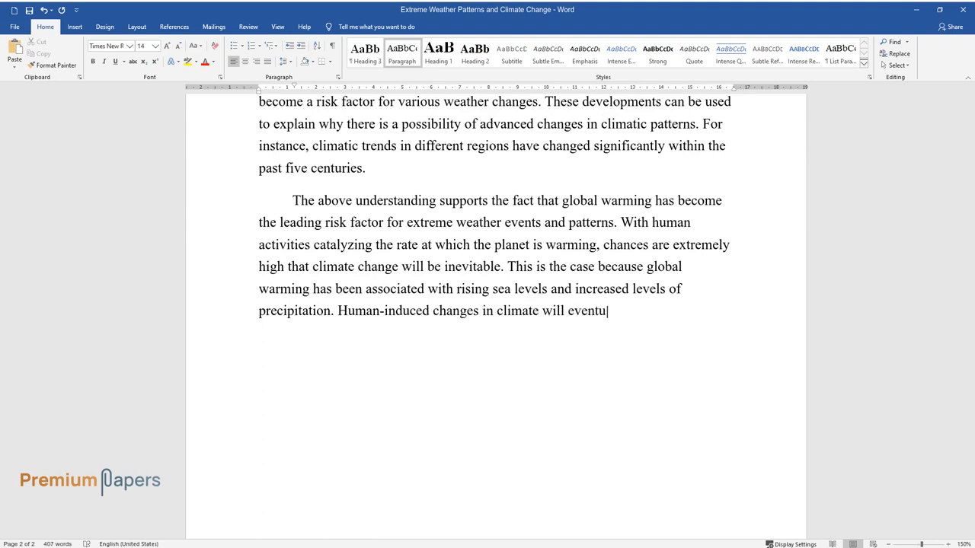
pyautogui.write('ally result in extreme occurrences.')
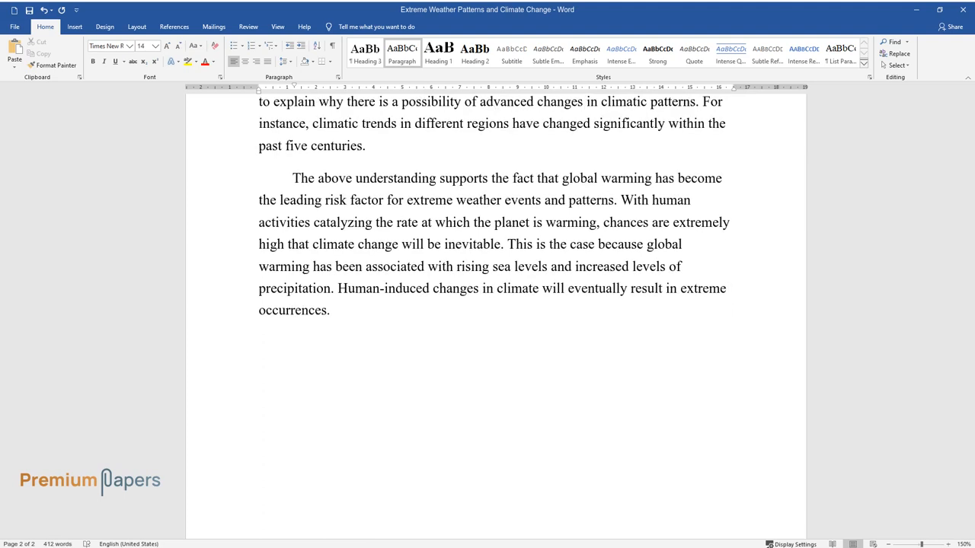
pyautogui.write('In the United States, the past fi')
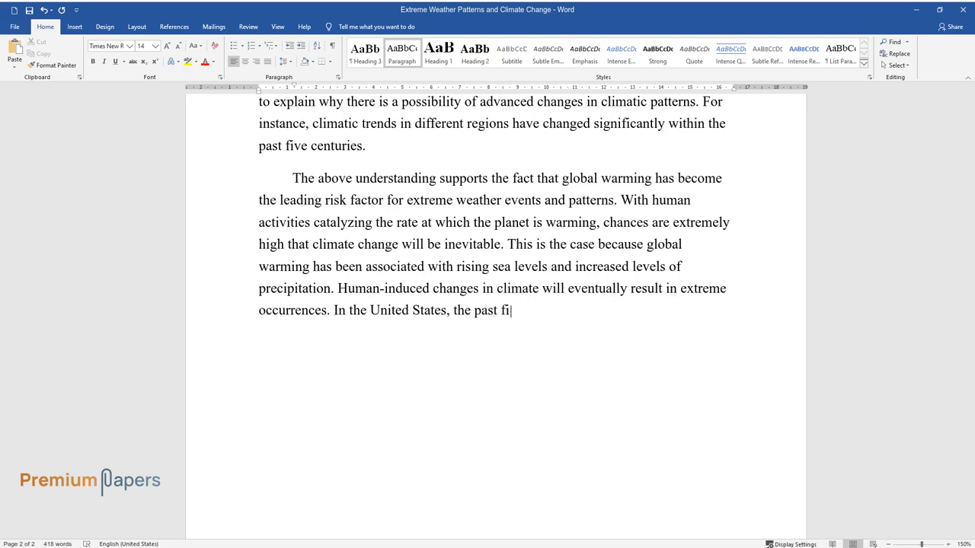
pyautogui.write('ve decades have been characterized')
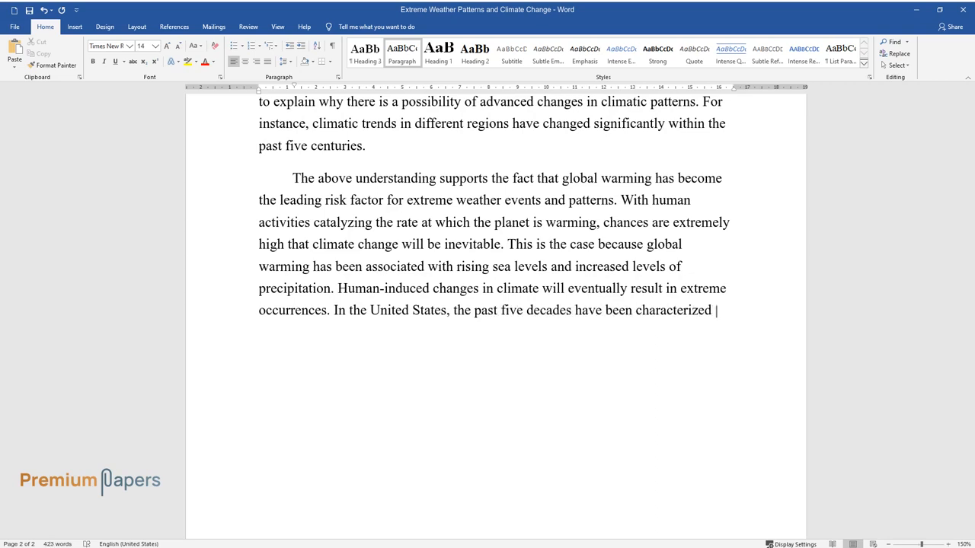
pyautogui.write('by increased temperatures, prolong')
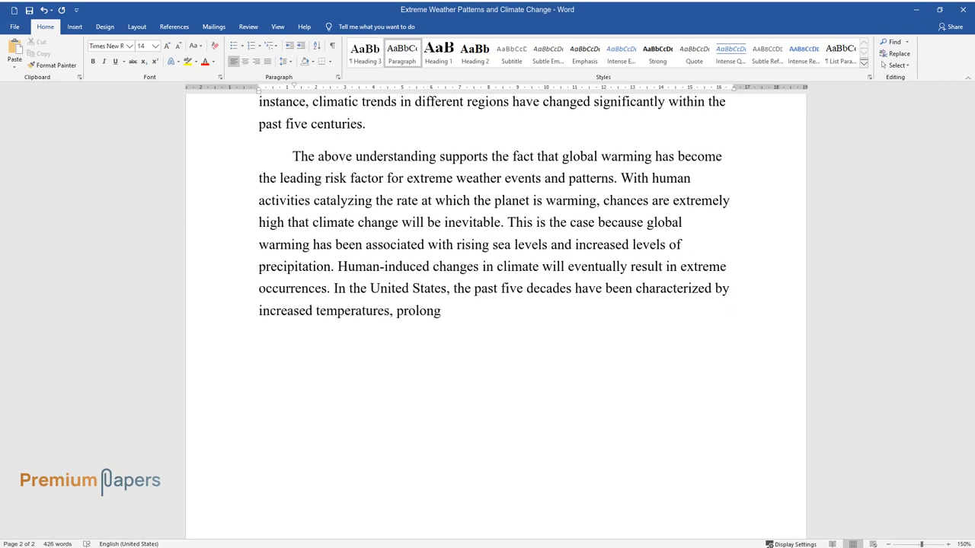
pyautogui.write('ed downpours, and unprecedented droughts. Future')
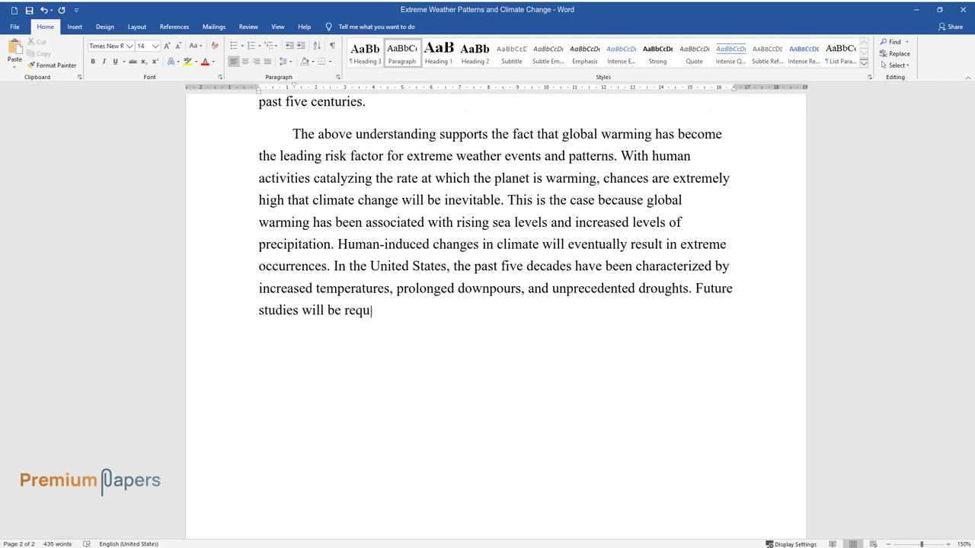
pyautogui.write('ired to present accurate informati')
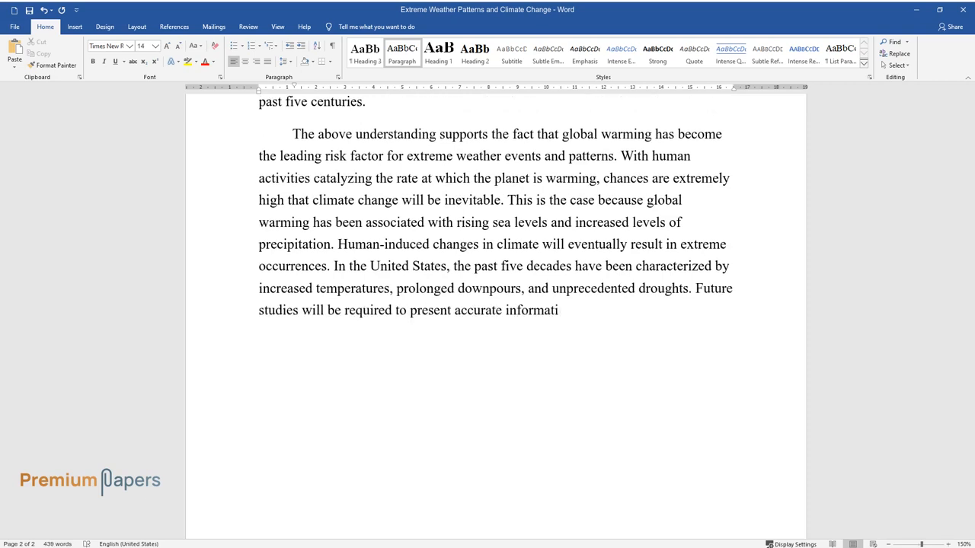
pyautogui.write('on that can be used to explain how')
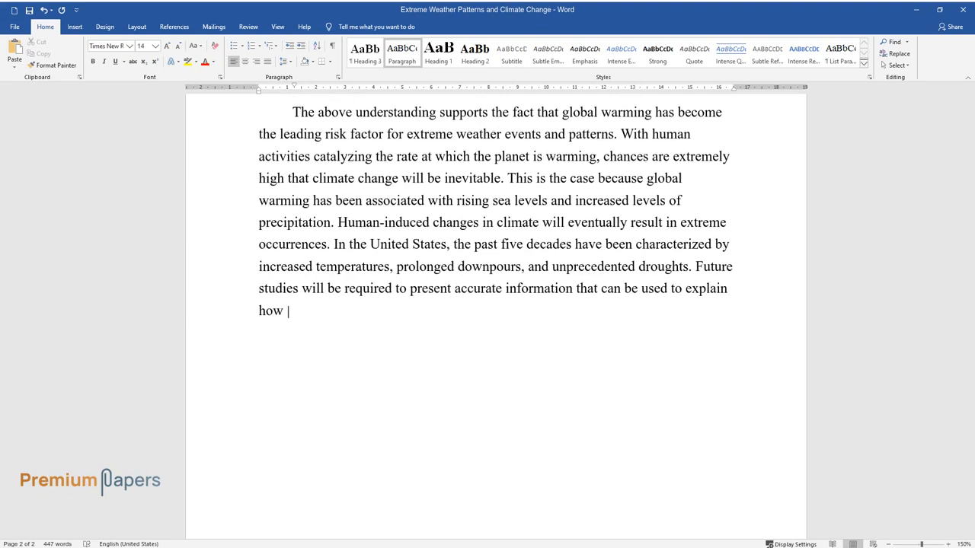
pyautogui.write('climate change continues to influe')
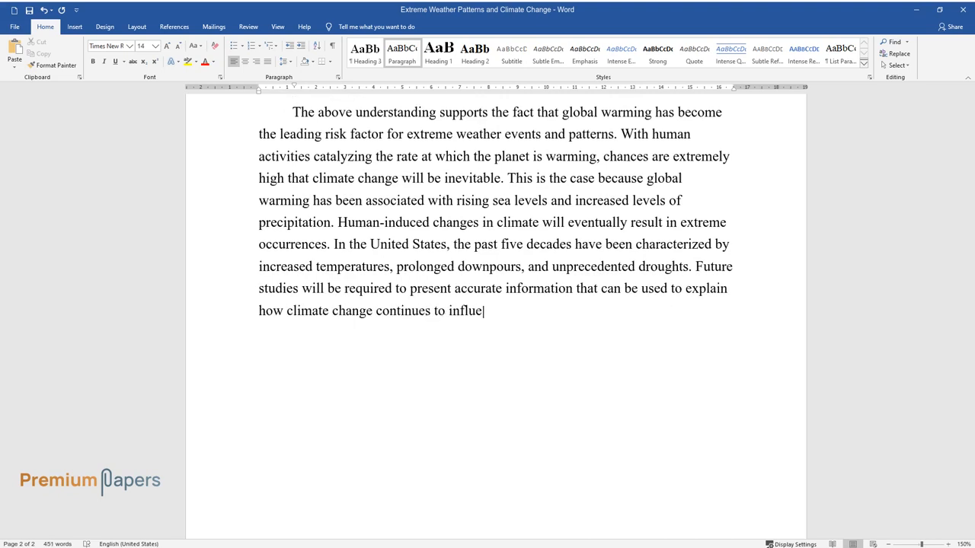
pyautogui.write('nce global weather patterns.')
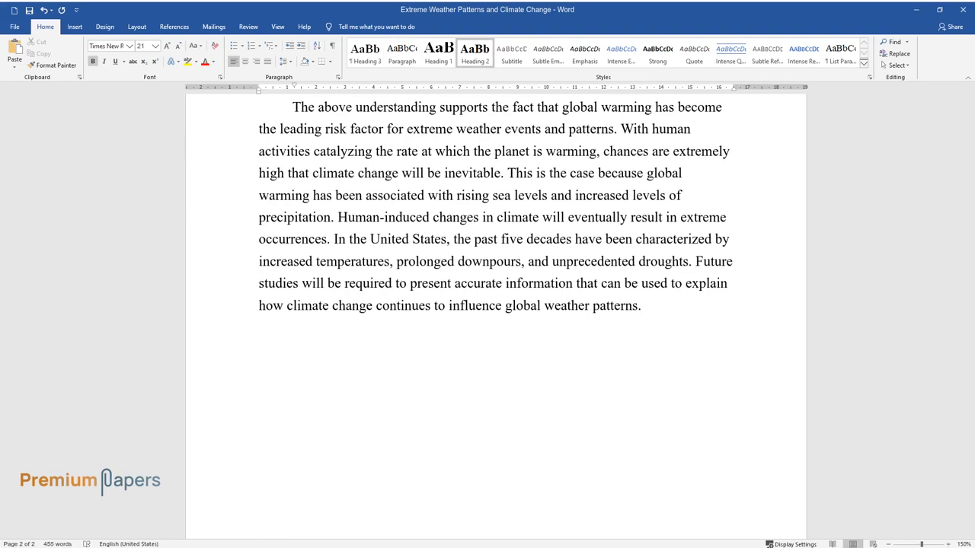
# Step: Add the heading 'Extreme Weather Patterns: Impacts' and begin on environmentalists' climate-change indicators
pyautogui.write('Extreme Weather Patterns: Impacts')
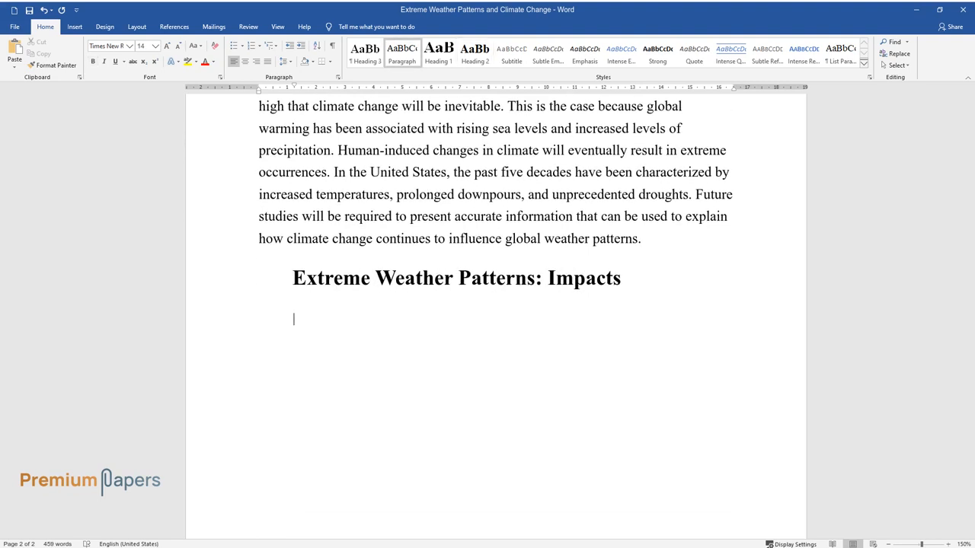
pyautogui.write('Changes in global te')
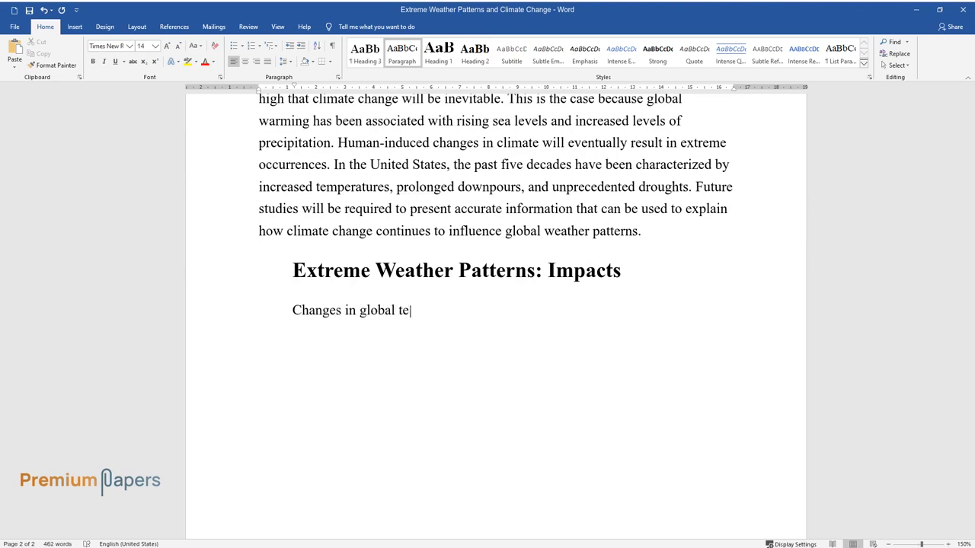
pyautogui.write('mperatures have been linked to cli')
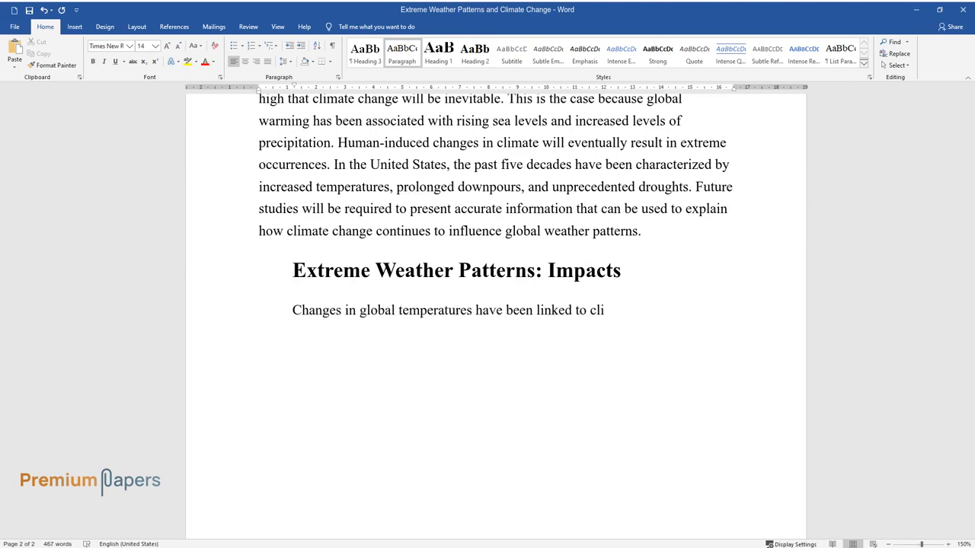
pyautogui.write('mate change in different parts of')
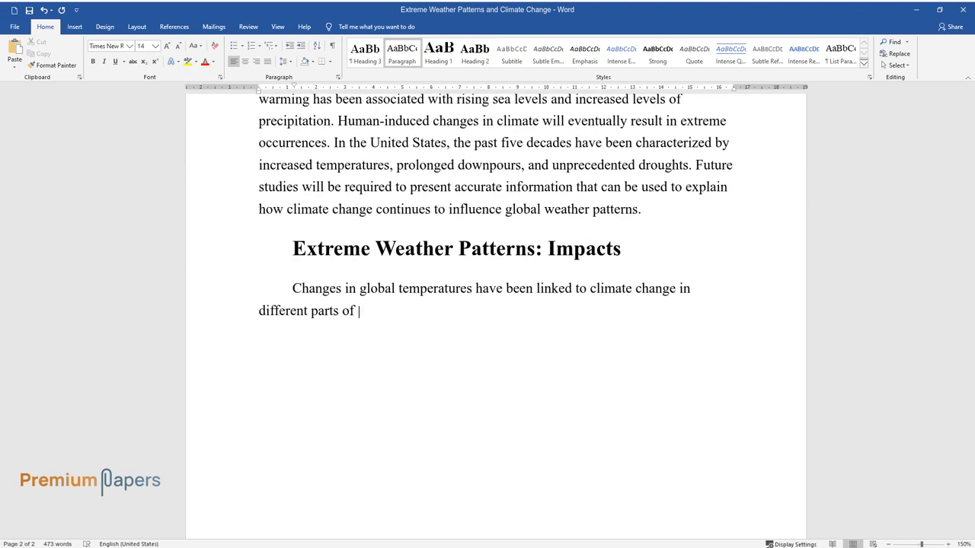
pyautogui.write('the world. Environmentalists have')
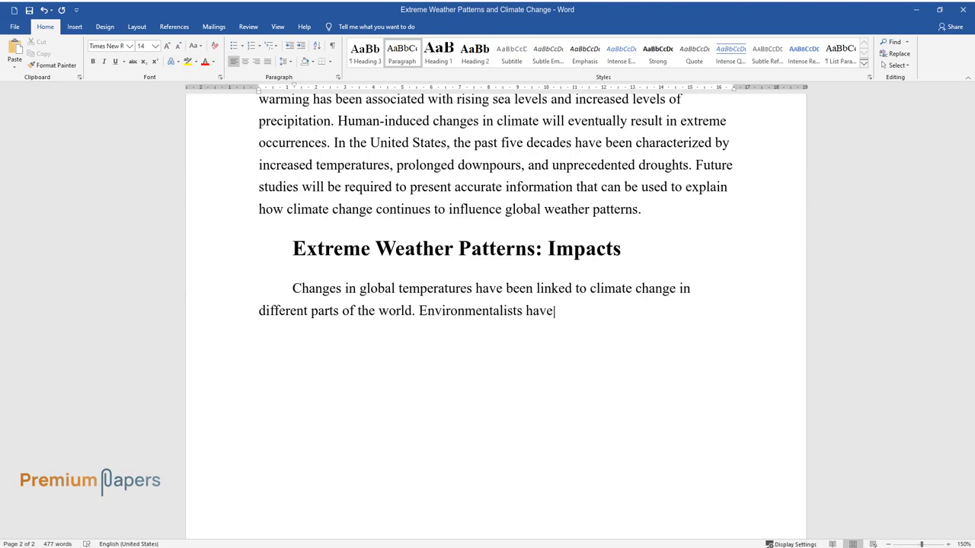
pyautogui.write('outlined several indicators to su')
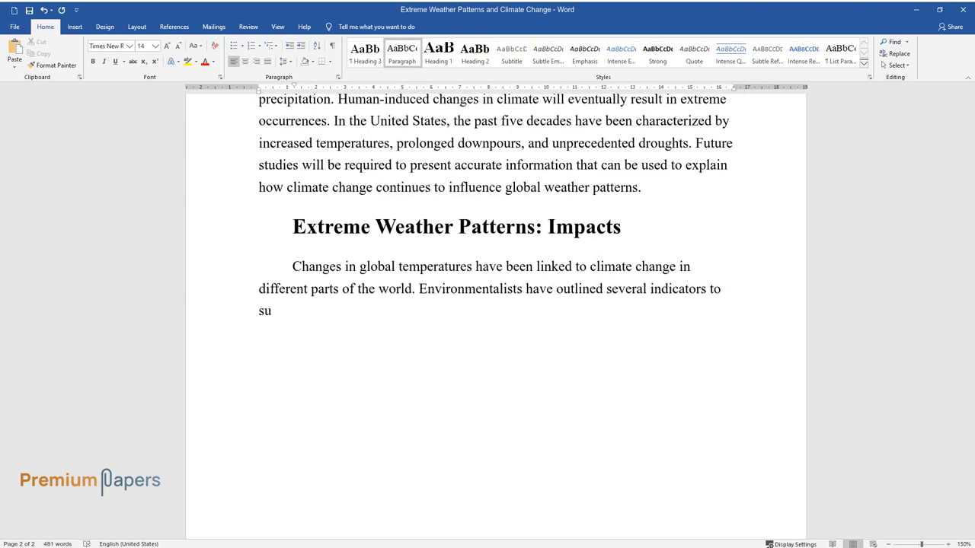
pyautogui.write('pport the fact that the global cli')
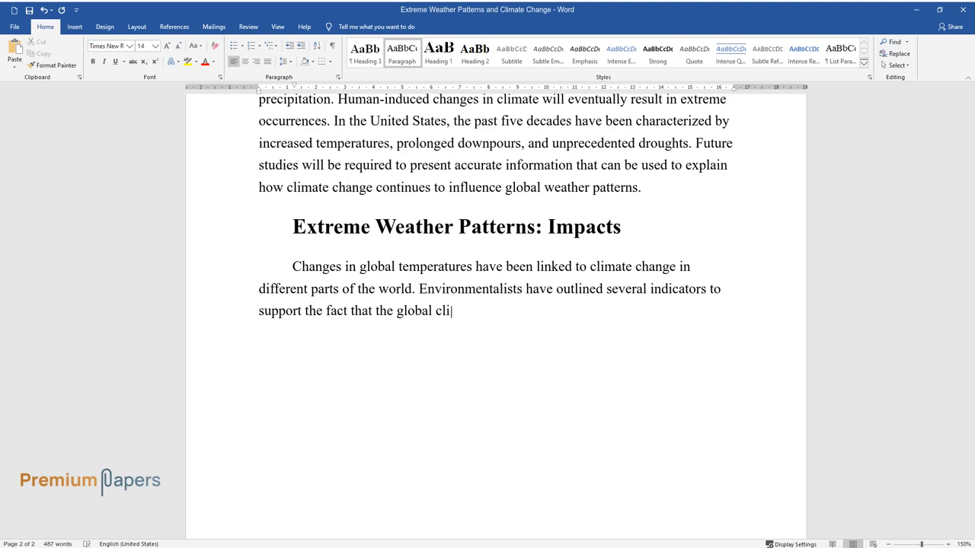
pyautogui.write('mate has changed significantly. Some of these')
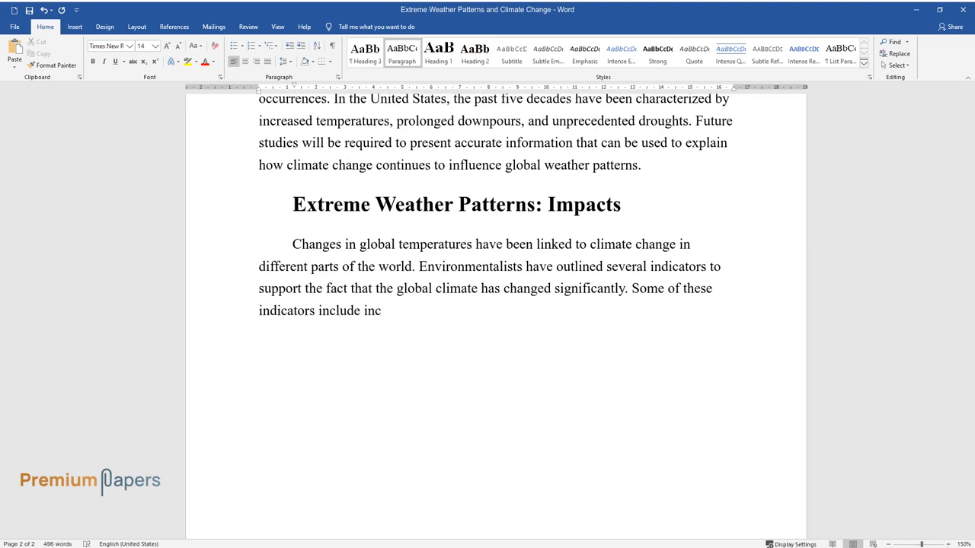
# Step: List melting glaciers, rising seas and snow loss, ending with warnings of unprecedented weather events
pyautogui.write('reased air and sea temperatures, m')
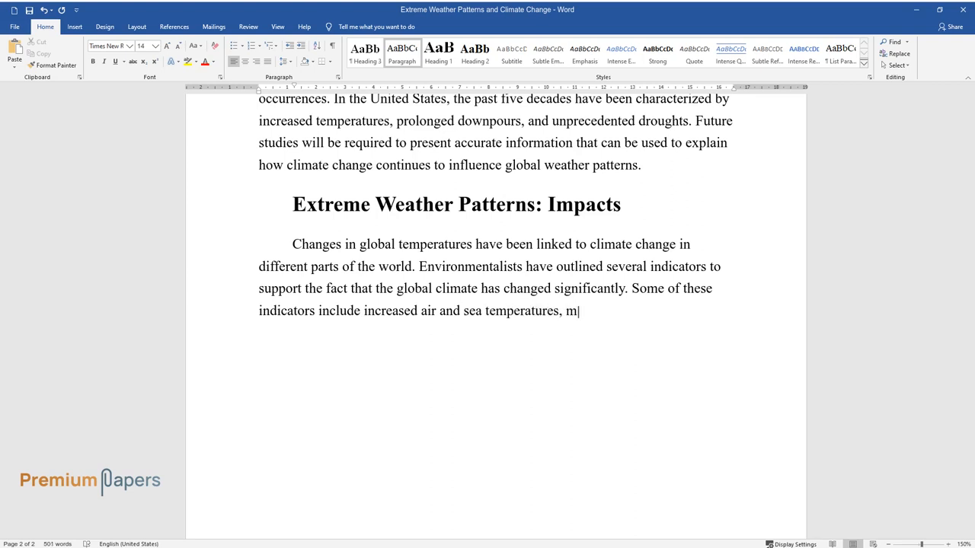
pyautogui.write('elting glaciers, rising sea levels')
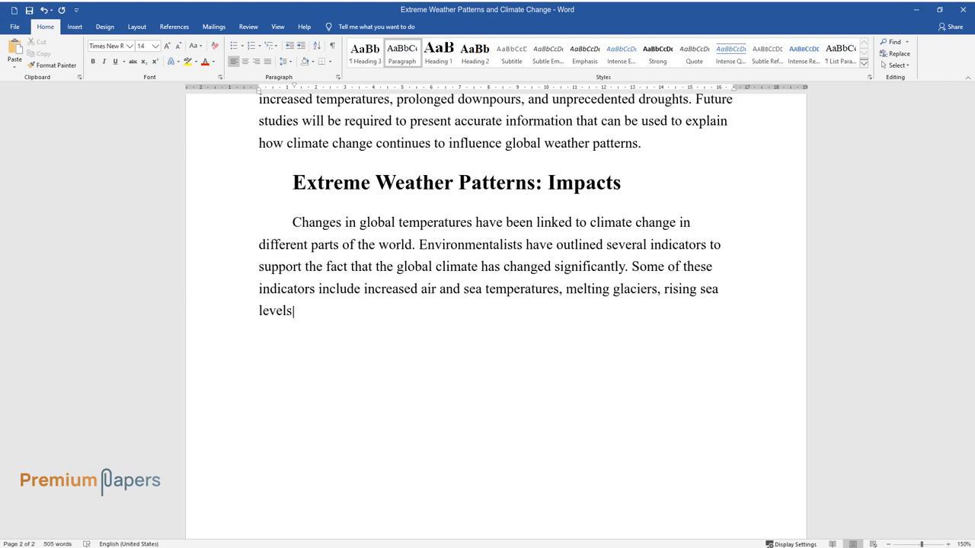
pyautogui.write(', and loss of snow in the hemisphe')
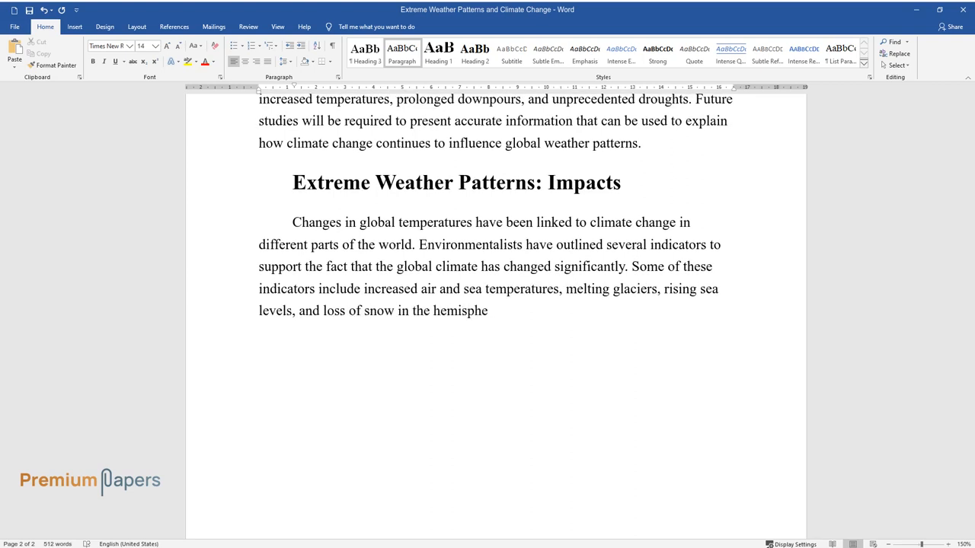
pyautogui.write('res. Many scholars strongly believ')
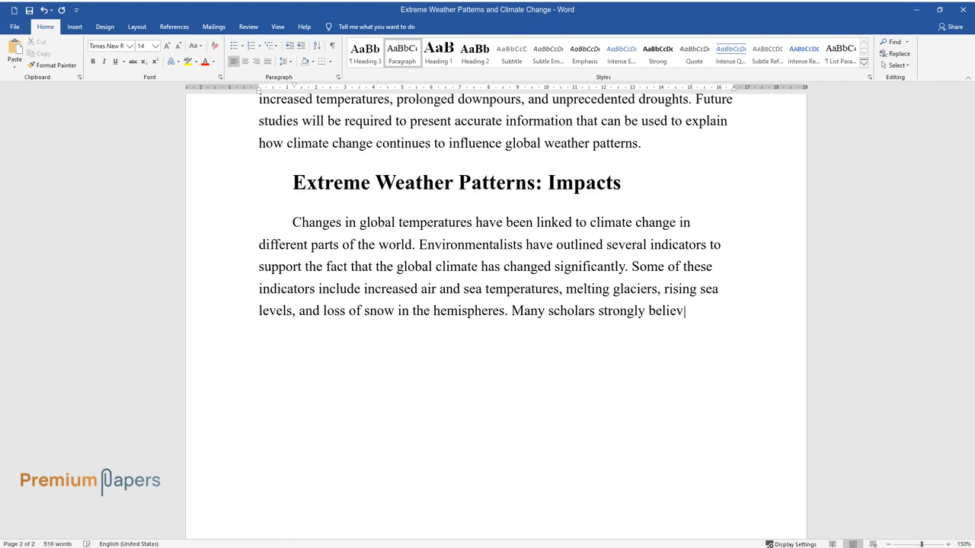
pyautogui.write('e that such changes have led to un')
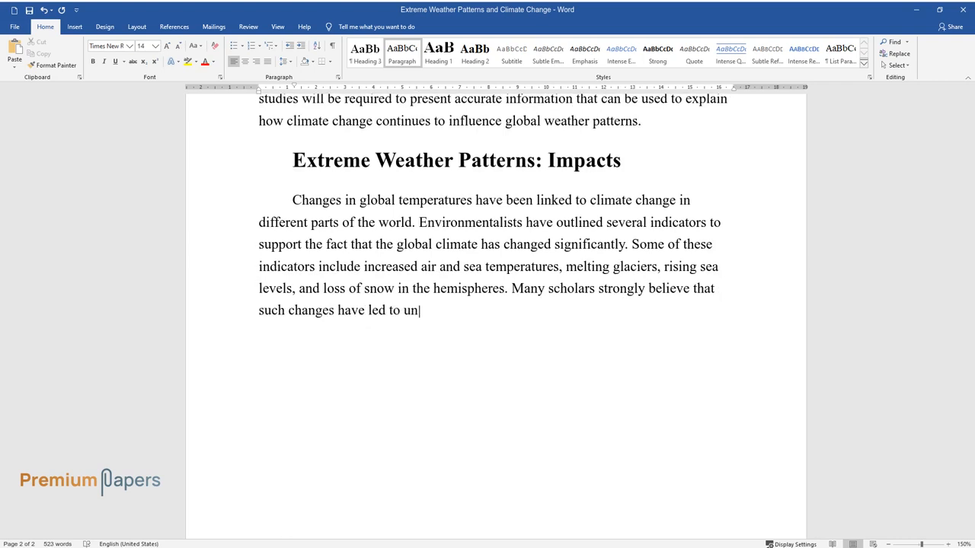
pyautogui.write('sympathetic weather patterns. Unless something is')
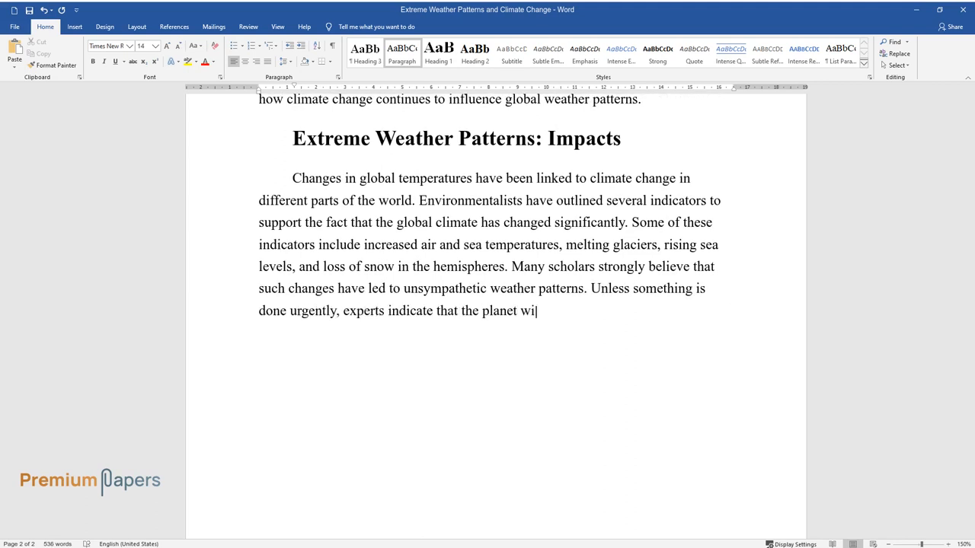
pyautogui.write('ll continue to experience unpreced')
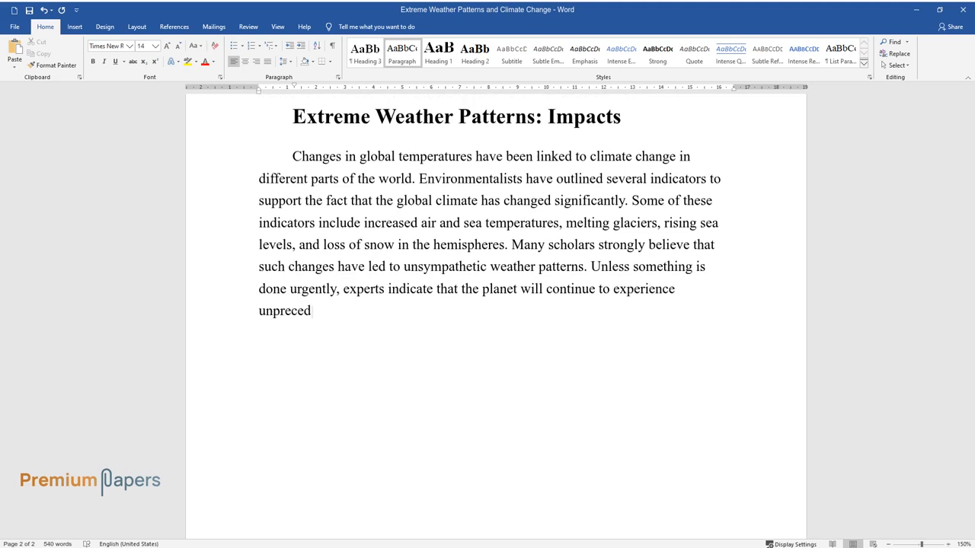
pyautogui.write('ented weather events in the coming years.')
pyautogui.write('The firs')
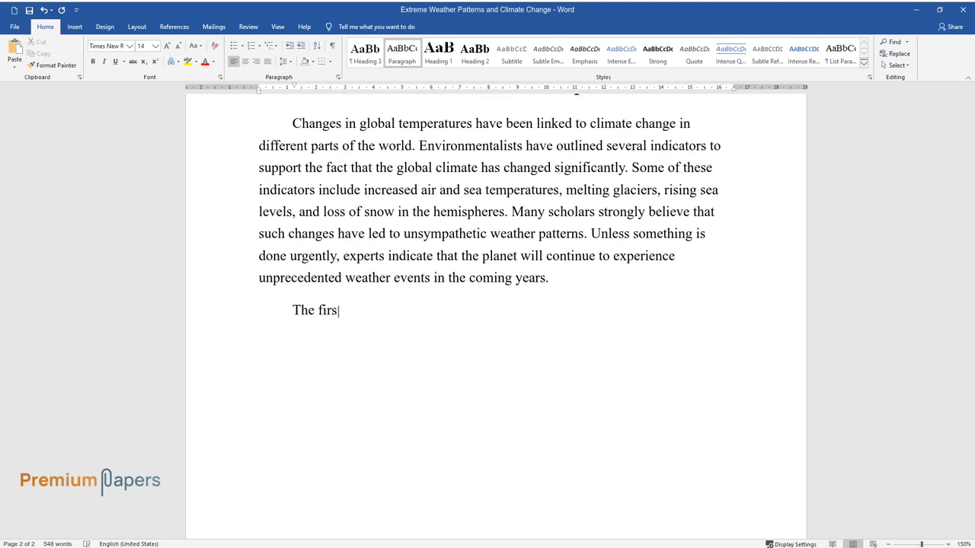
# Step: Write that average global temperatures have risen since 1900, with the warmest years since 1998
pyautogui.write('t extreme weather pattern is the')
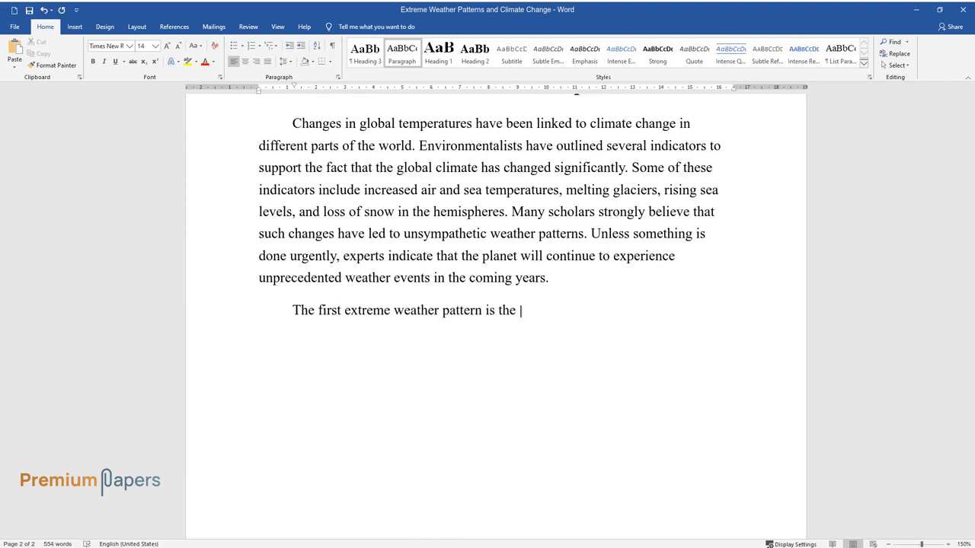
pyautogui.write('current change in global tempera')
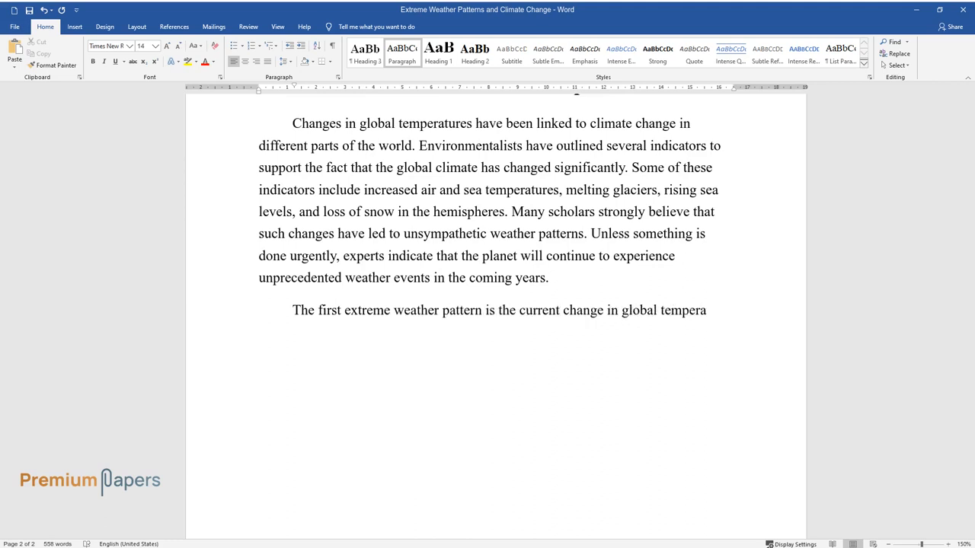
pyautogui.write('temperatures. Studies indicate that ave')
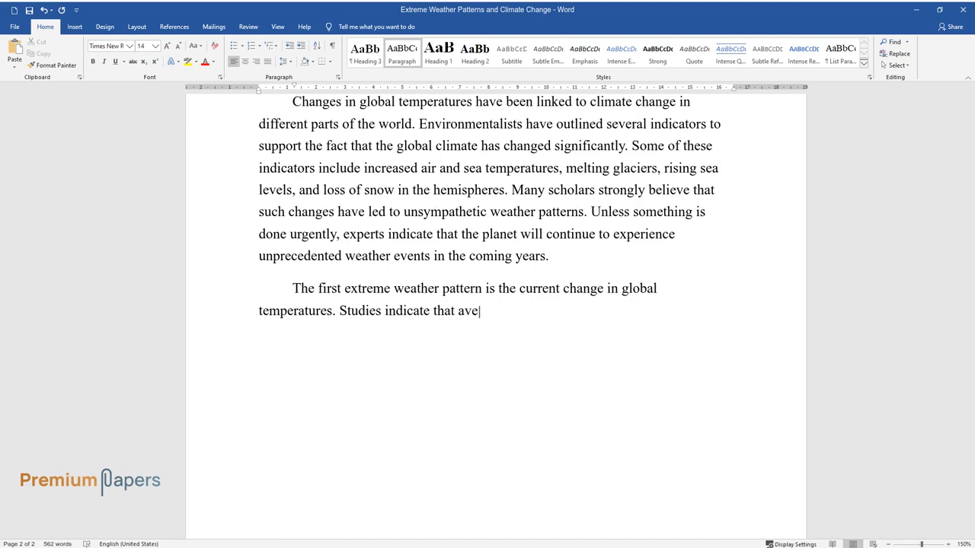
pyautogui.write('rage global temperatures have been on the')
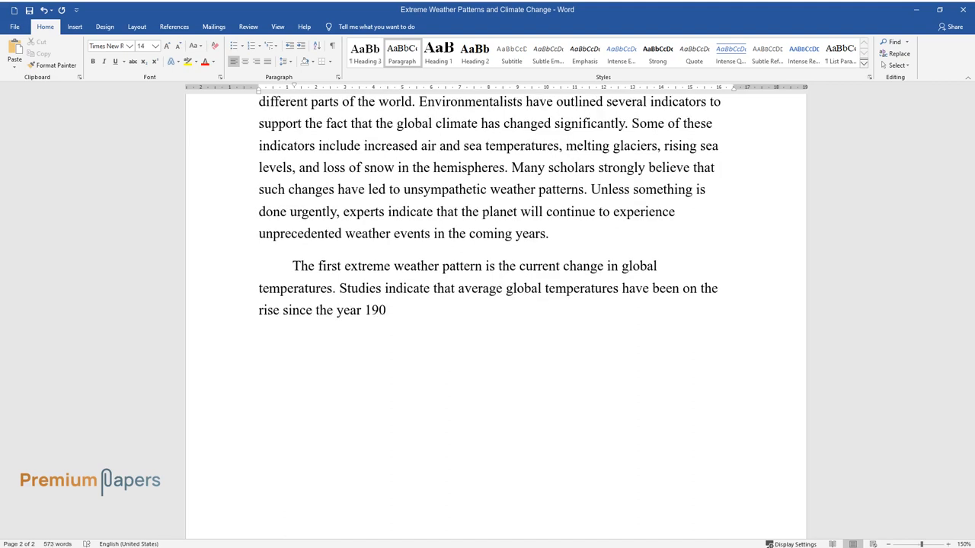
pyautogui.write('0. Some of the warmest years hav')
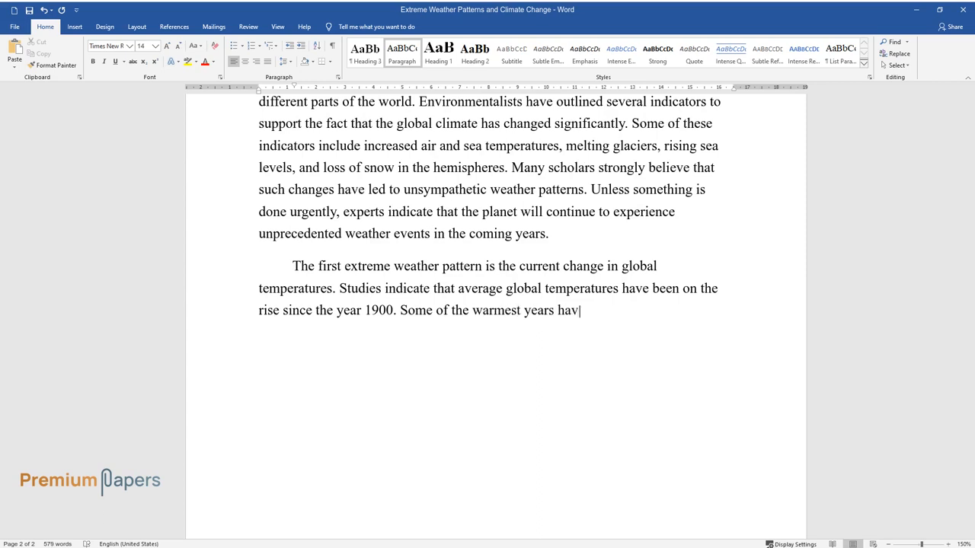
pyautogui.write('e been recorded since 1998. Thes')
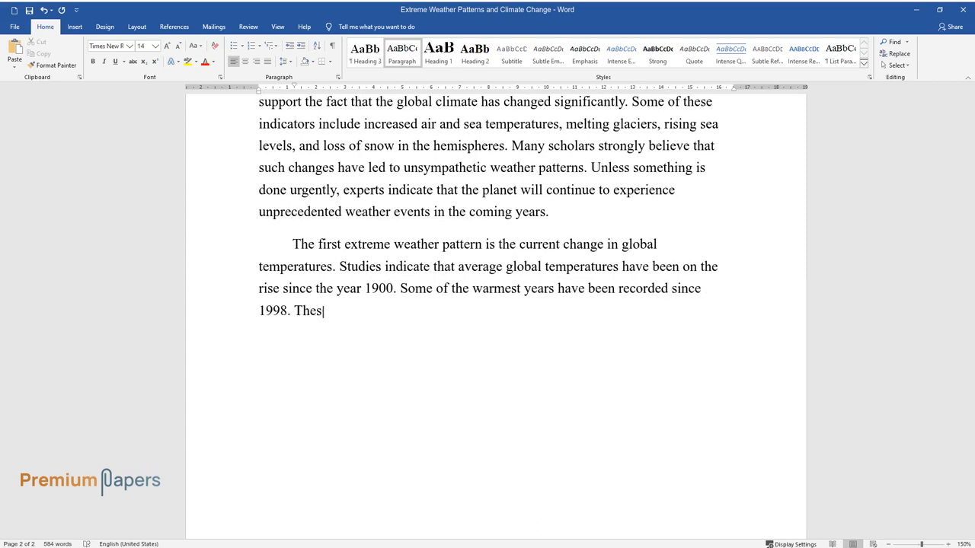
pyautogui.write('e temperatures have led to increased levels of downpours on every')
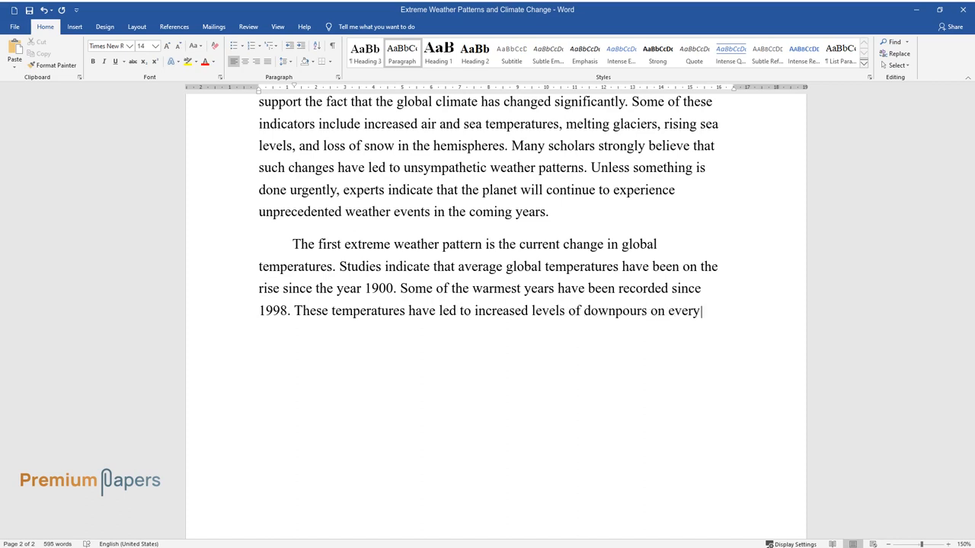
pyautogui.write('continent. Many scientists ackn')
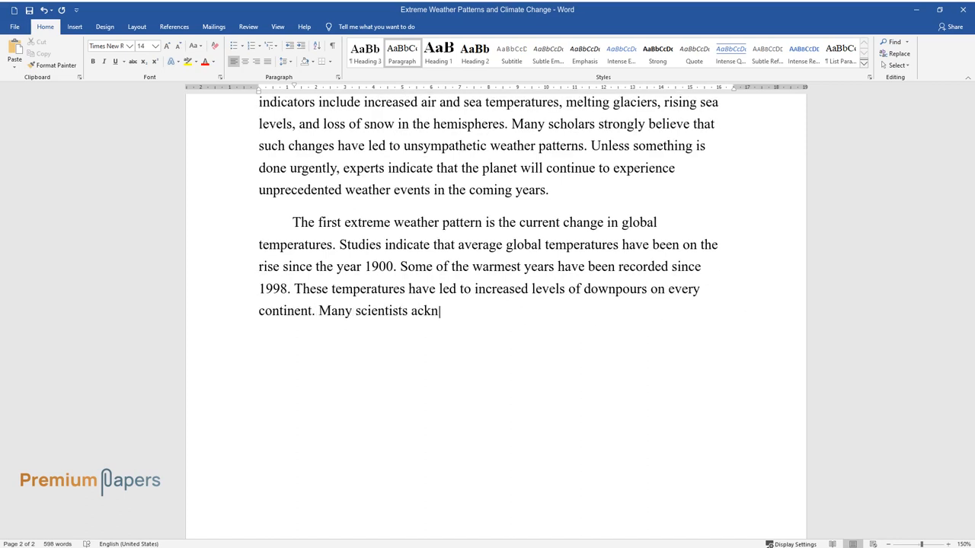
# Step: Describe hotter summers and cooler winters producing record lows and highs within twenty years
pyautogui.write('owledge the fact that the world')
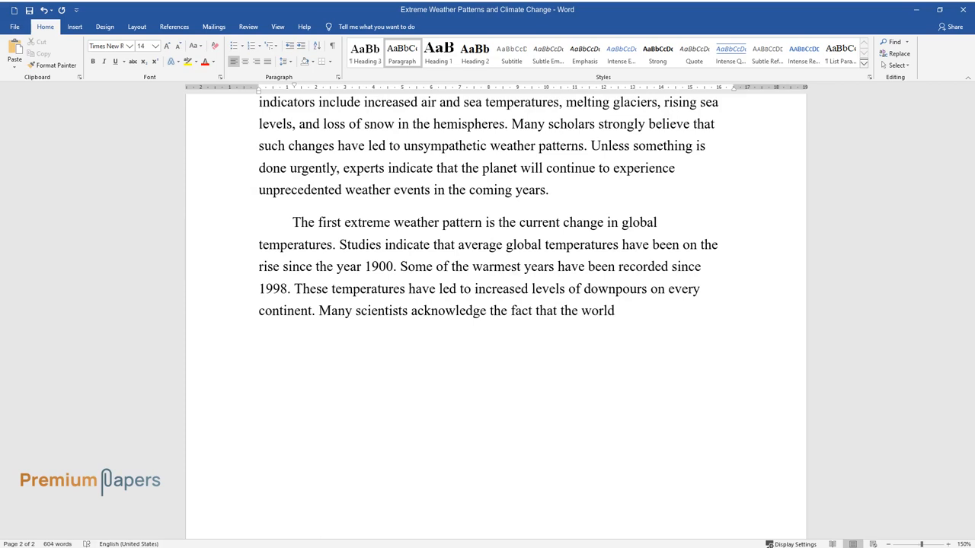
pyautogui.write('has been encountering both incre')
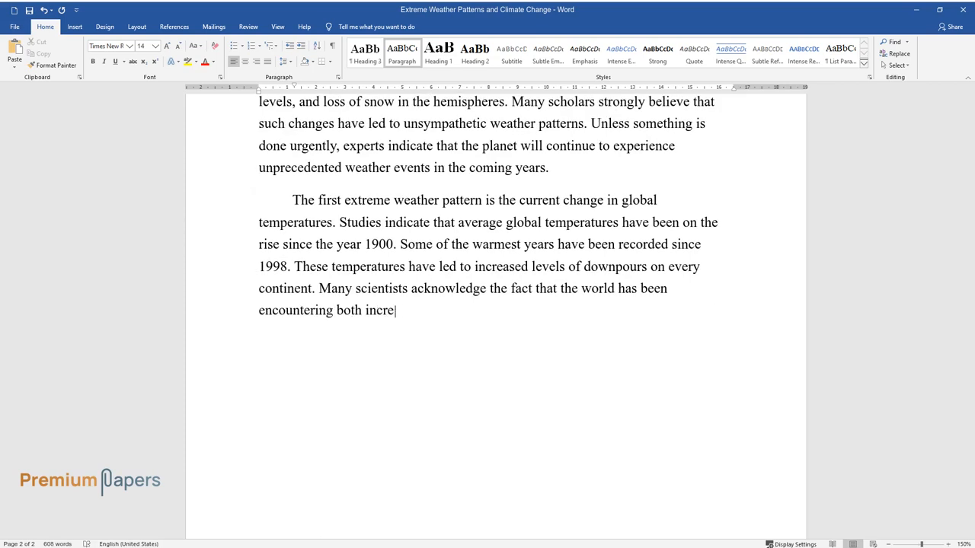
pyautogui.write('ased temperatures in summer and c')
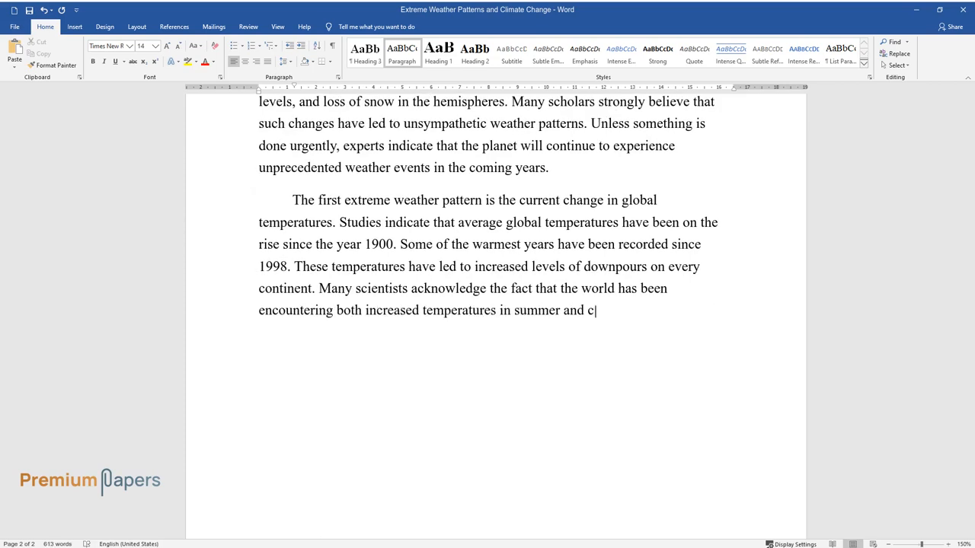
pyautogui.write('ooler periods in winter. This s')
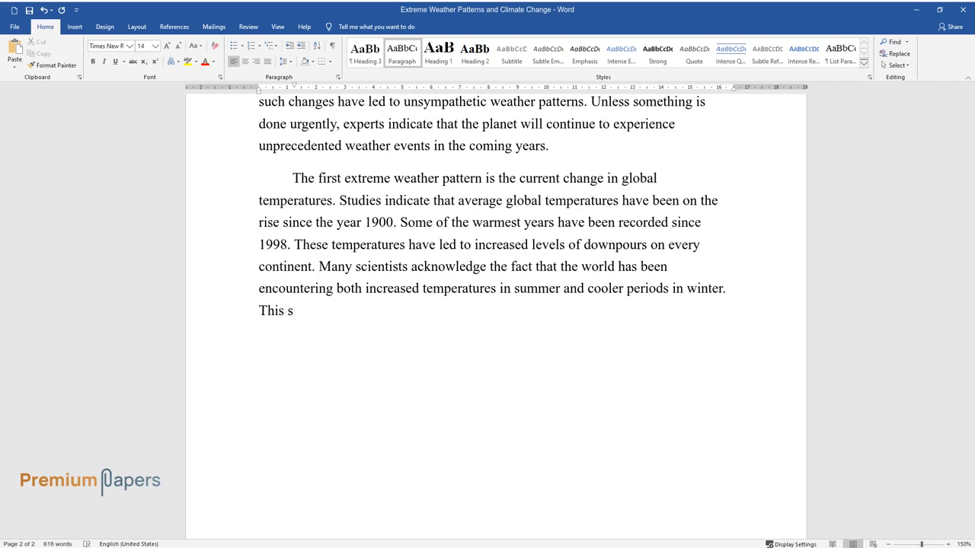
pyautogui.write('cenario has led to record lows a')
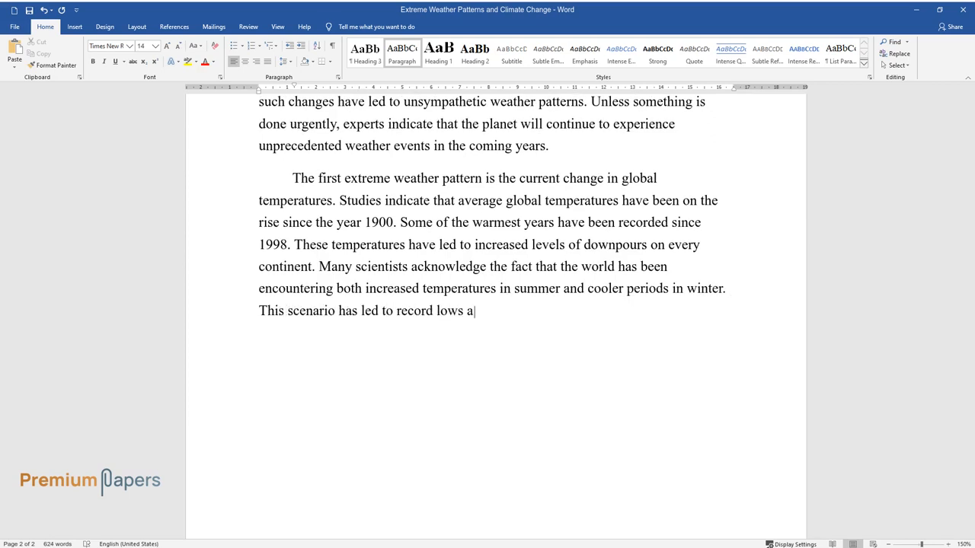
pyautogui.write('nd highs within the past twenty y')
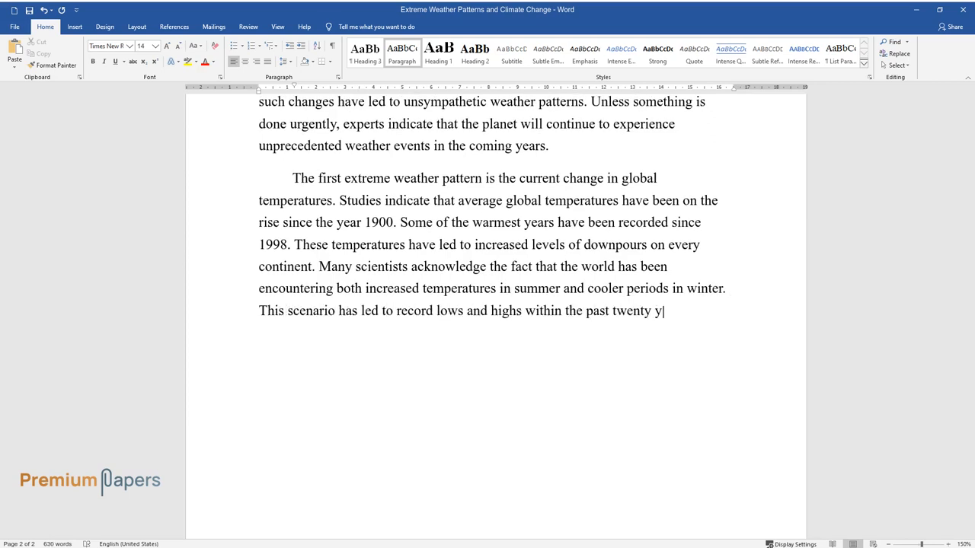
pyautogui.write('ears. Many regions have been reco')
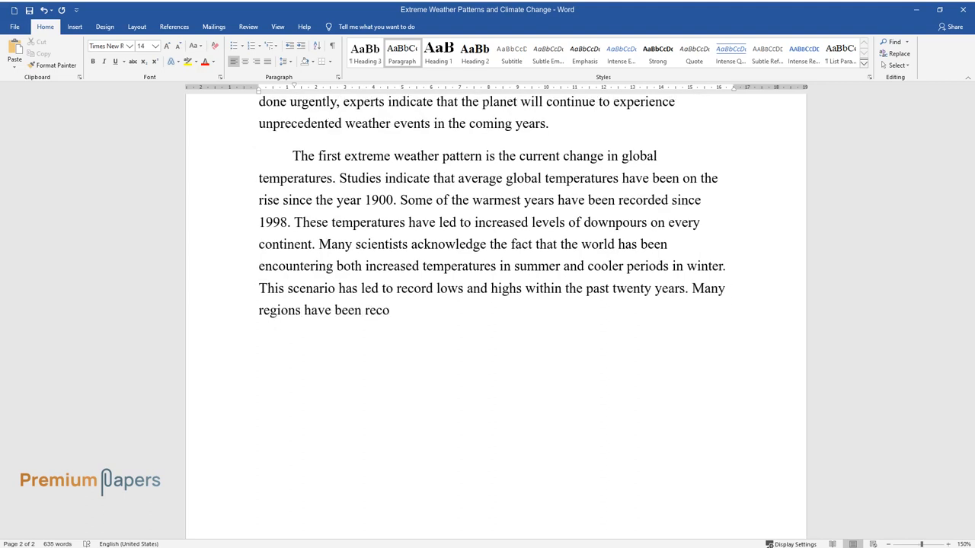
# Step: Describe heavy single-day downpours leaving people homeless, forcing migration and causing losses
pyautogui.write('rding heavy downpours in the rec')
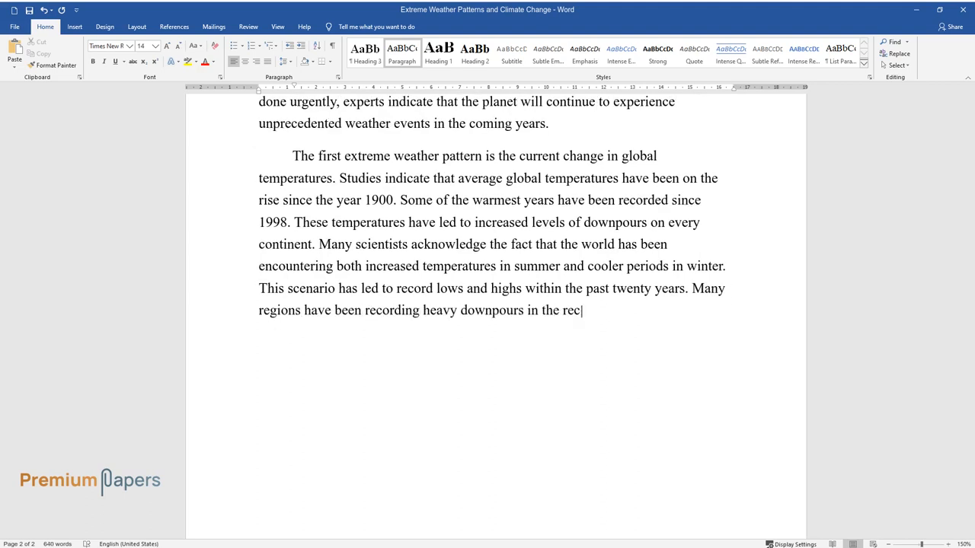
pyautogui.write('ent past. Such precipitations ca')
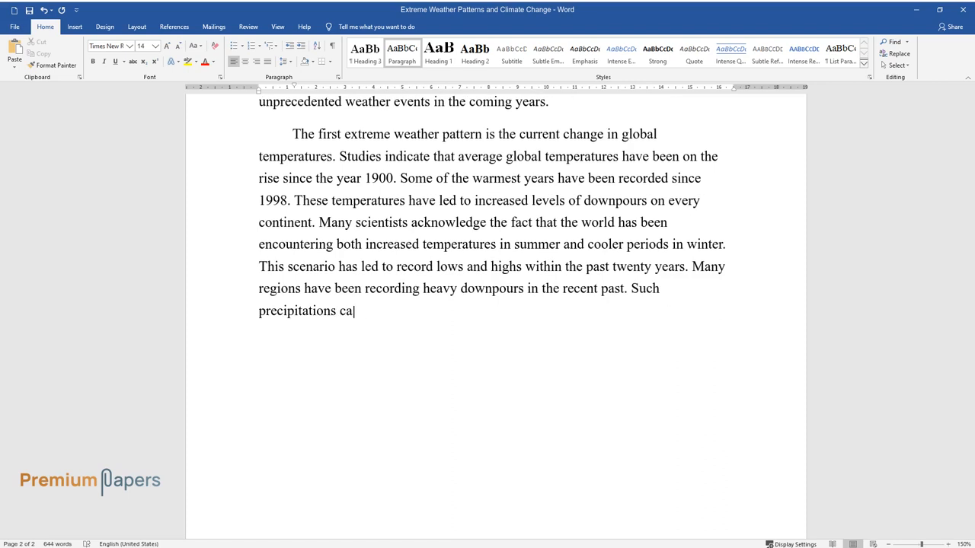
pyautogui.write('n occur in a single day and disa')
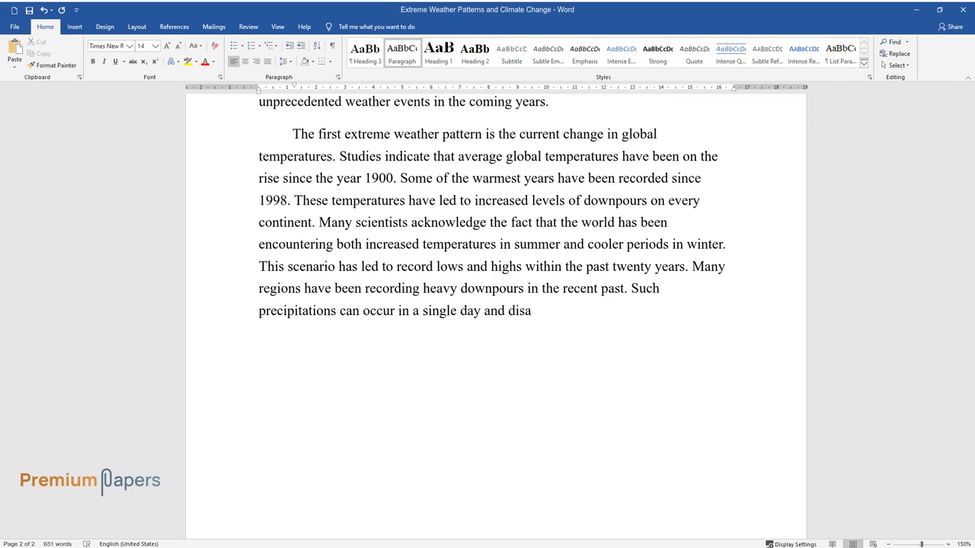
pyautogui.write('ppear. These extremes usually res')
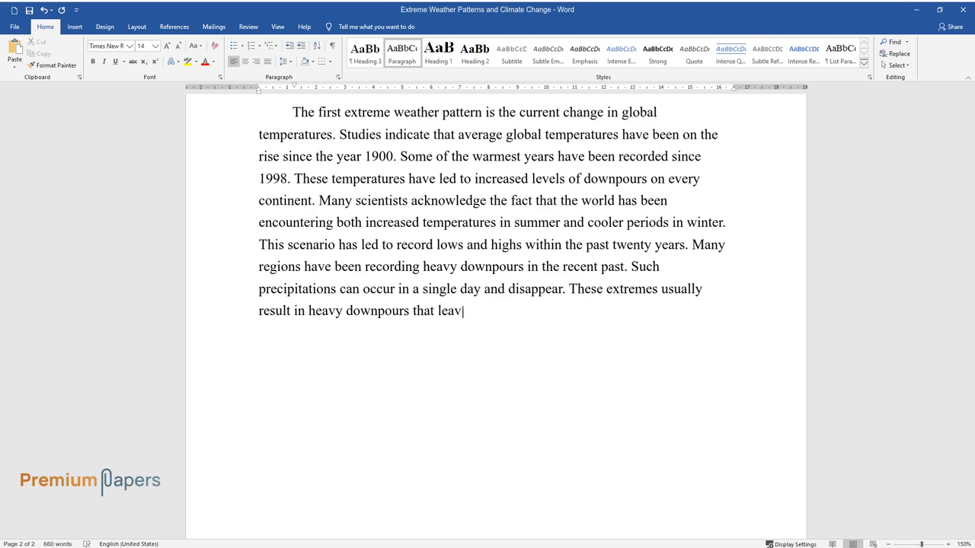
pyautogui.write('e many people homeless or displa')
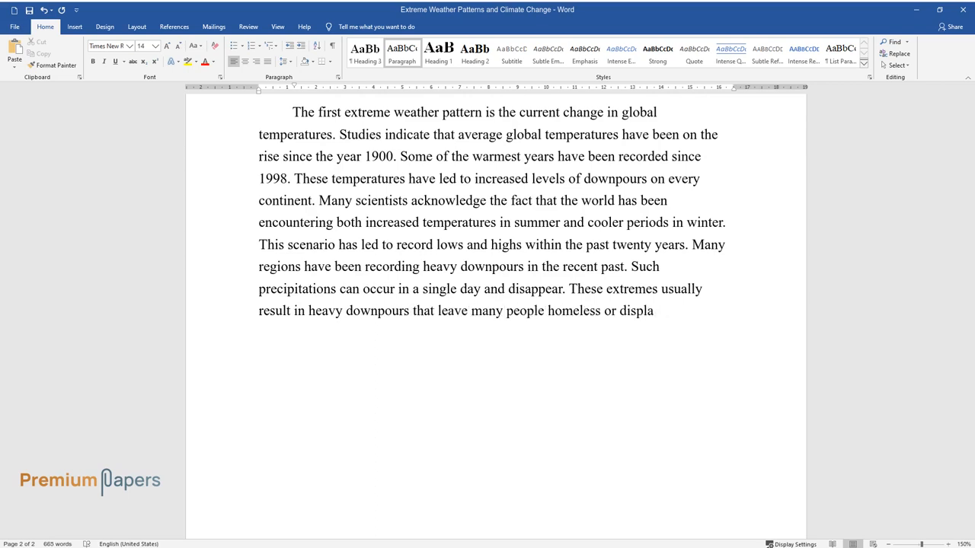
pyautogui.write('ced. Such precipitations have fo')
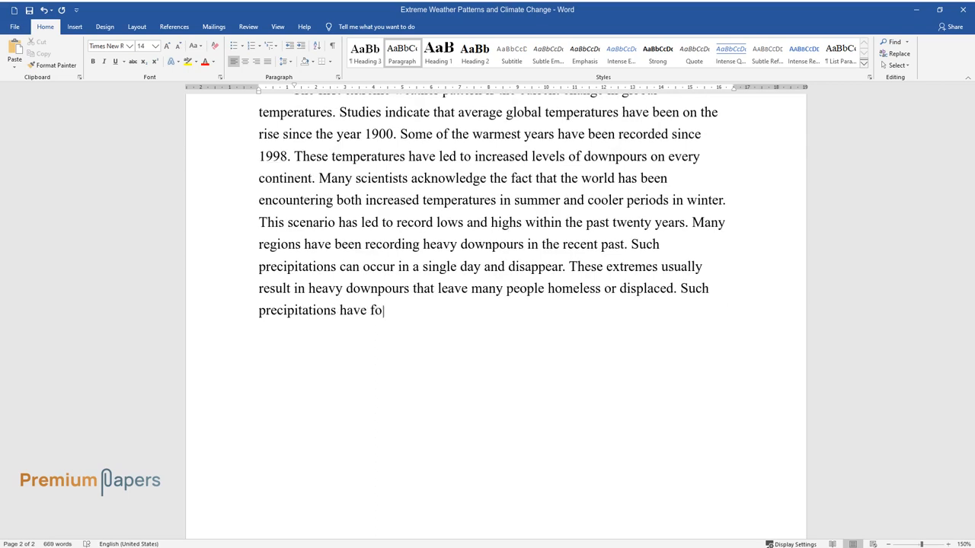
pyautogui.write('rced people to migrate to other r')
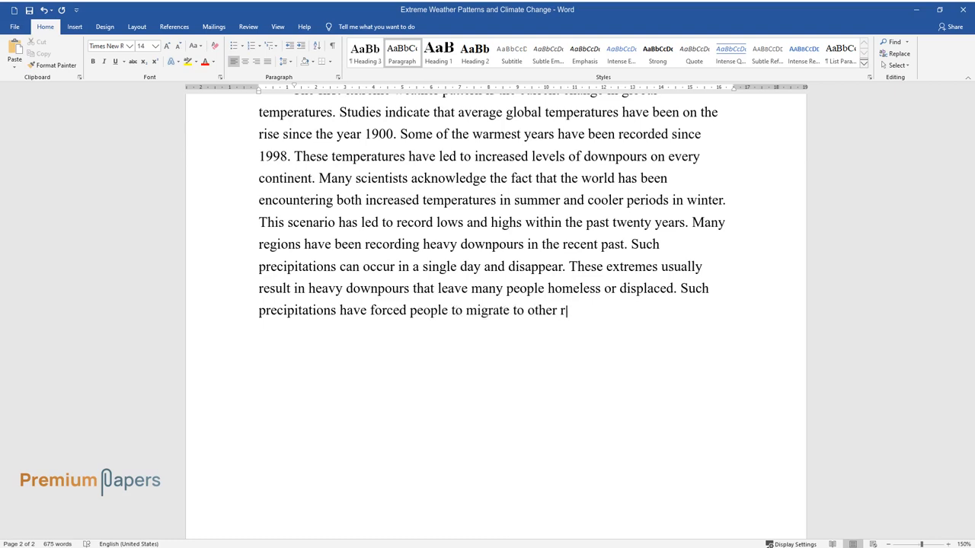
pyautogui.write('egions. The losses caused by suc')
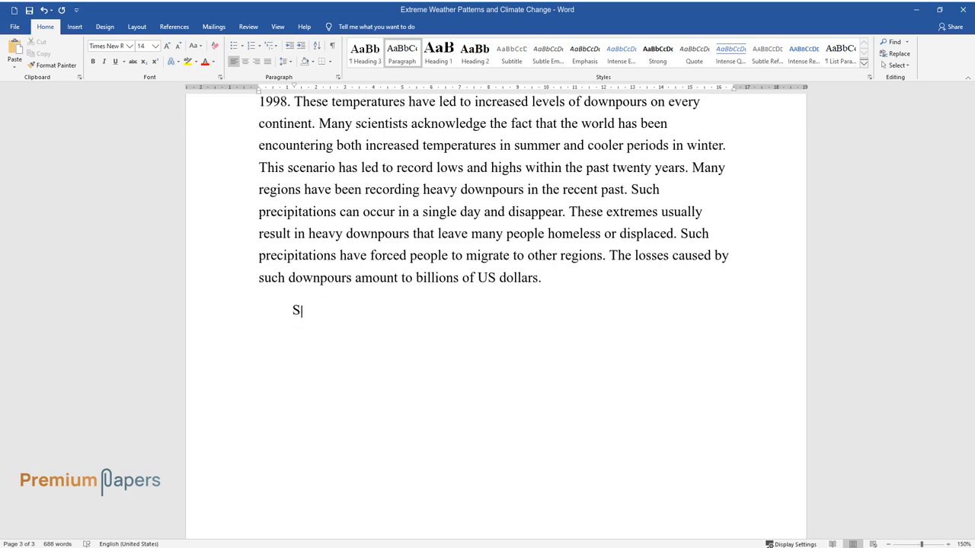
# Step: Write that annual precipitation has risen since 1902 and tropical storms hit regions like the Gulf of Mexico
pyautogui.write('tatistics indicate that annual pr')
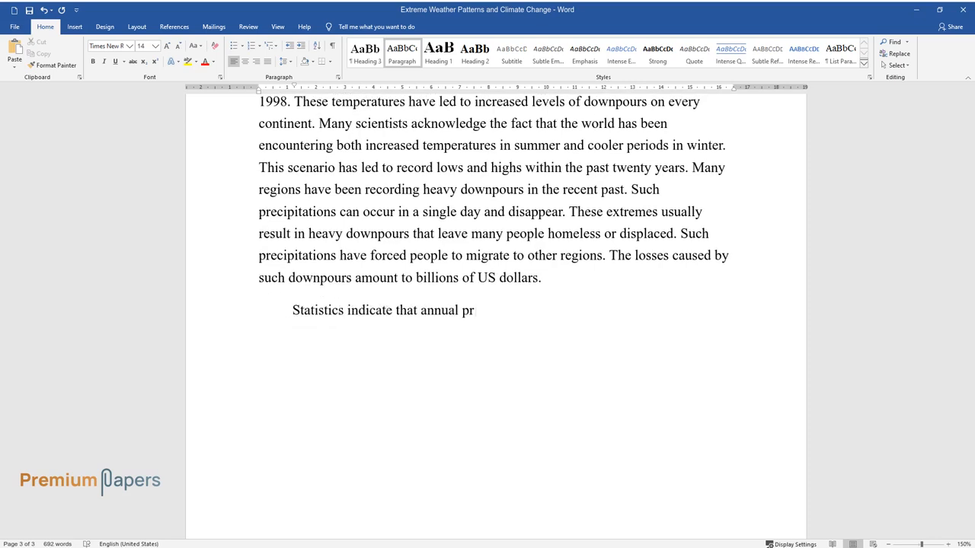
pyautogui.write('ecipitation has been increasing si')
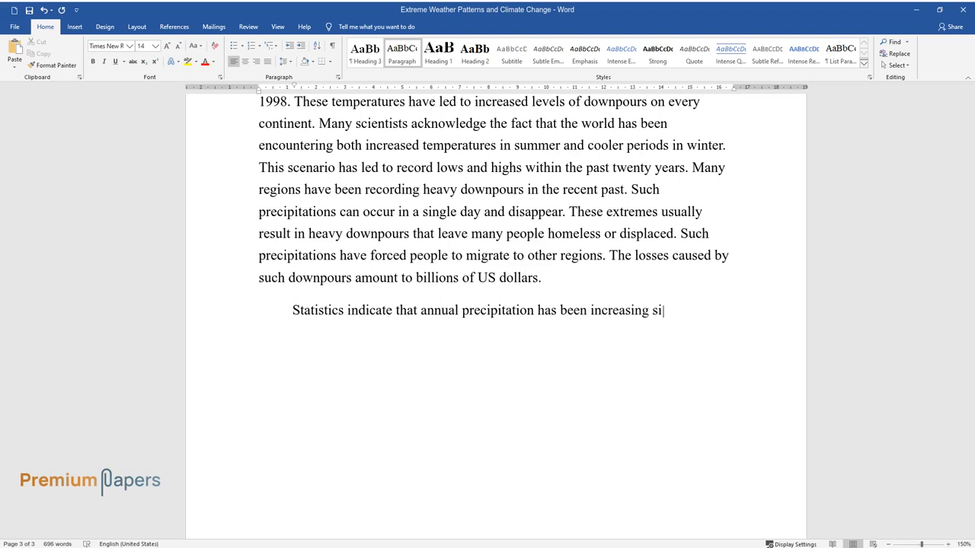
pyautogui.write('nce 1902. However, some areas hav')
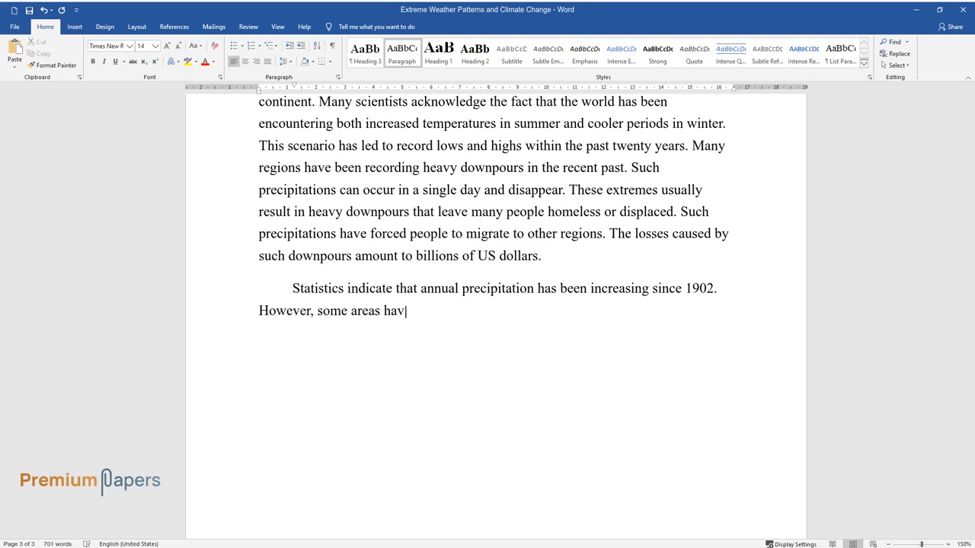
pyautogui.write('e been affected the most by such')
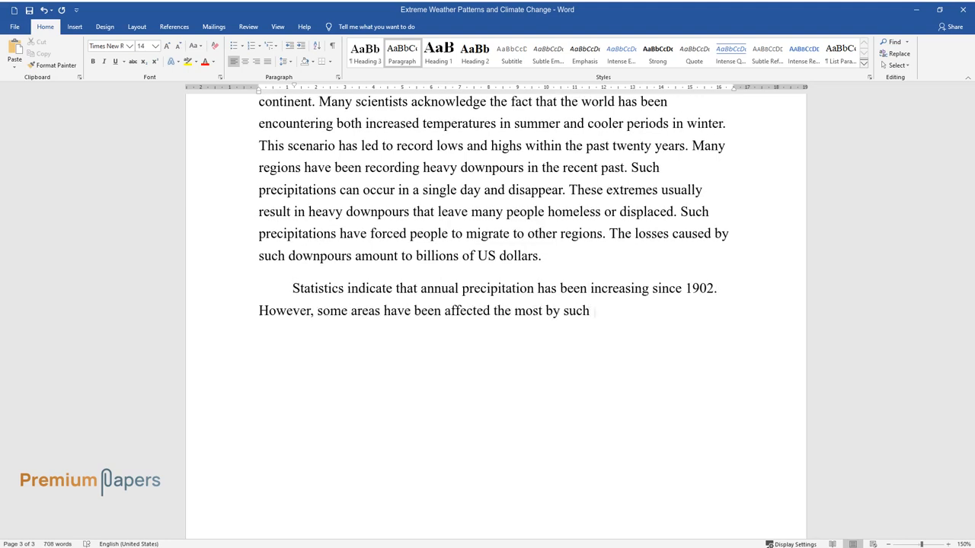
pyautogui.write('weather events. Tropical storms have intensified in different regio')
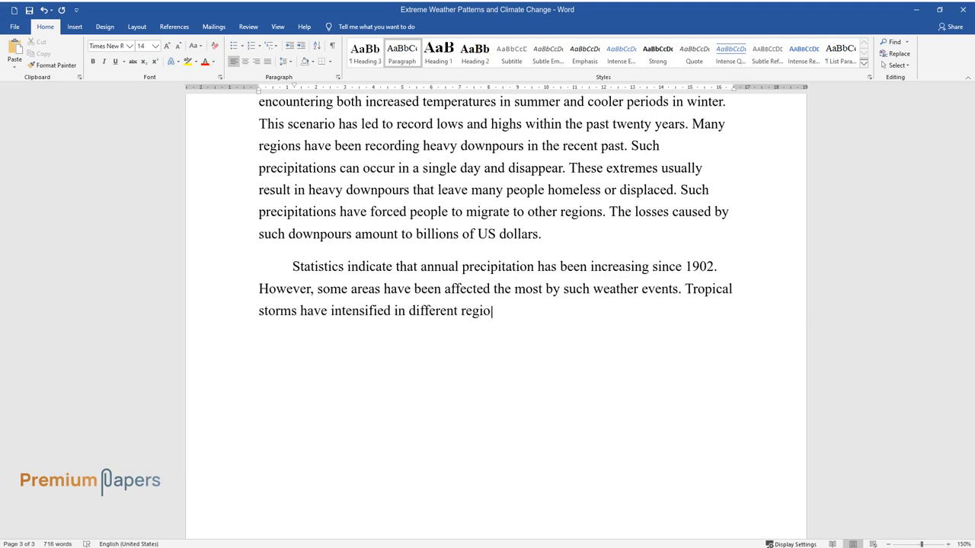
pyautogui.write('ns such as the Gulf of Mexico, the')
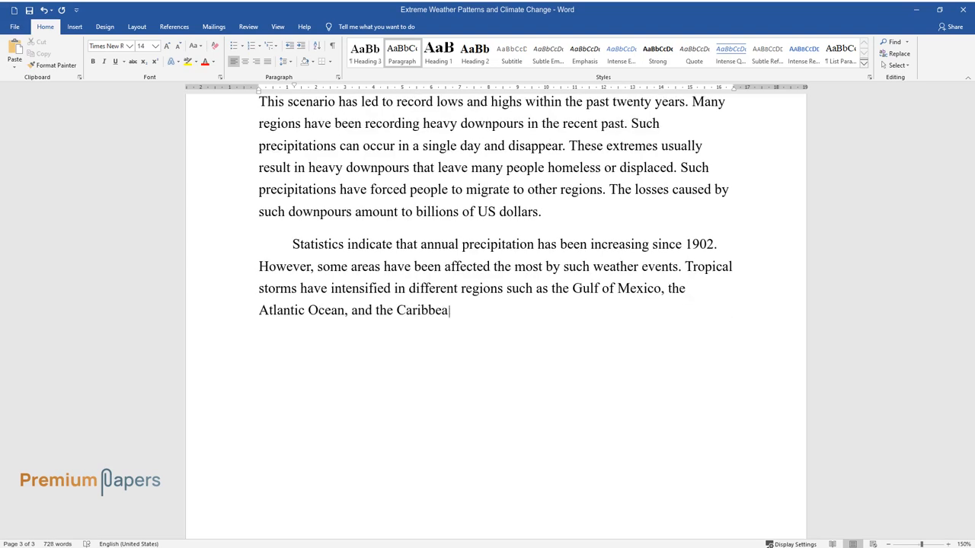
# Step: Add that hurricanes have become more catastrophic, affecting seaports, fishing and mining
pyautogui.write('n. Although some analysts argue t')
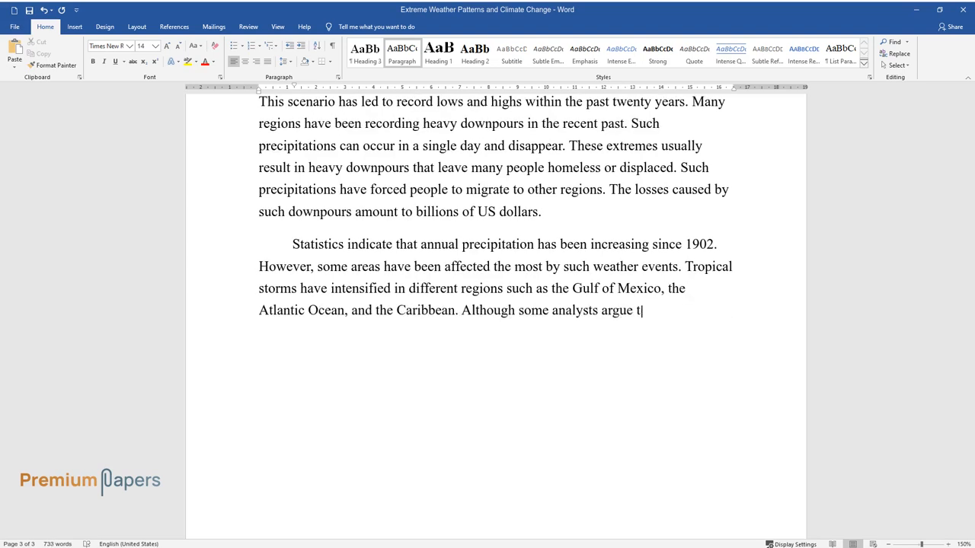
pyautogui.write('hat the number of hurricanes reco')
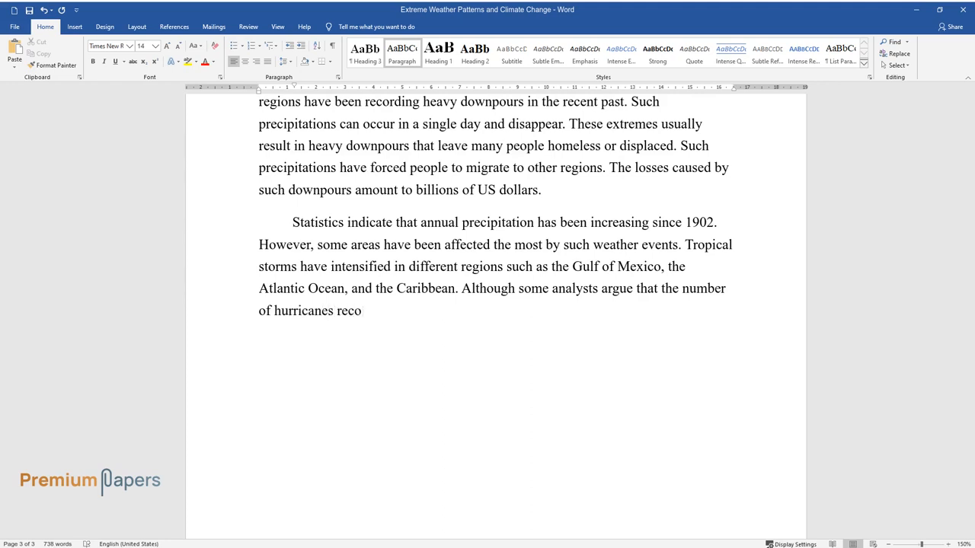
pyautogui.write('rded annually has not been on the')
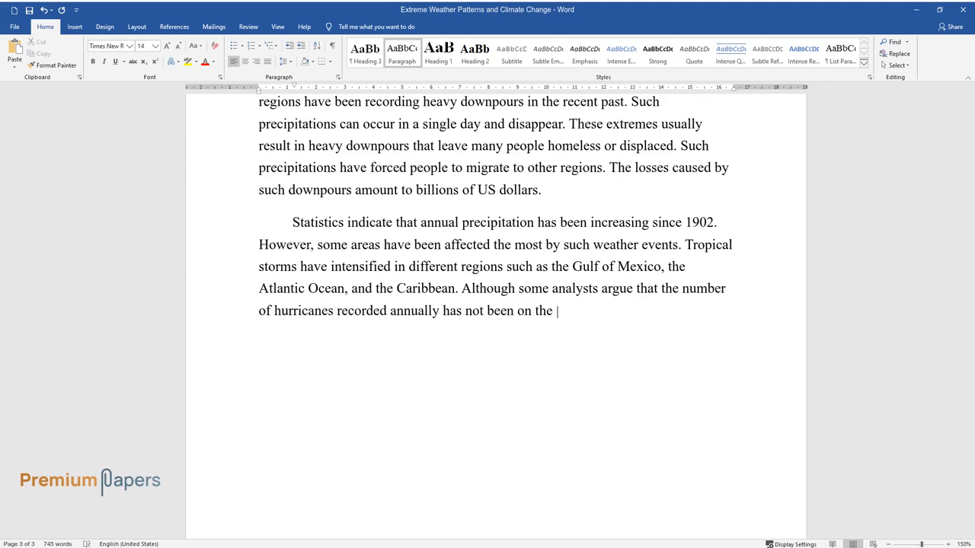
pyautogui.write('rise, it is remarkable that they')
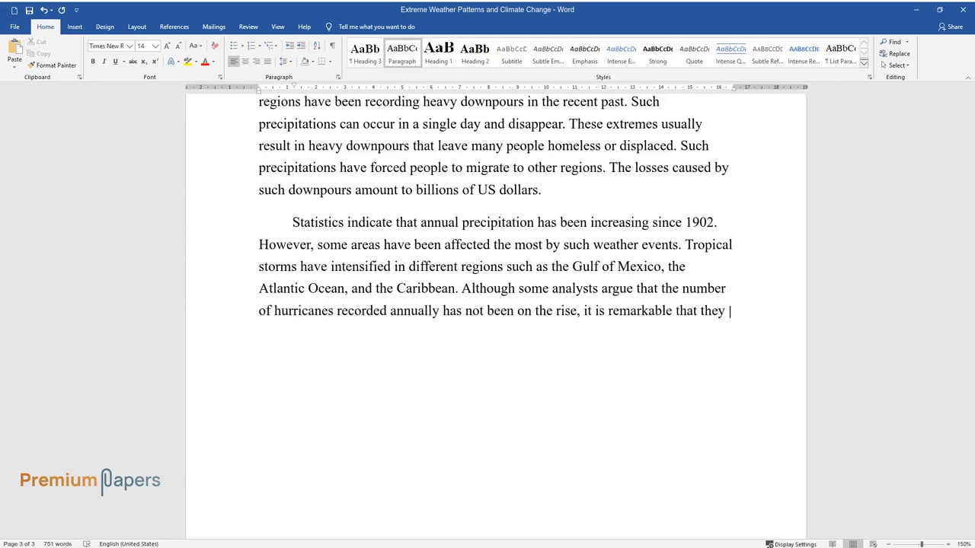
pyautogui.write('have become more catastrophic and')
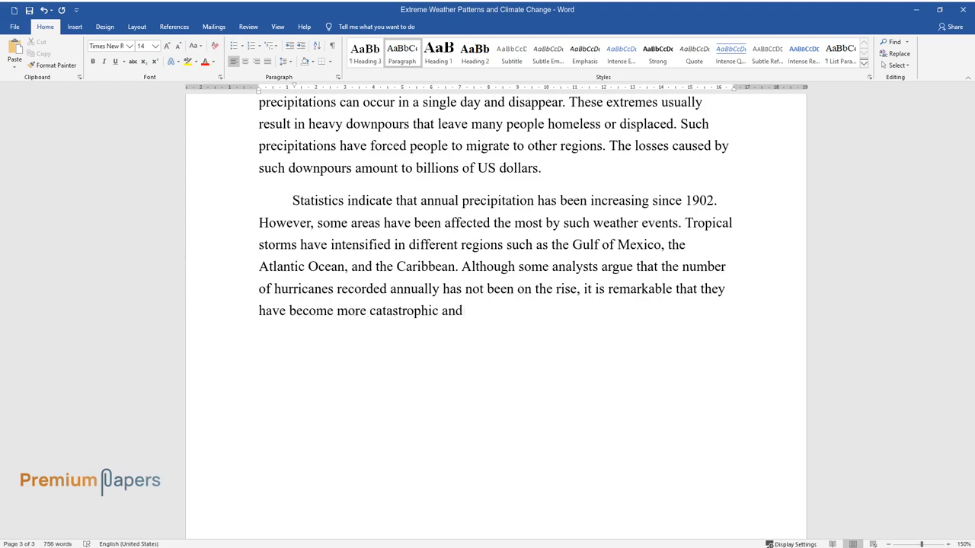
pyautogui.write('disastrous. These extremes have a')
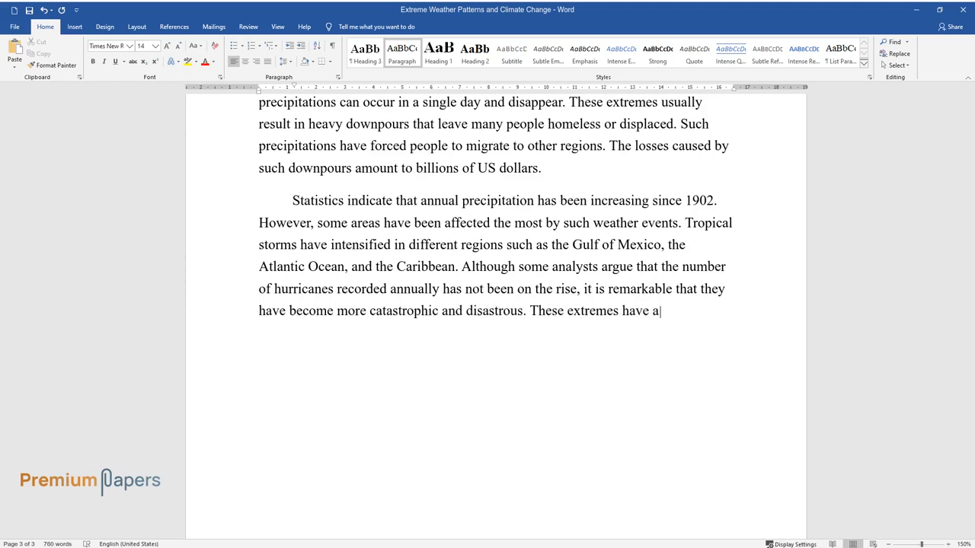
pyautogui.write('ffected operations in different s')
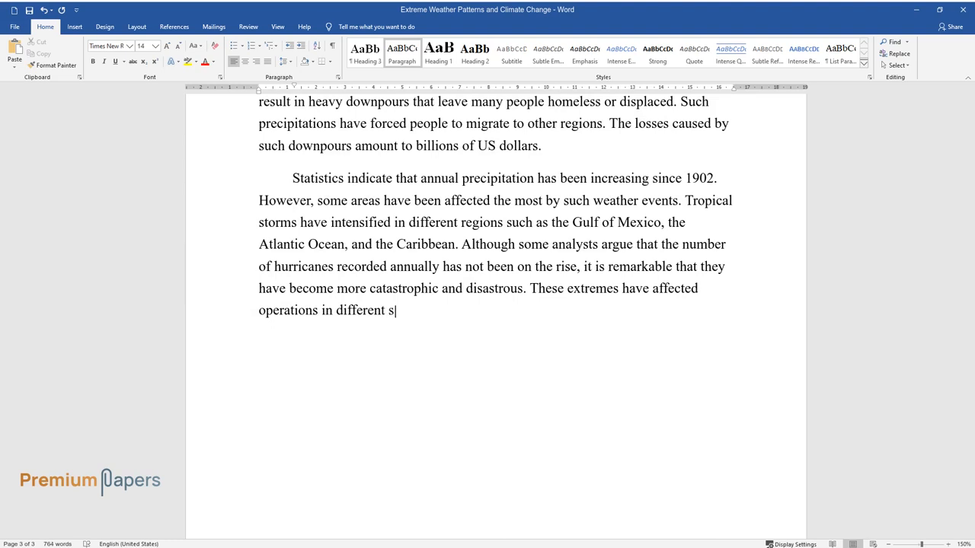
pyautogui.write('eaports and economic activities su')
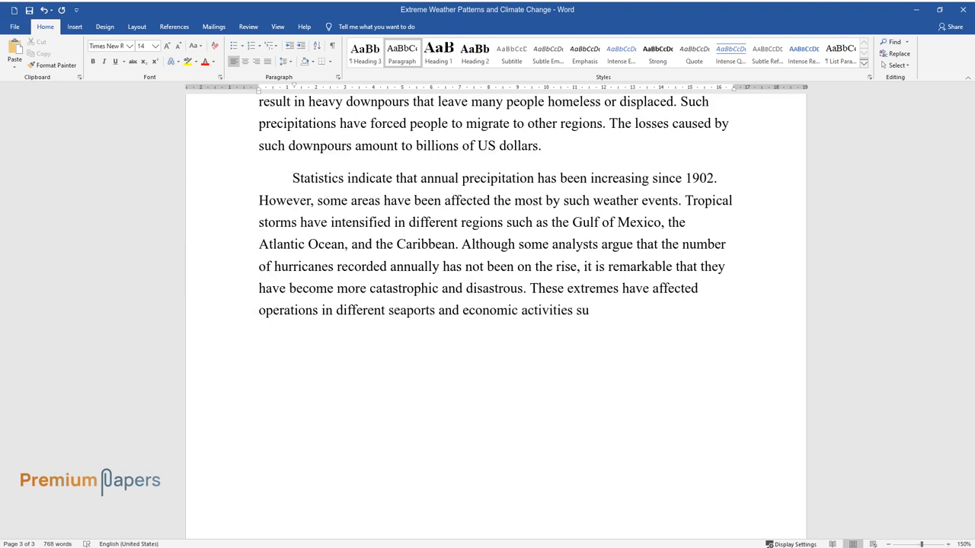
pyautogui.write('such as fishing and mining. The cur')
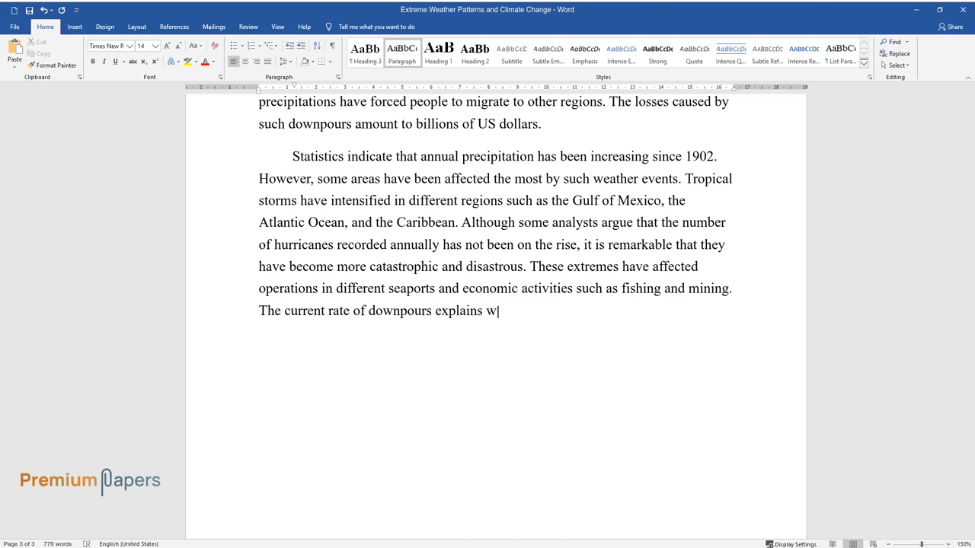
# Step: Write the river-flooding sentences: floods leave people homeless, destroy infrastructure and disrupt agriculture
pyautogui.write('hy river flooding is a major prob')
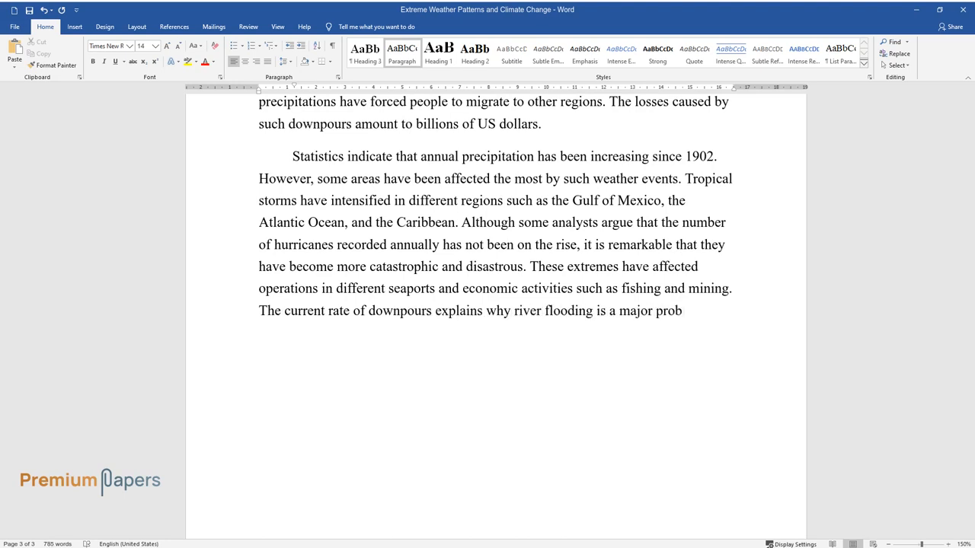
pyautogui.write('lem today. Romm believes that flo')
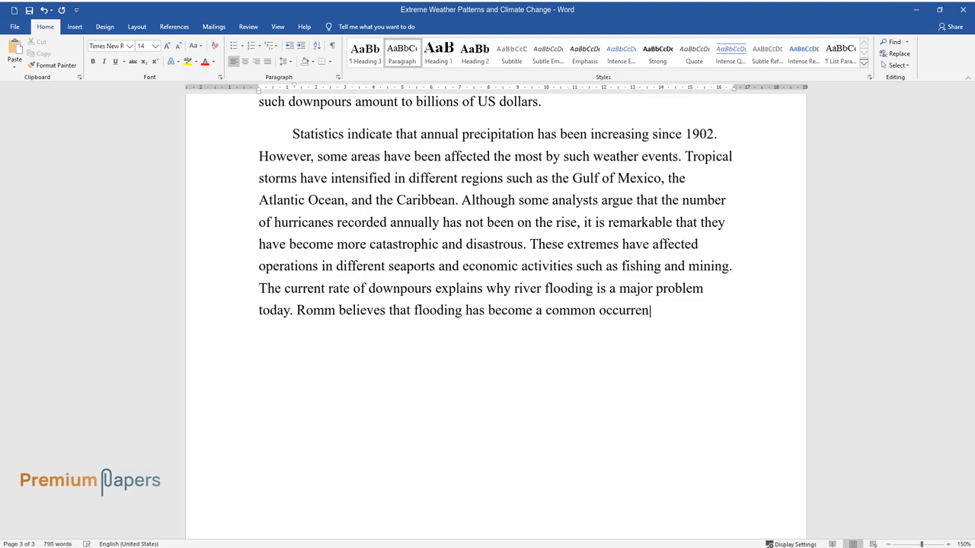
pyautogui.write('ce in different countries. Large')
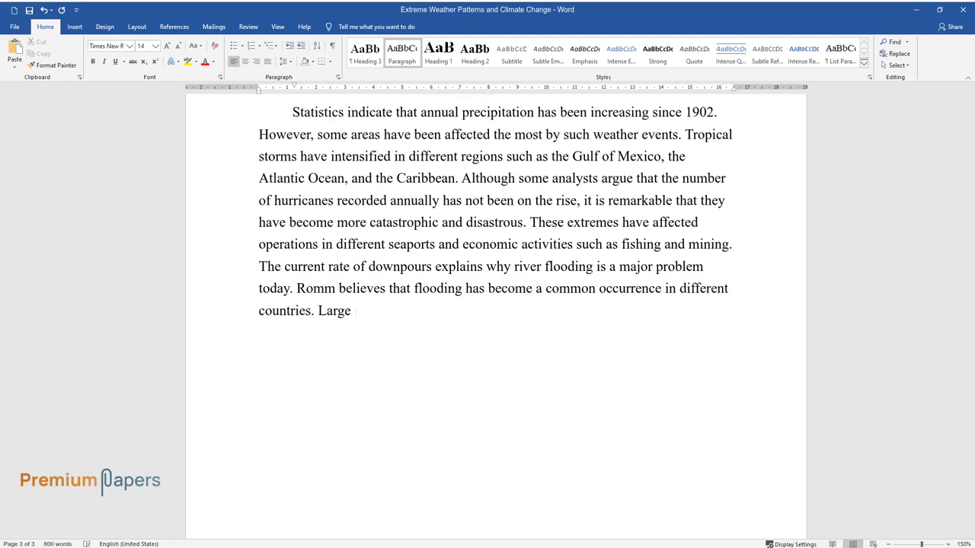
pyautogui.write('floods have also been recorded in various states across the United')
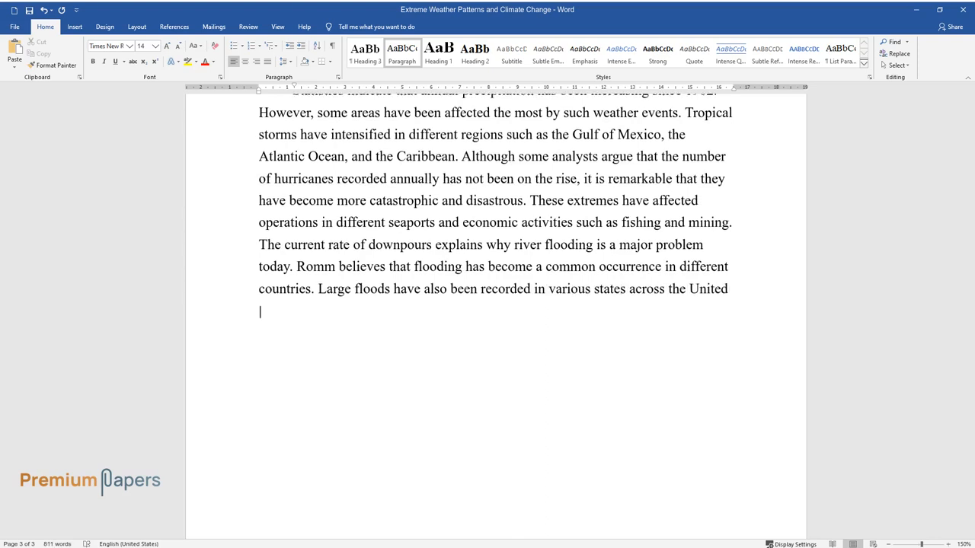
pyautogui.write('States. These floods have made it')
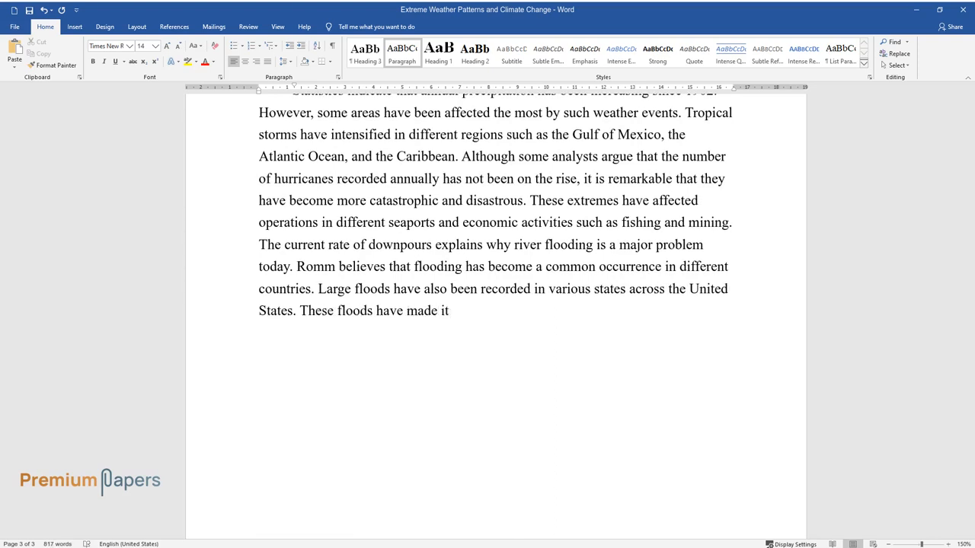
pyautogui.write('impossible for more people, firms')
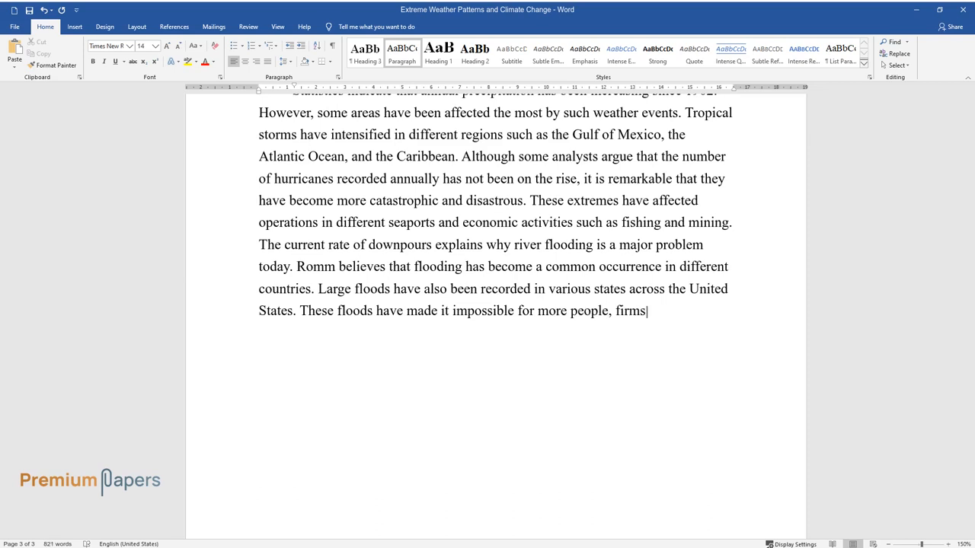
pyautogui.write(', and organizations to pursue the')
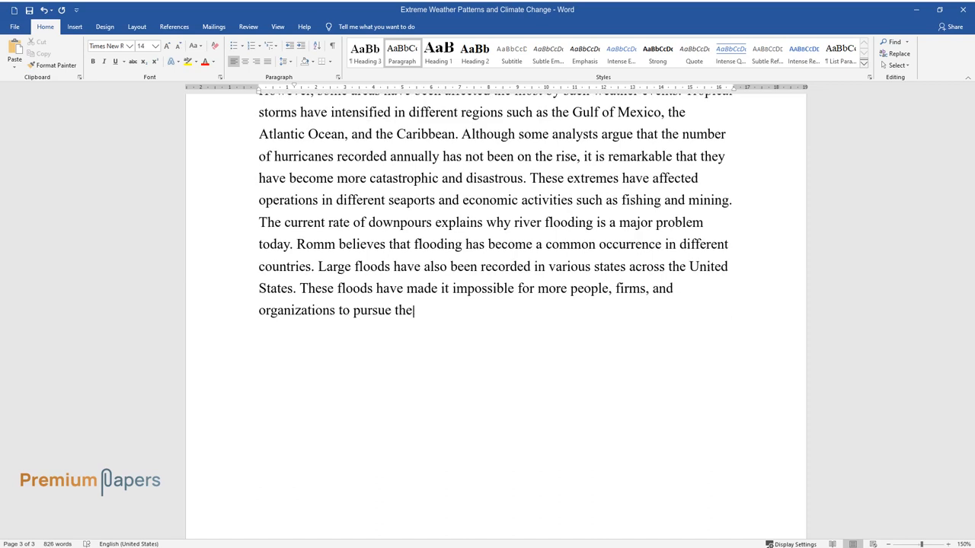
pyautogui.write('ir economic objectives. More often')
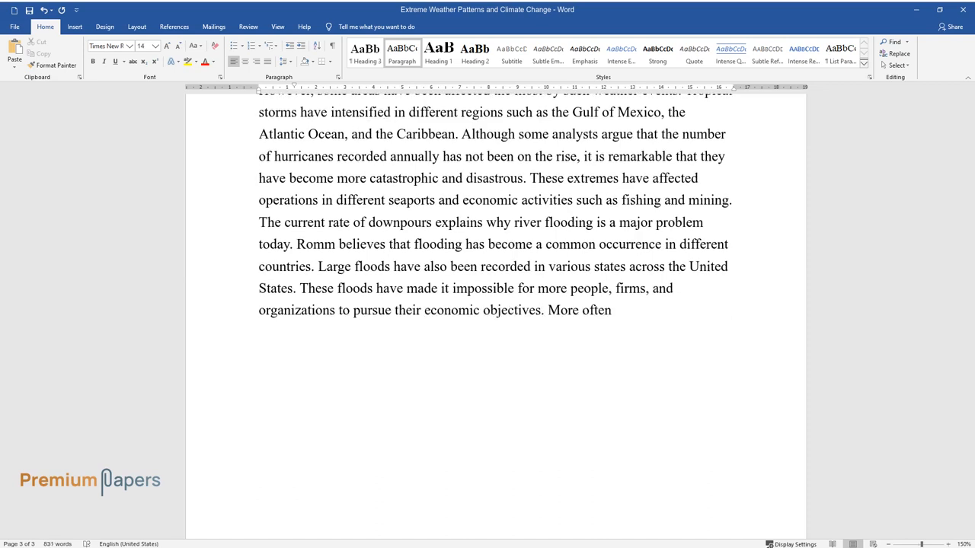
pyautogui.write('than not, such floods leave many')
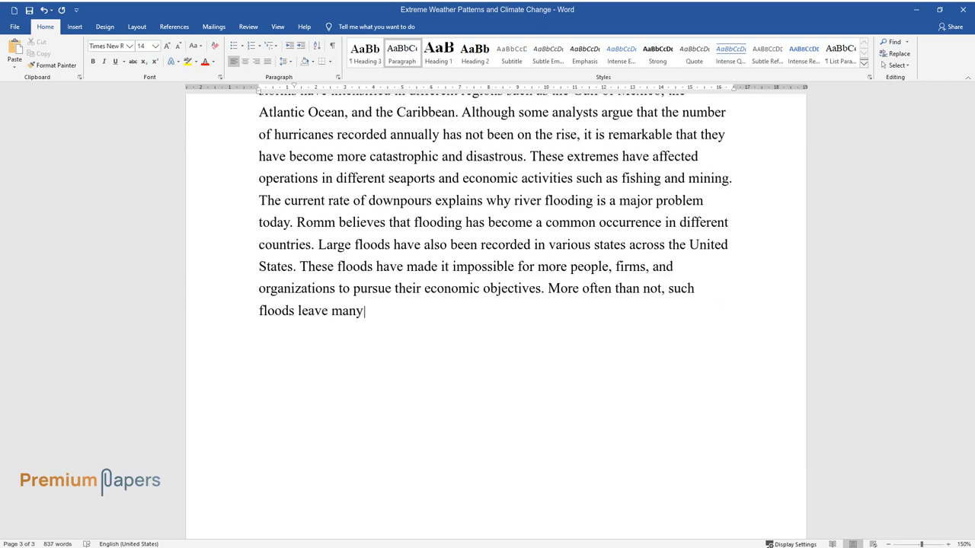
pyautogui.write('people homeless, destroy infrast')
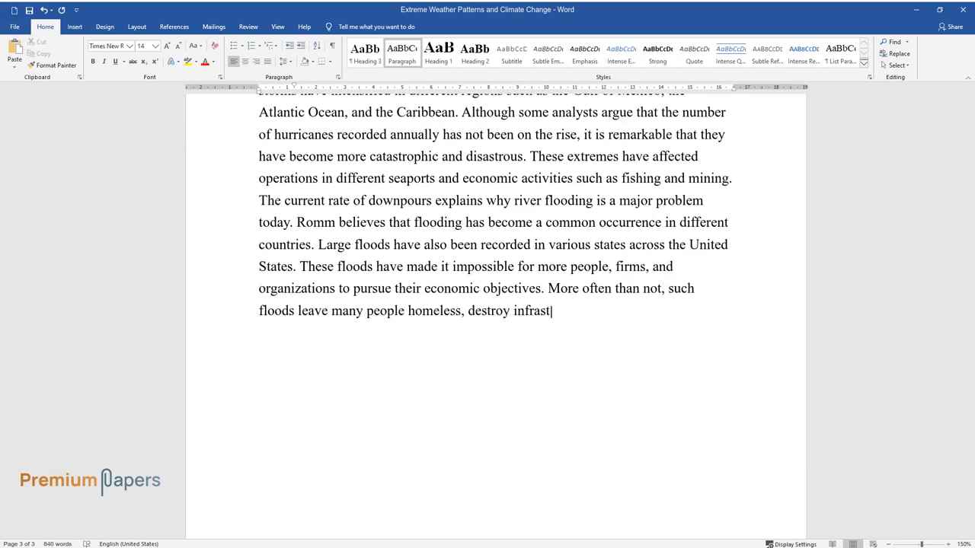
pyautogui.write('ructure, and disrupt agricultural')
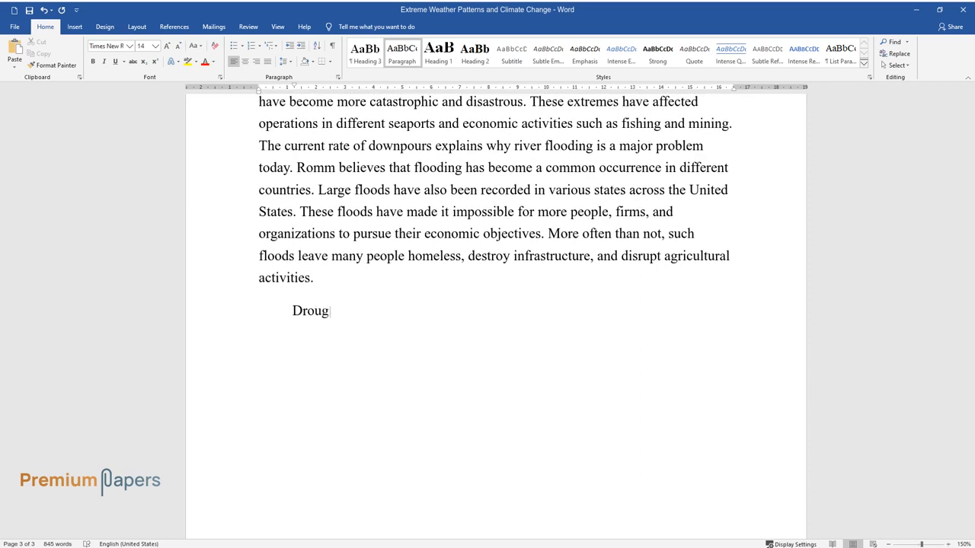
# Step: Write that droughts in more countries catalyze famine, disease and poverty, limit clean water and stress natural systems
pyautogui.write('hts have been recorded in more co')
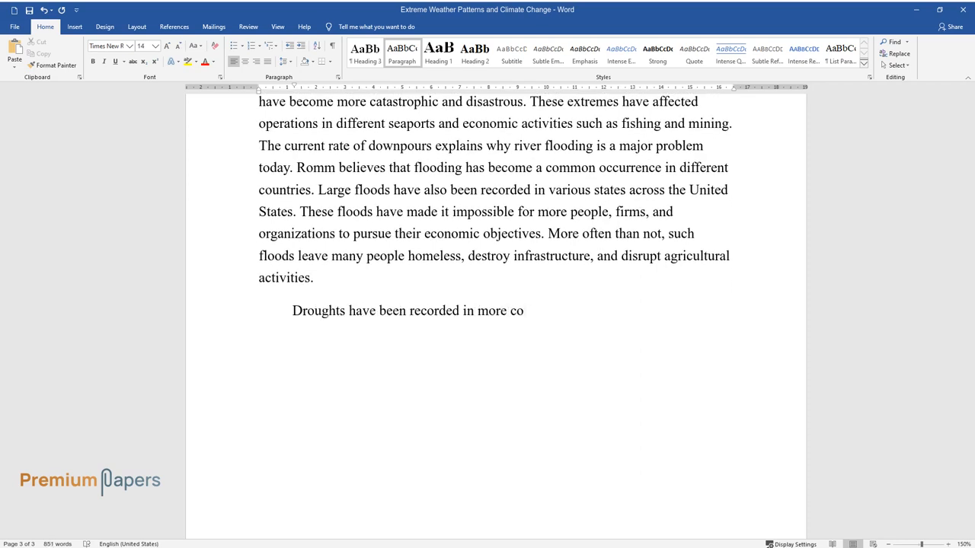
pyautogui.write('untries than ever before. This o')
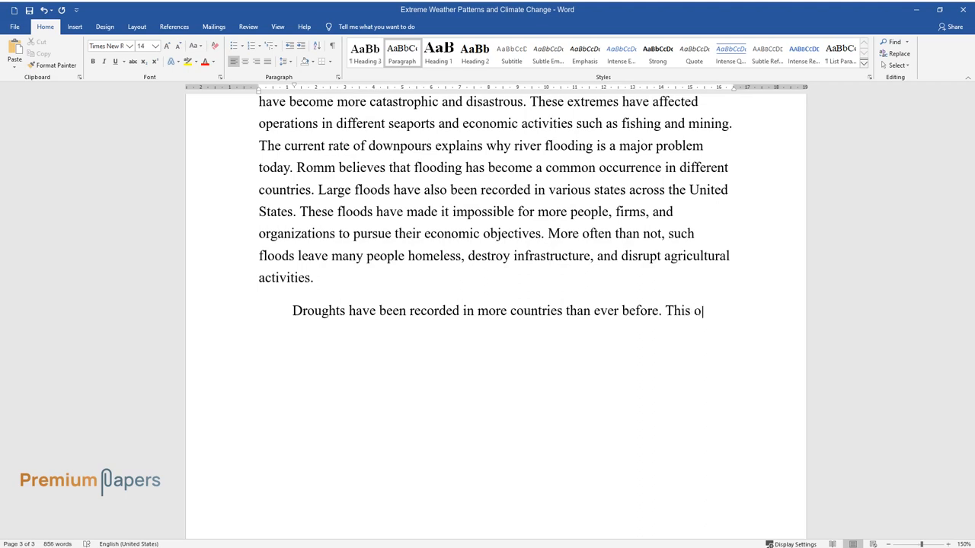
pyautogui.write('currence indicates that the world is currently facing extremes in weather. These')
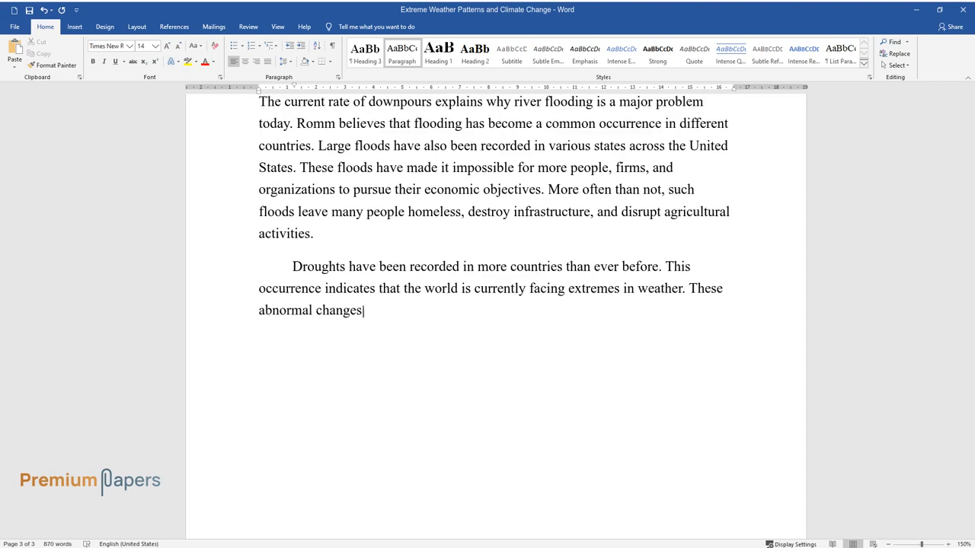
pyautogui.write('have catalyzed new problems such')
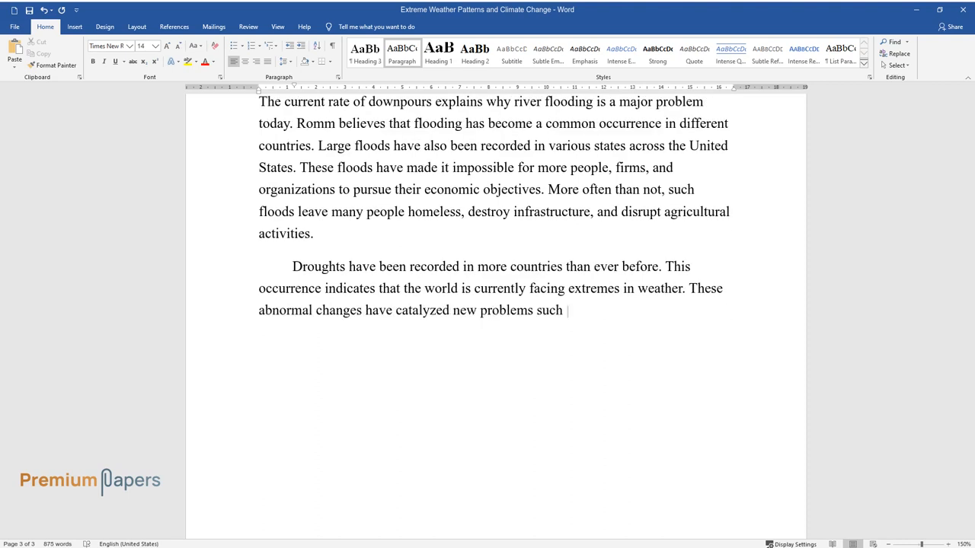
pyautogui.write('as famine, diseases, and poverty')
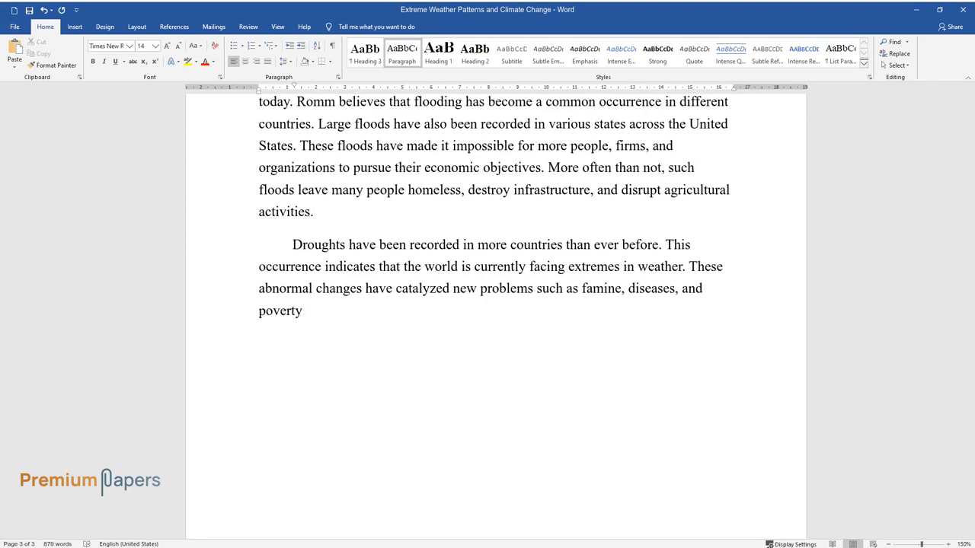
pyautogui.write(', especially in the developing wo')
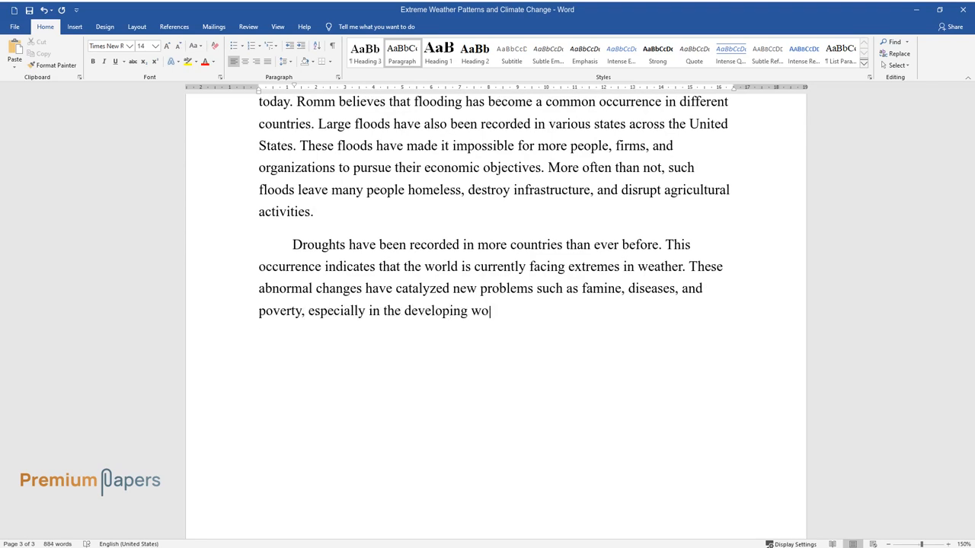
pyautogui.write('rld. Prolonged droughts have been')
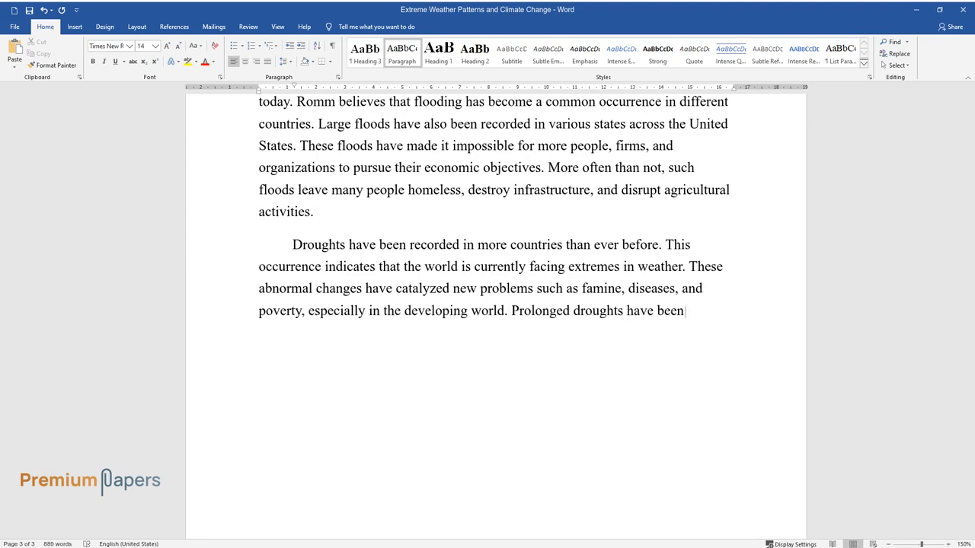
pyautogui.write('observed to make it hard for peo')
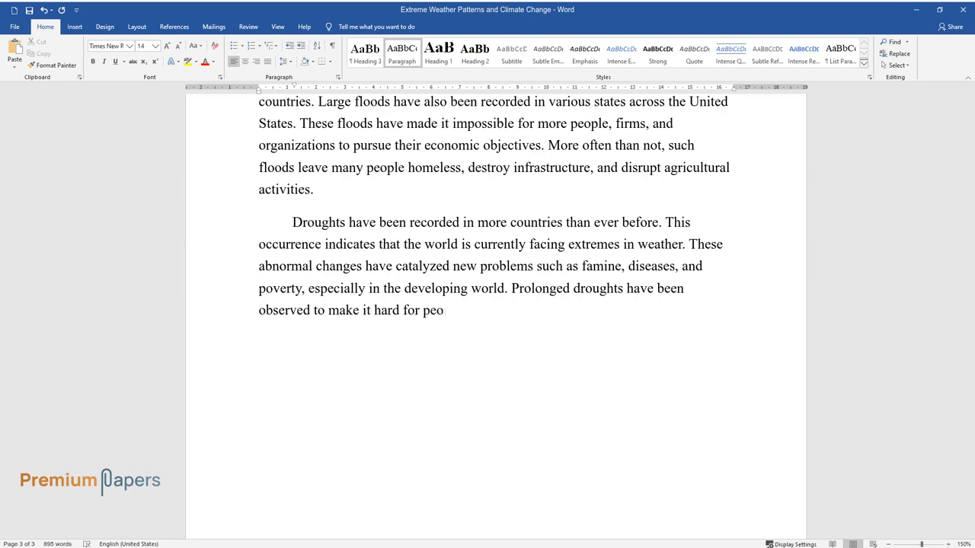
pyautogui.write('ple to get clean water. Such chan')
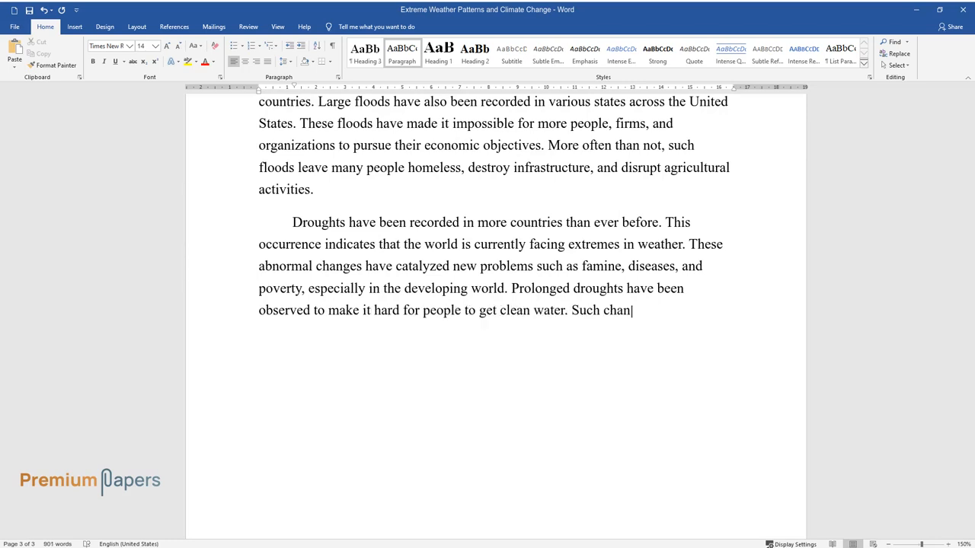
pyautogui.write('ges also stress natural occurrences or systems.')
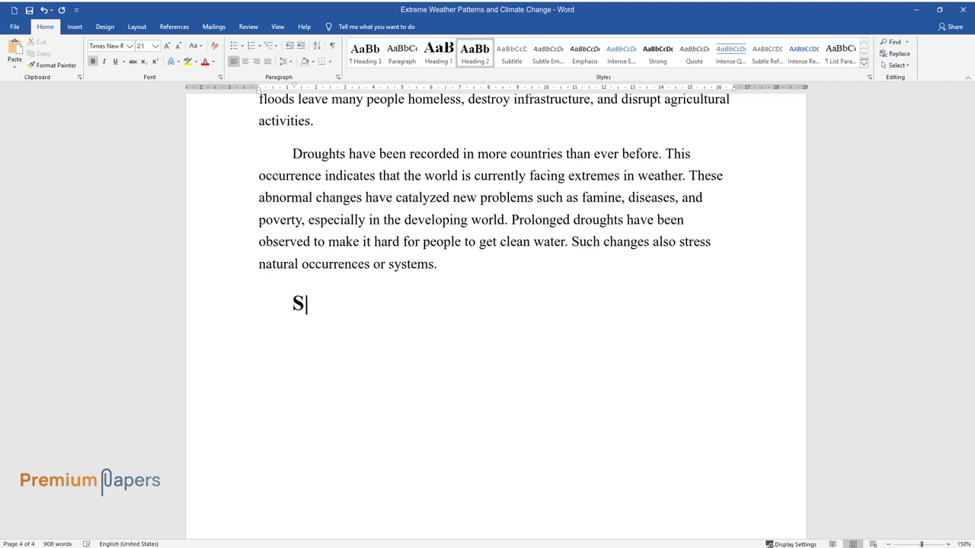
# Step: Add the 'Solutions and Recommendations' heading and open with climate science providing risk-based forecasting data
pyautogui.write('olutions and Recommendations')
pyautogui.write('Climate sc')
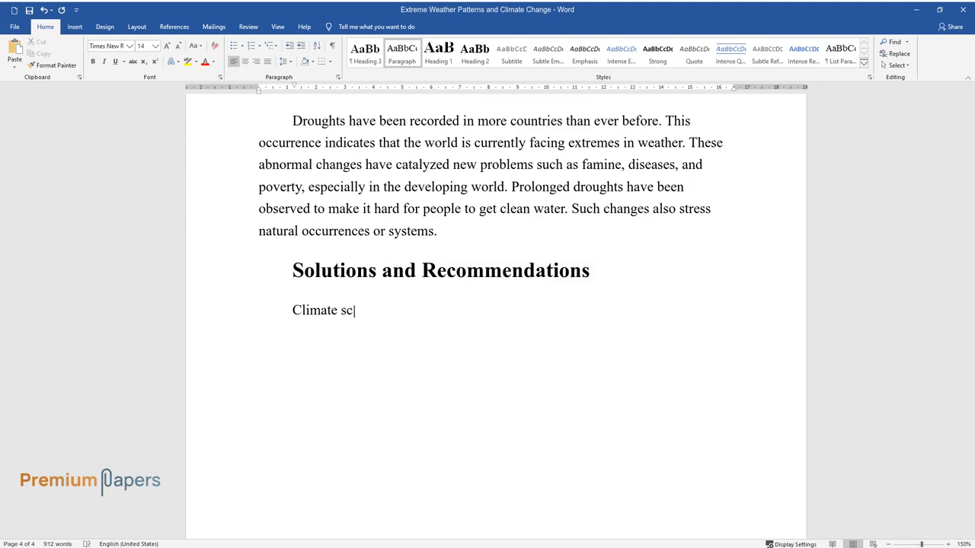
pyautogui.write('ience is a field that should be tak')
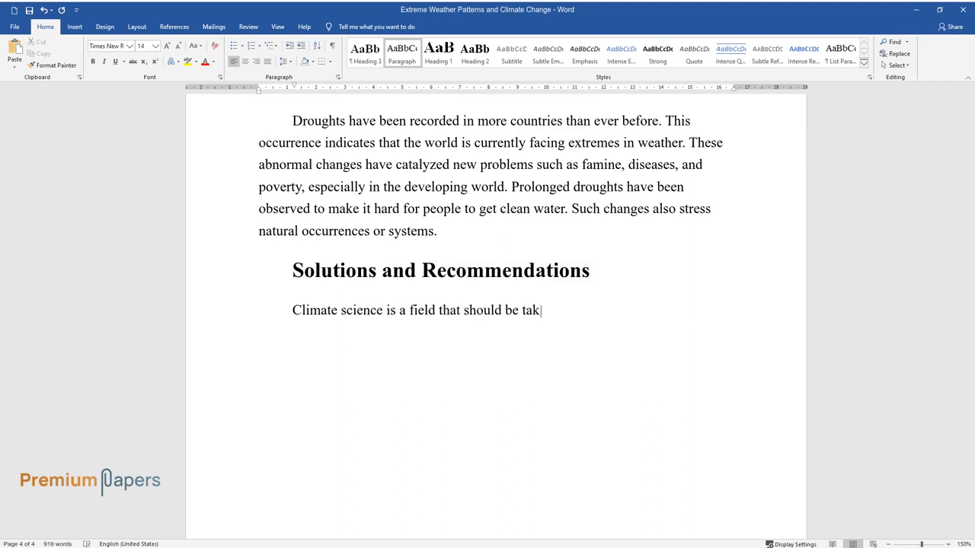
pyautogui.write('en seriously by modern researchers. This kind of science will present')
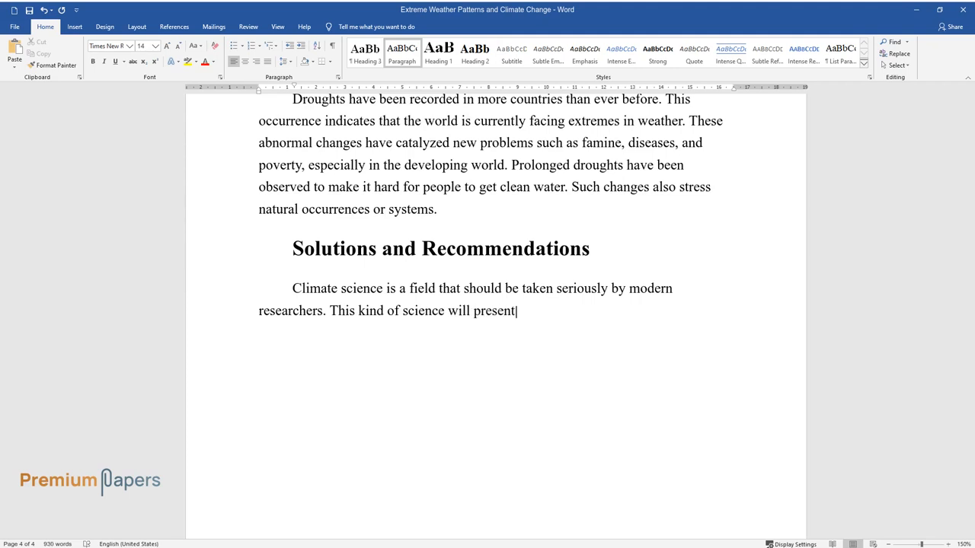
pyautogui.write('risk-based data and information t')
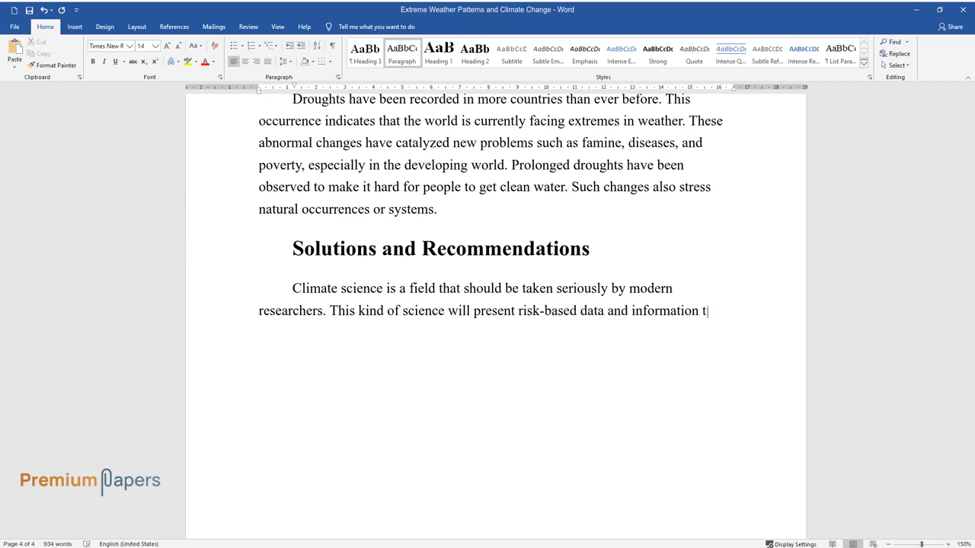
pyautogui.write('hat can be used to forecast the fu')
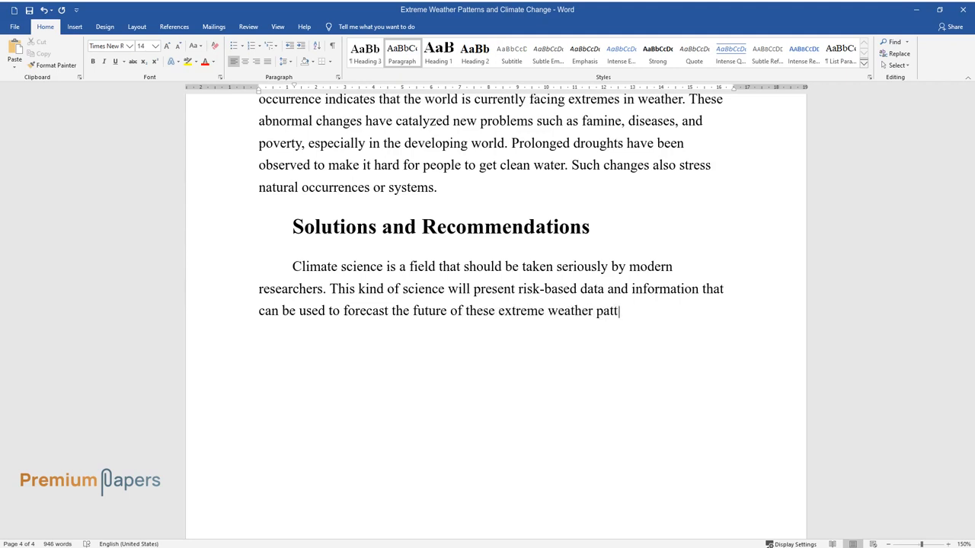
# Step: Finish the paragraph: data informs adaptation investments, global warming is a leading risk factor, humans should embrace practices
pyautogui.write('erns. The gathered data can then be')
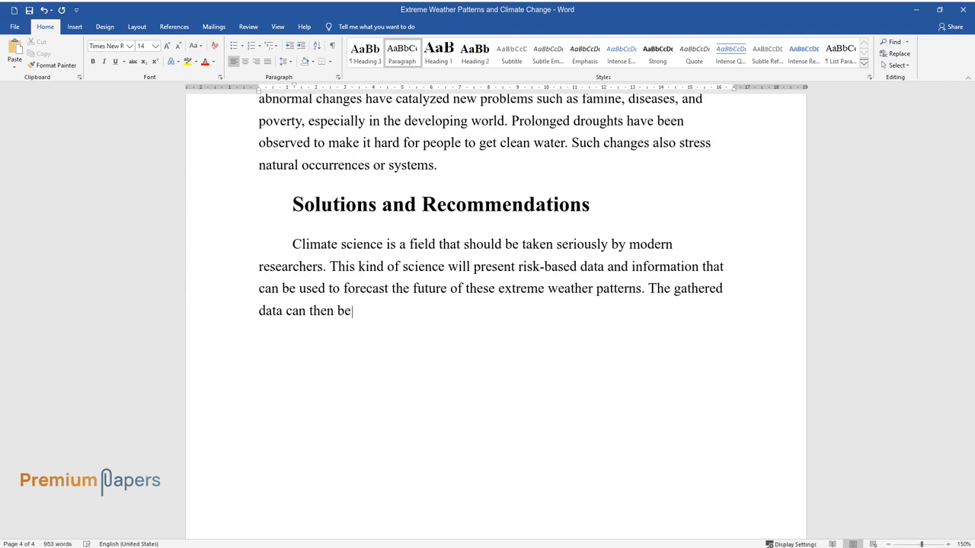
pyautogui.write('analyzed to inform various investm')
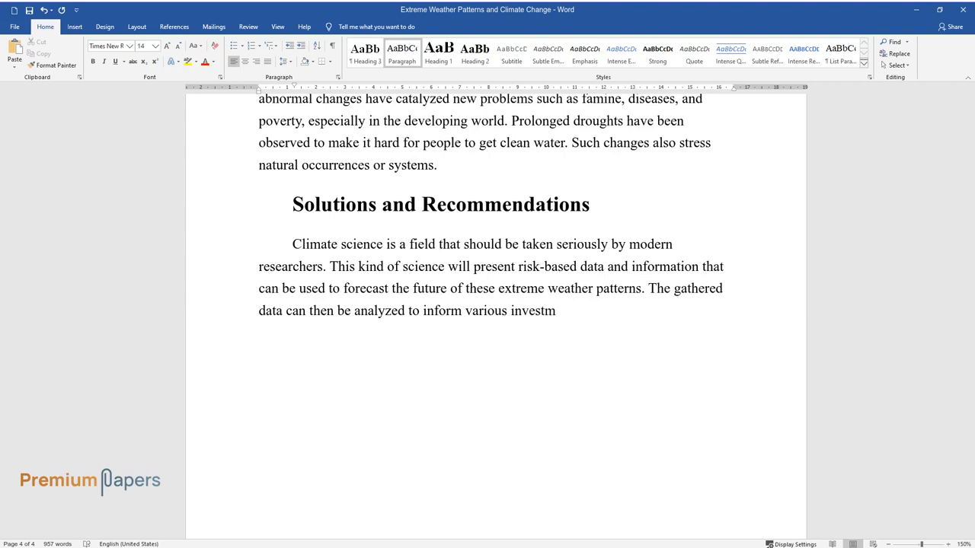
pyautogui.write('ents in adaptation, awareness, and')
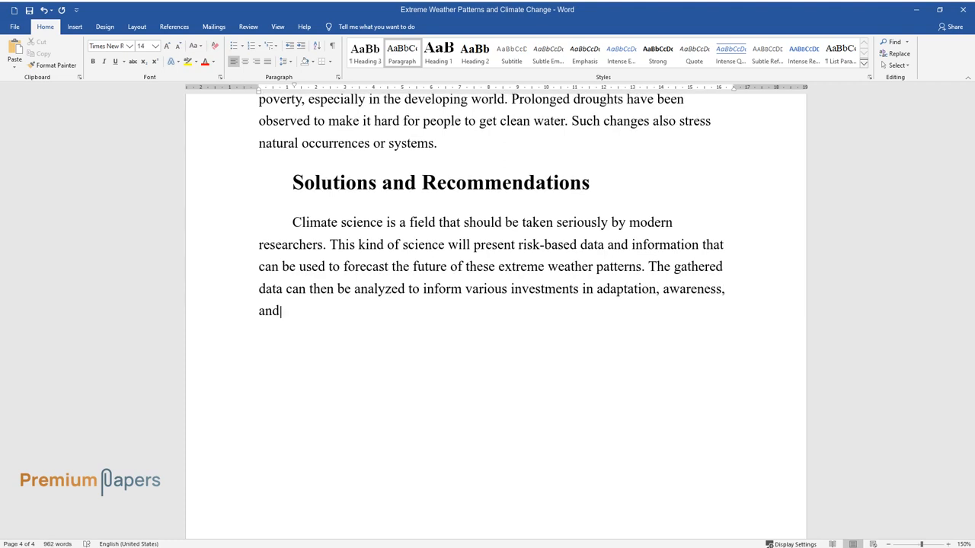
pyautogui.write('prevention. The above discussion h')
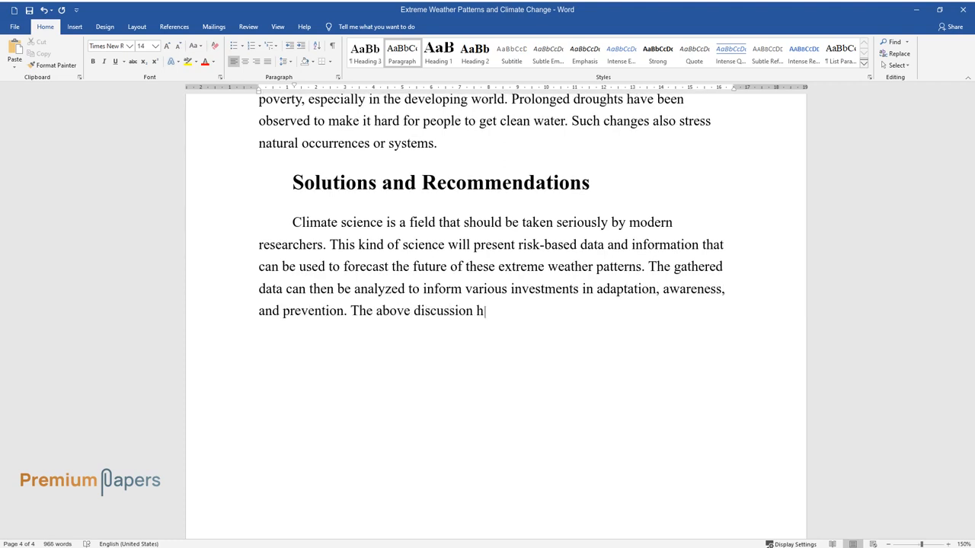
pyautogui.write('as indicated that global warming i')
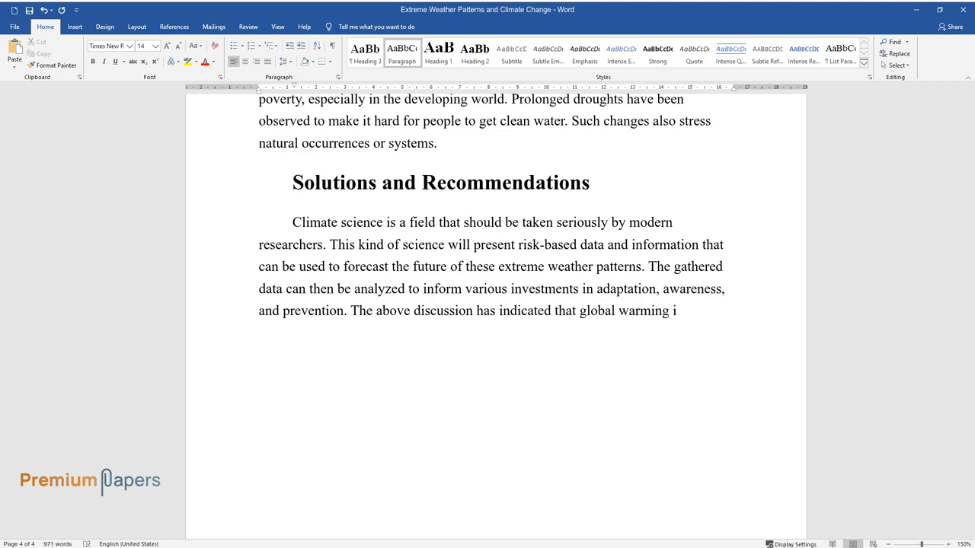
pyautogui.write('is one of the leading risk factors f')
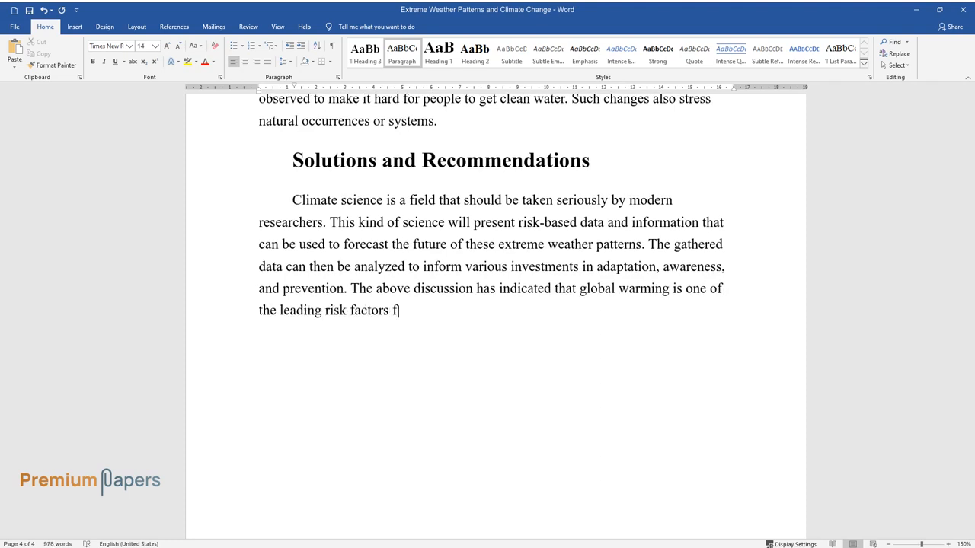
pyautogui.write('or these extremes. Human beings sh')
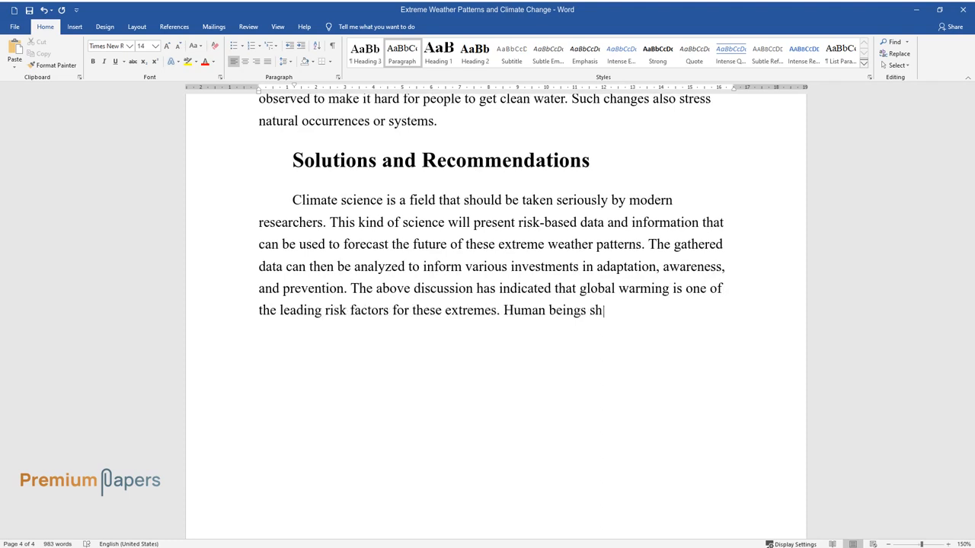
pyautogui.write('ould embrace various practices that')
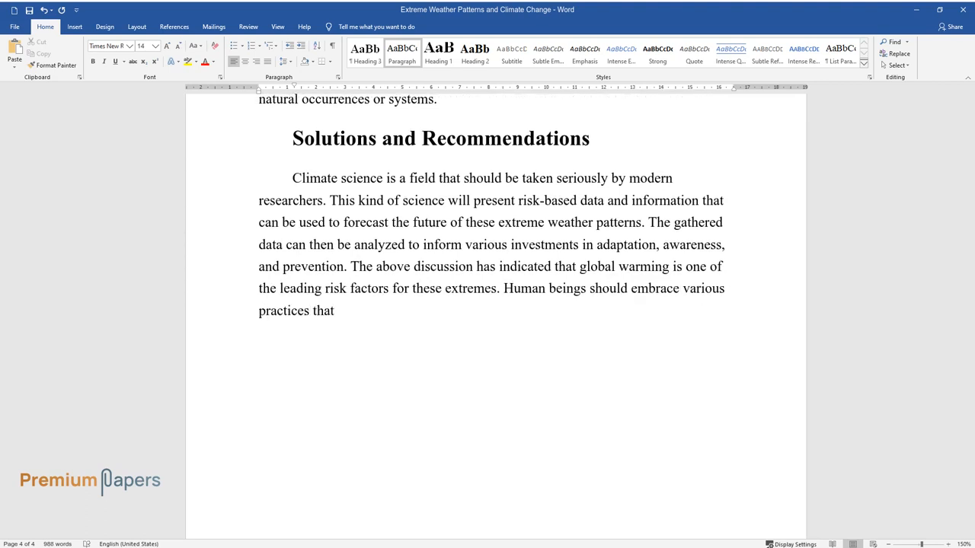
pyautogui.write('have the potential to deal with t')
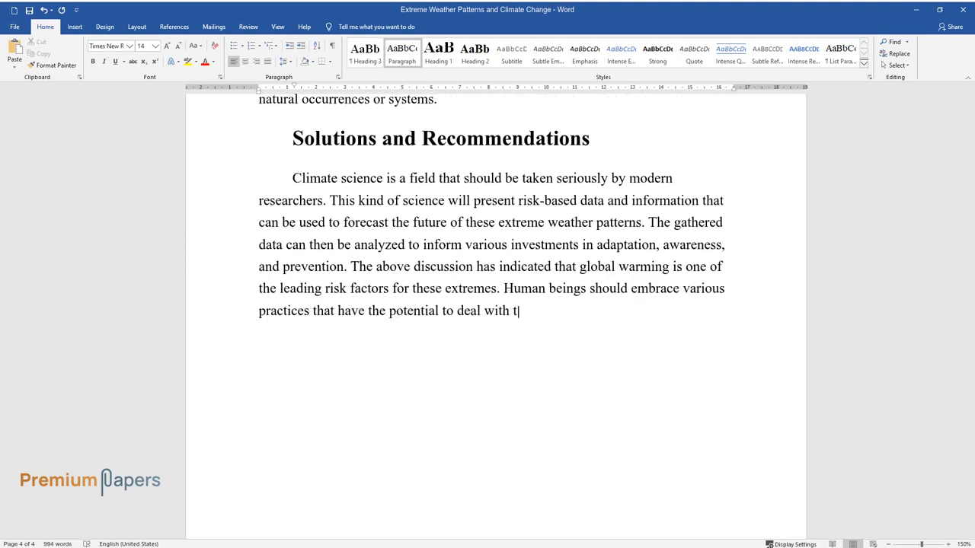
pyautogui.write('he problem.')
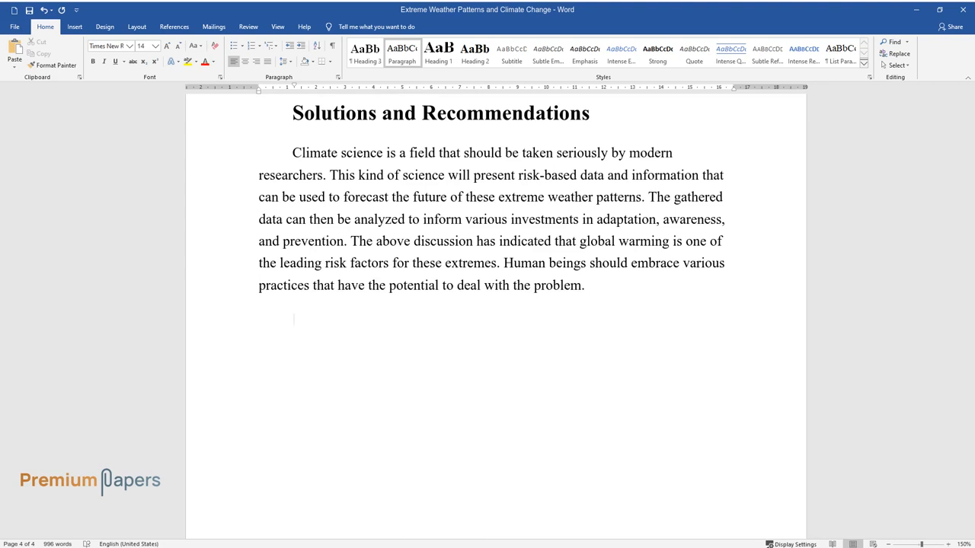
pyautogui.write('Some evidence-based initiatives include minimizing the emission of')
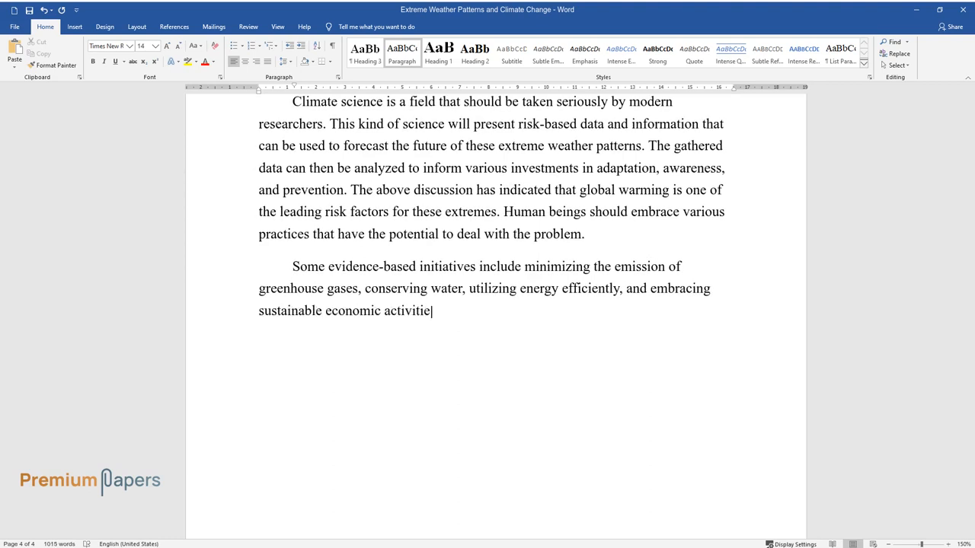
# Step: Write the closing paragraph urging governments to support research, ending 'address their respective impacts.'
pyautogui.write('s. If such approaches are ignored, m')
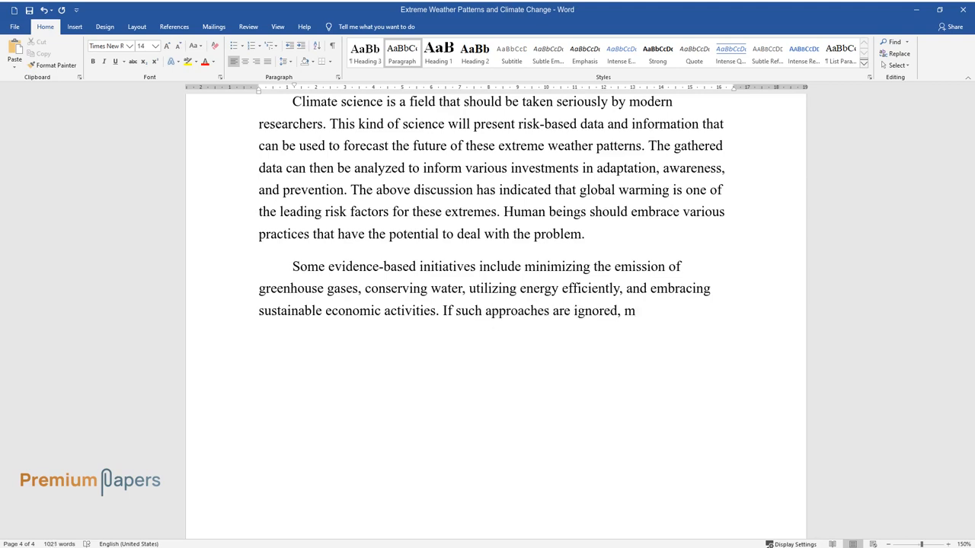
pyautogui.write('ore people will continue to suffer')
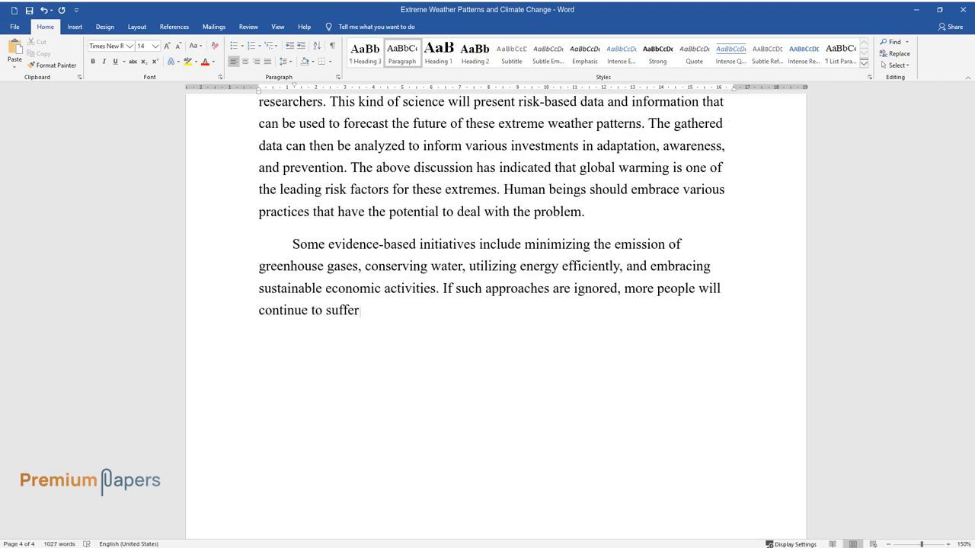
pyautogui.write('due to these extreme weather changes')
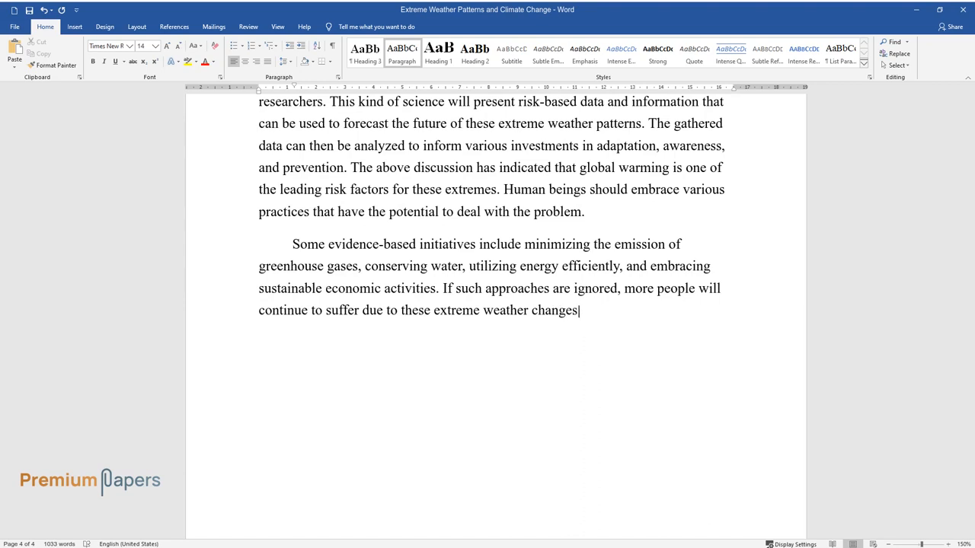
pyautogui.write('experienced in every part of the wo')
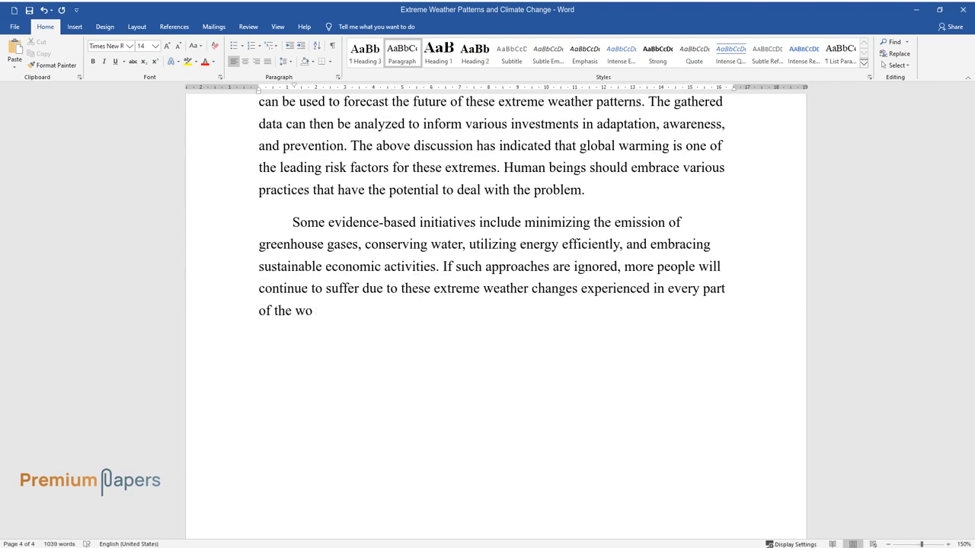
pyautogui.write('rld. Governments should support res')
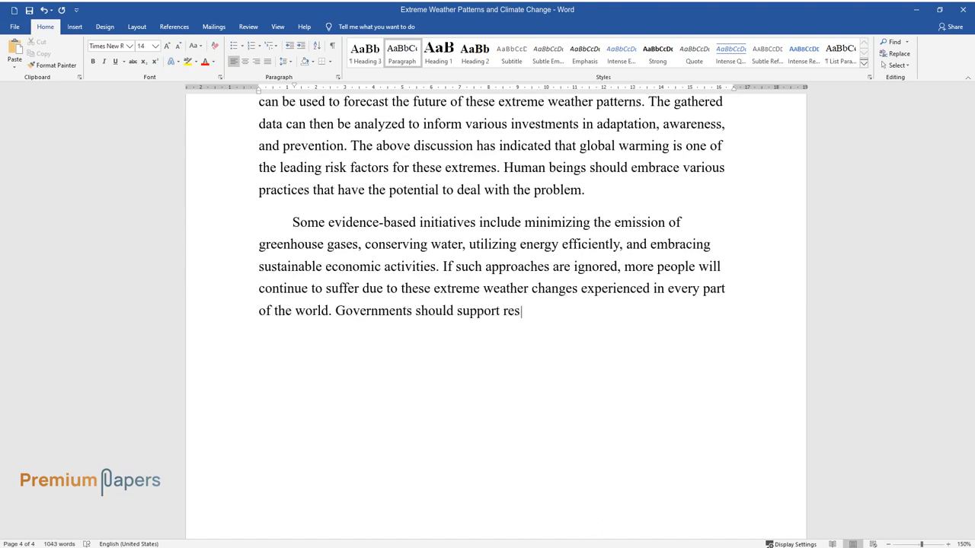
pyautogui.write('earch studies to produce meaningful')
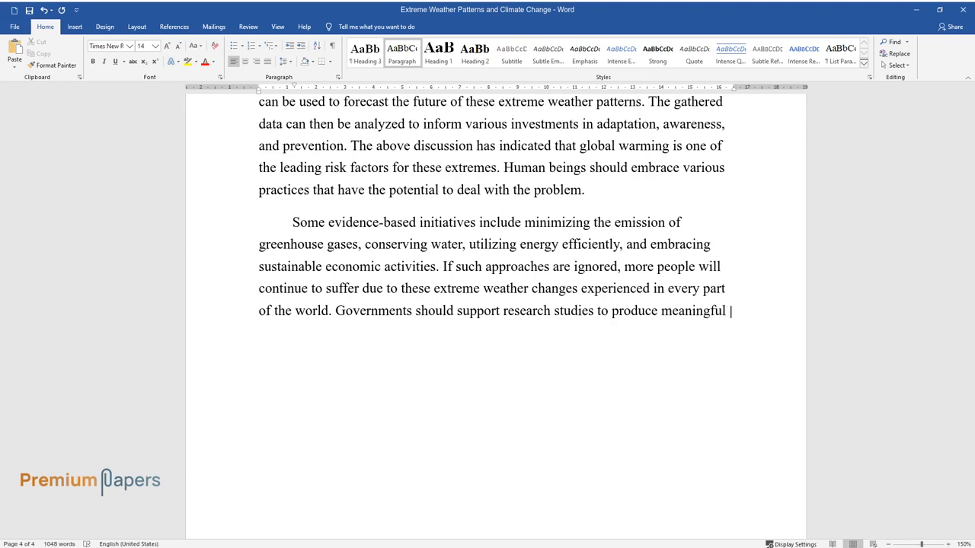
pyautogui.write('information that can be used to deal with global warming. These efforts will')
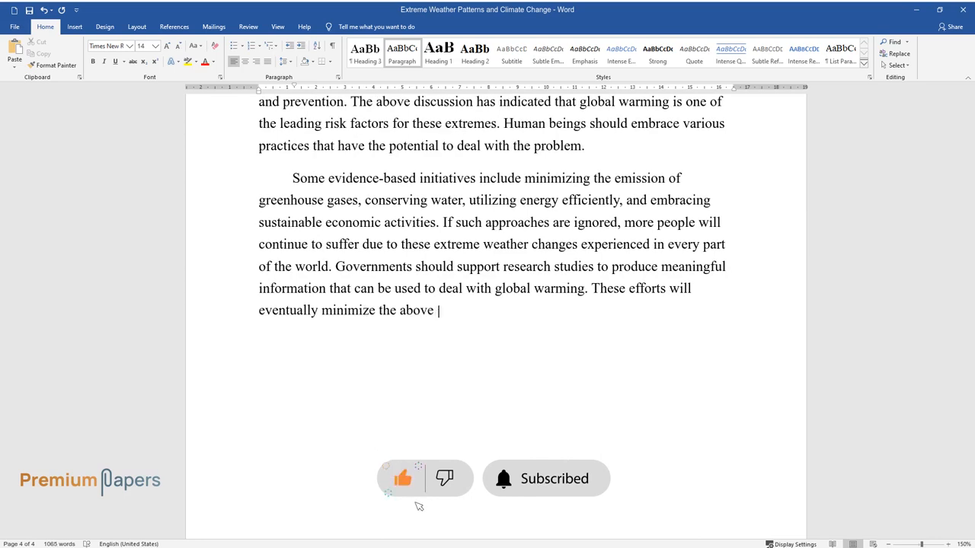
pyautogui.write('extreme weather events and address t')
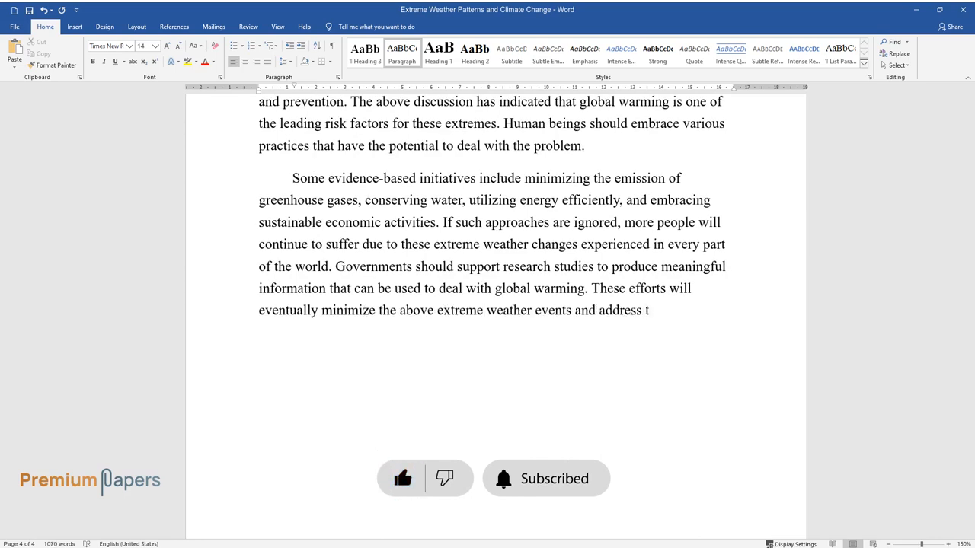
pyautogui.write('heir respective impacts.')
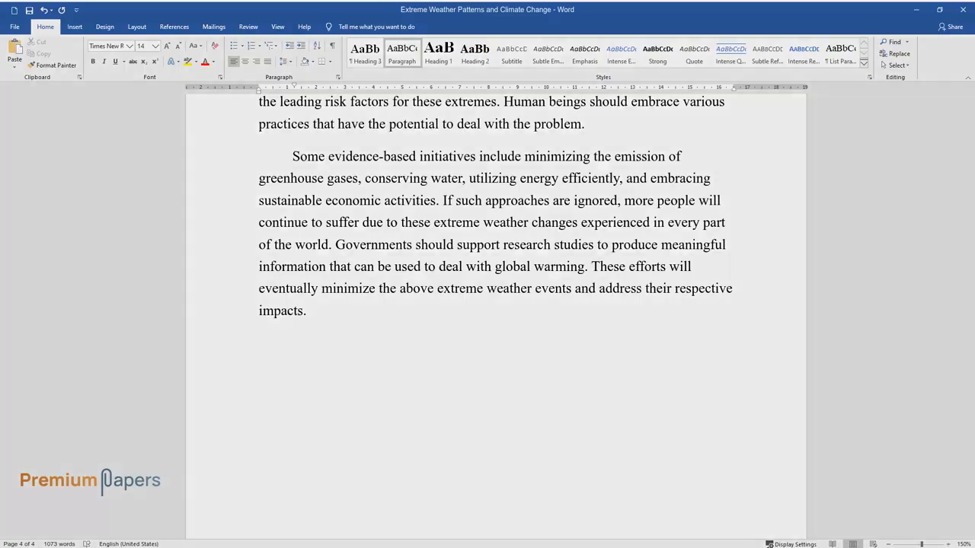